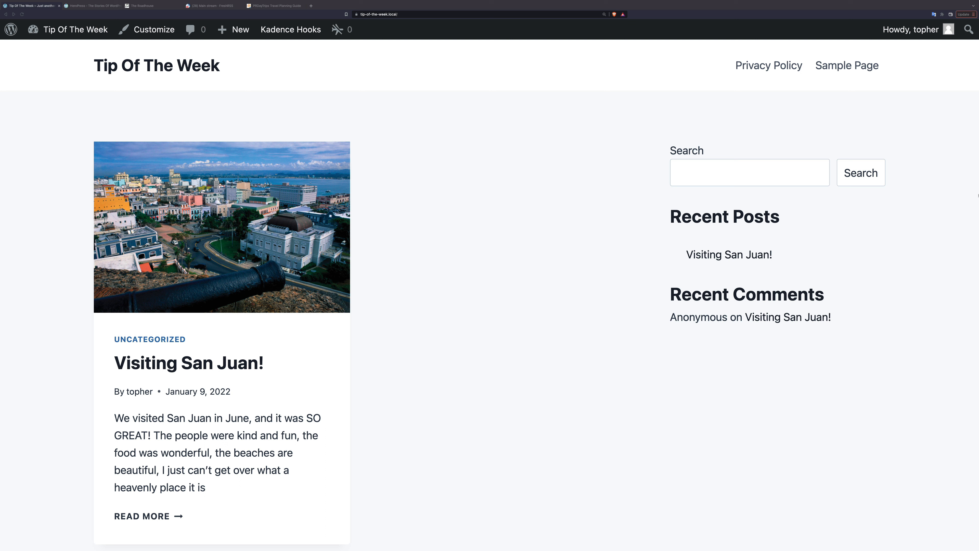
pyautogui.moveTo(830, 284)
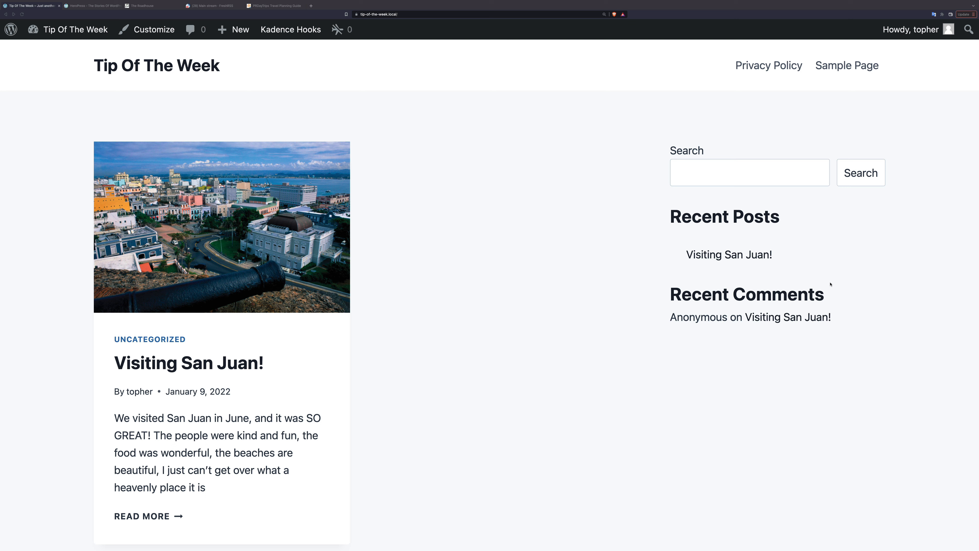
pyautogui.moveTo(810, 256)
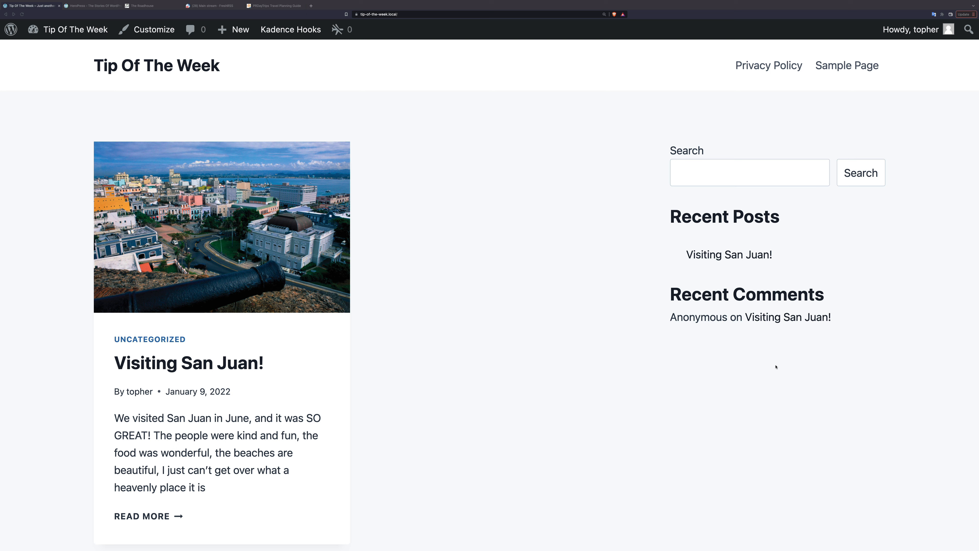
pyautogui.moveTo(129, 51)
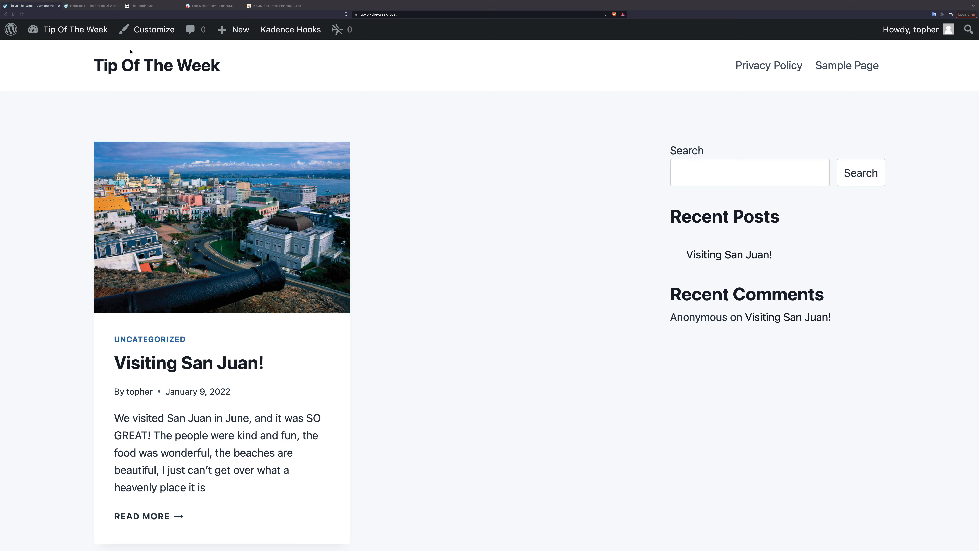
# - View HeroPress's RSS feed, grab its address, and return to the WordPress Widgets editor
pyautogui.click(91, 5)
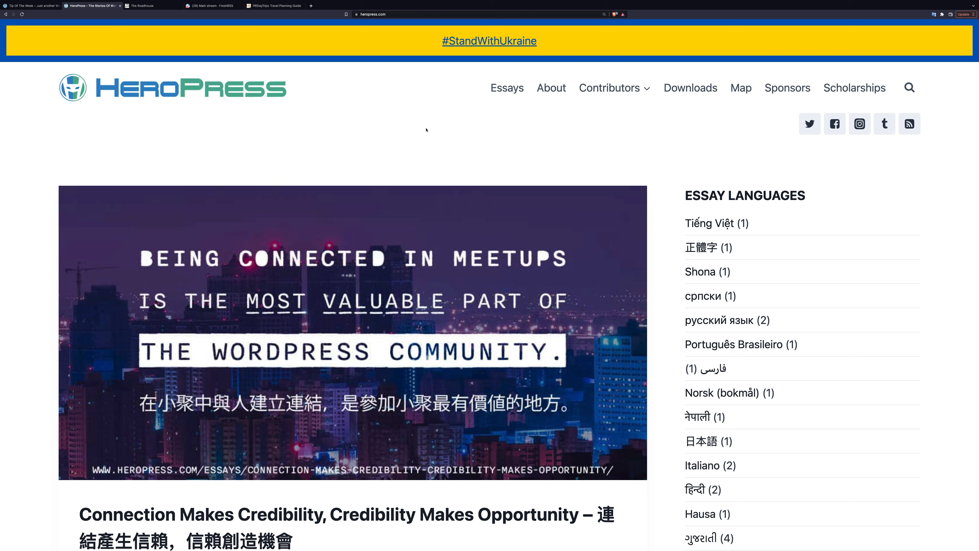
pyautogui.moveTo(804, 157)
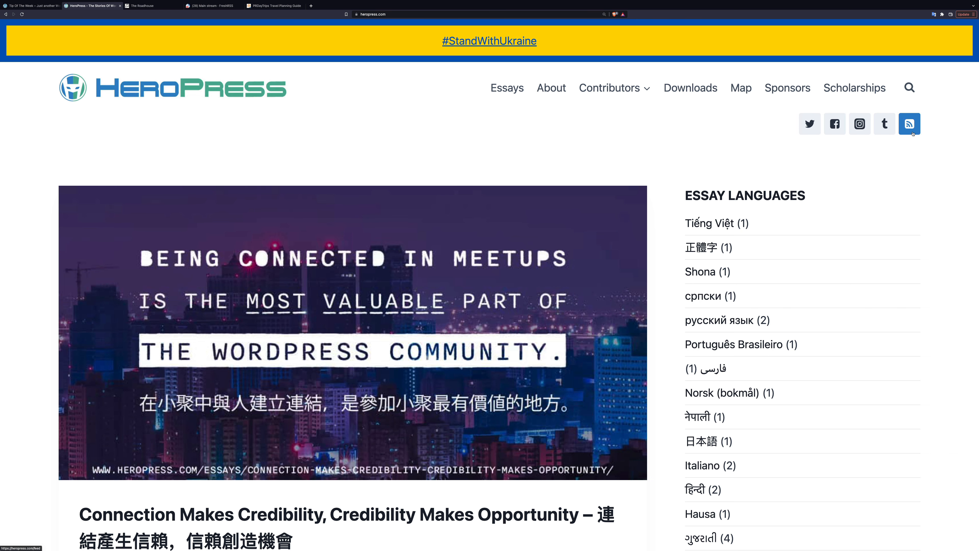
pyautogui.click(909, 123)
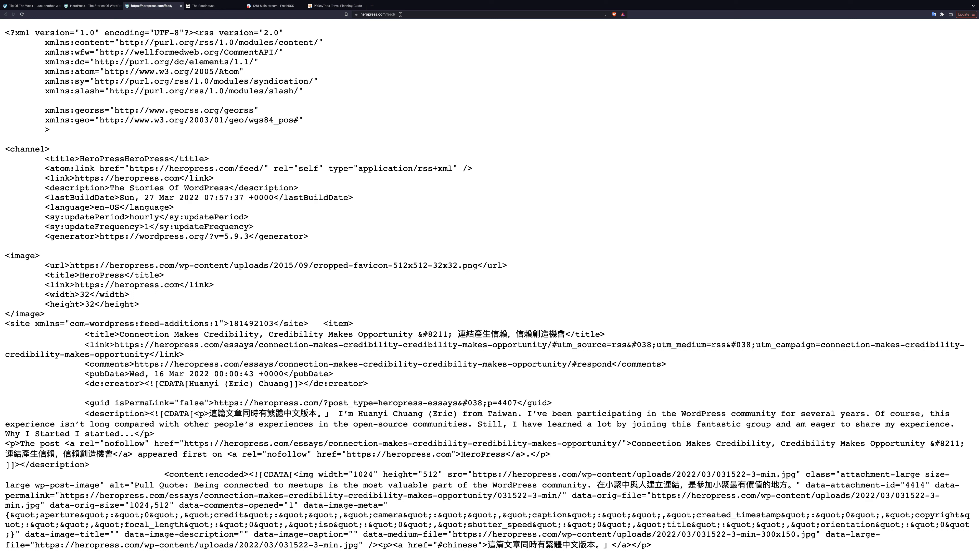
pyautogui.click(374, 14)
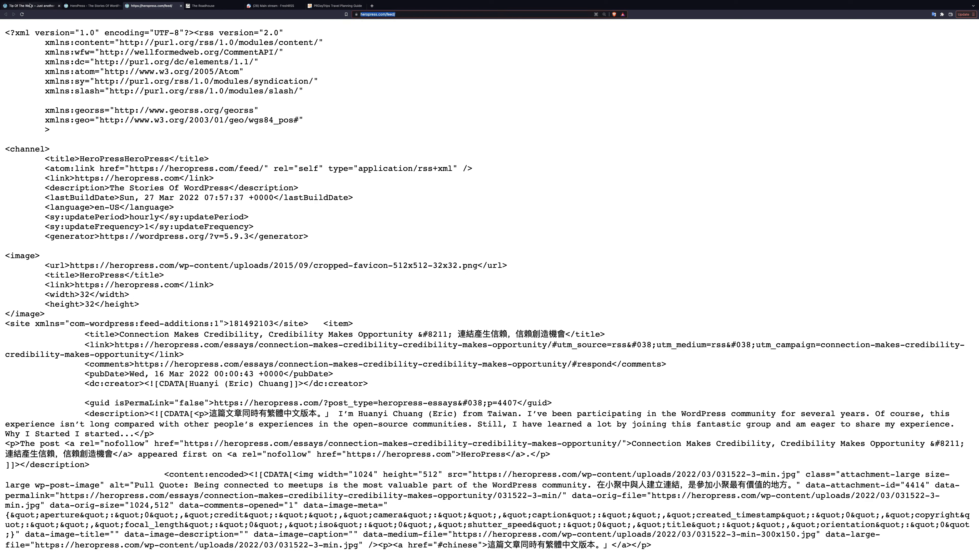
pyautogui.click(31, 6)
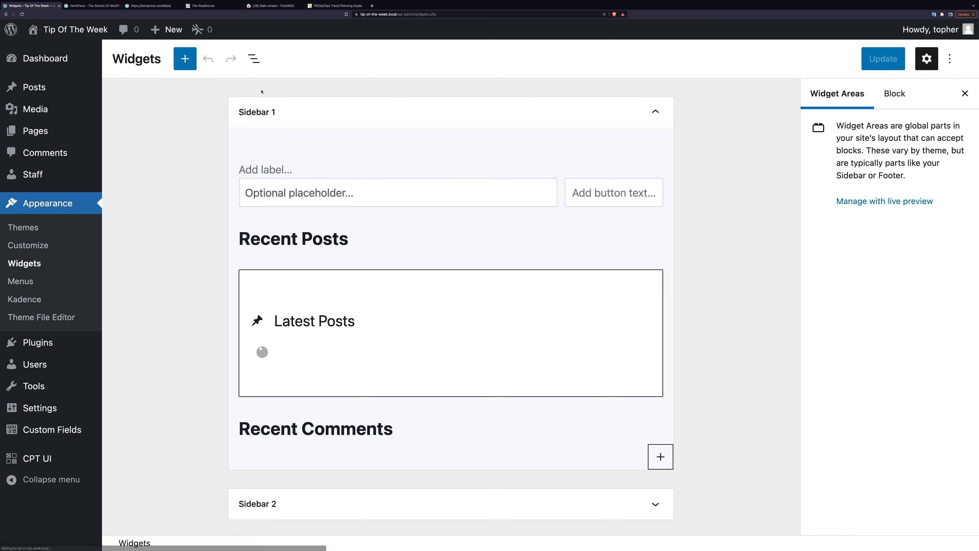
# - Add a Heading block reading 'HeroPress Essays' to Sidebar 1
pyautogui.scroll(-3)
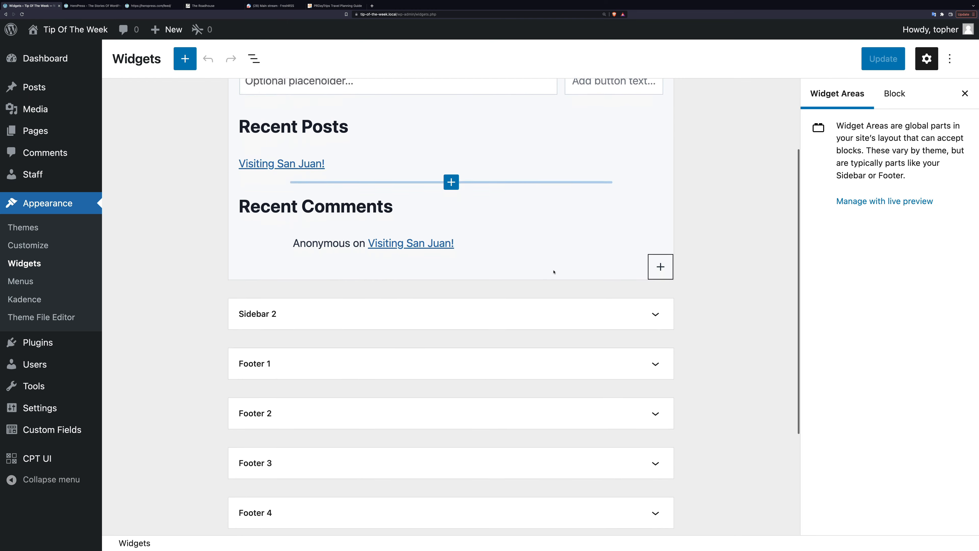
pyautogui.click(660, 267)
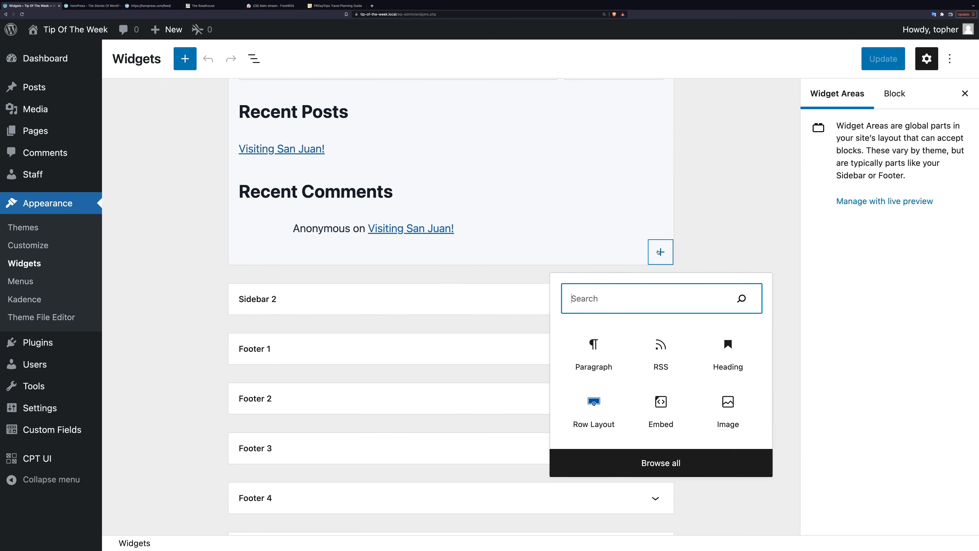
pyautogui.write('g')
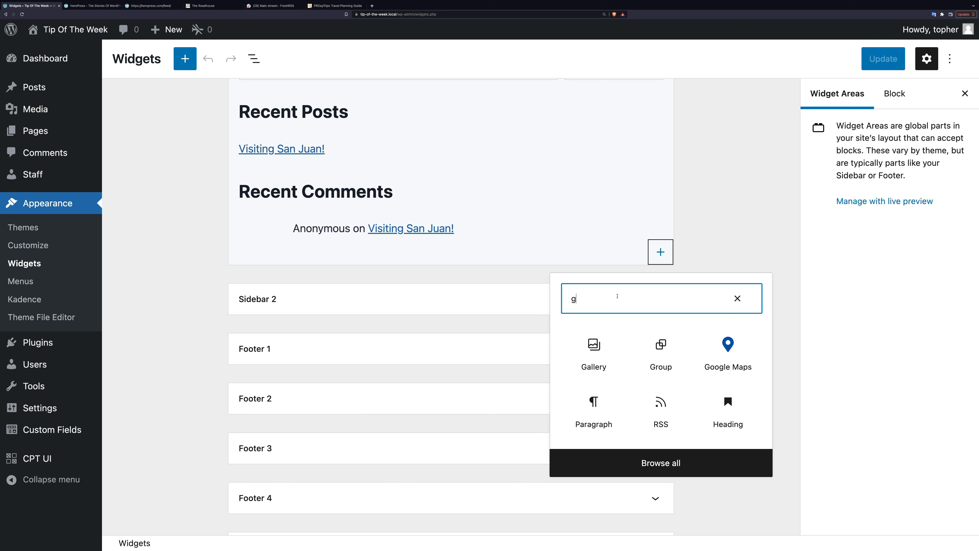
pyautogui.write('hr')
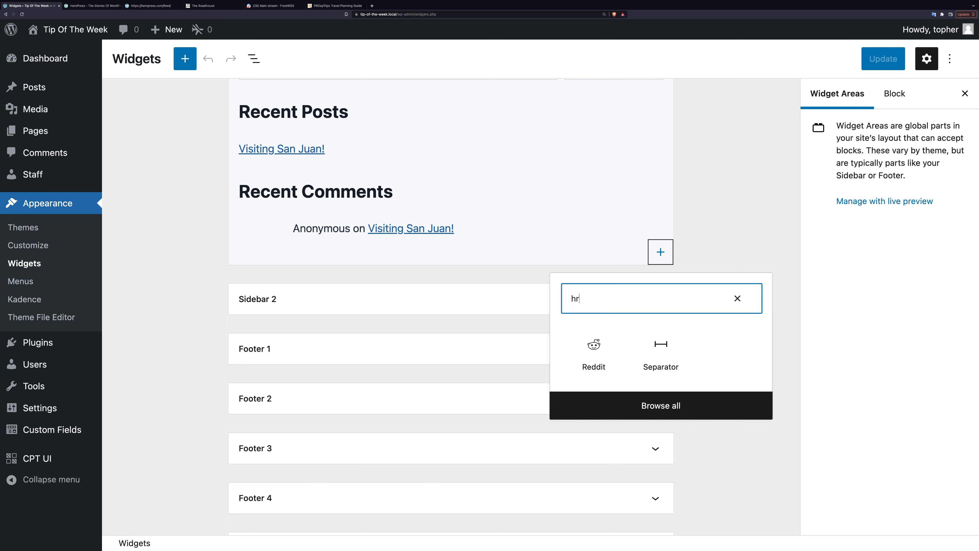
pyautogui.press('Backspace')
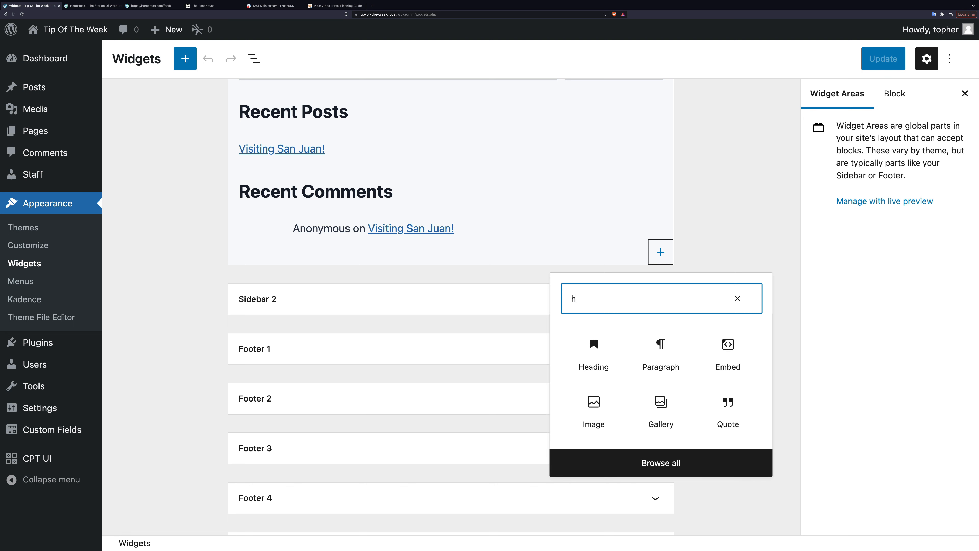
pyautogui.click(593, 352)
pyautogui.write('H')
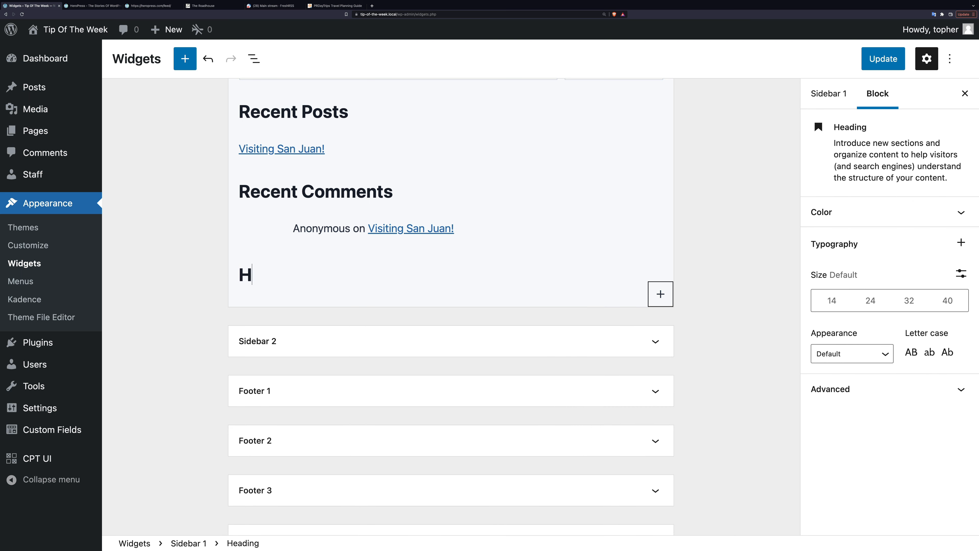
pyautogui.write('eroPress Essays')
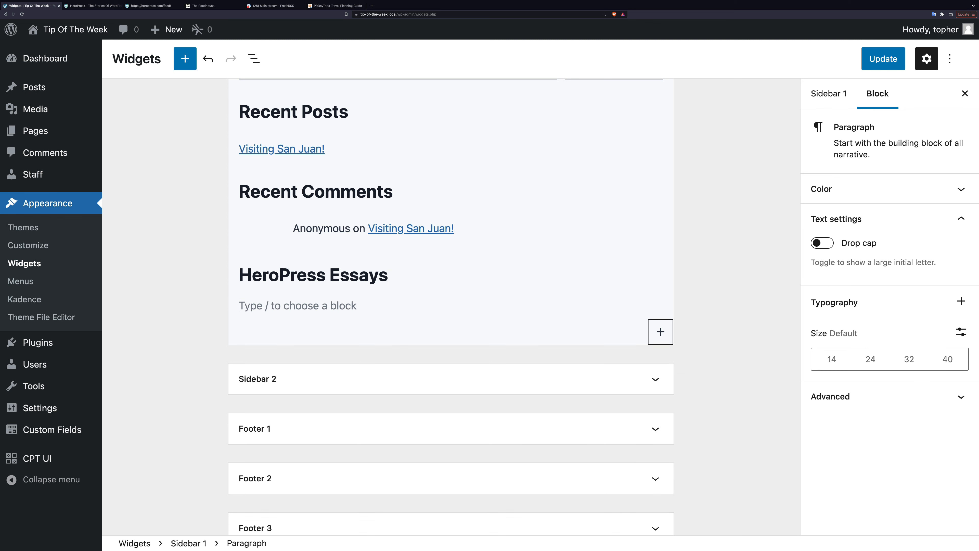
pyautogui.write('/rs')
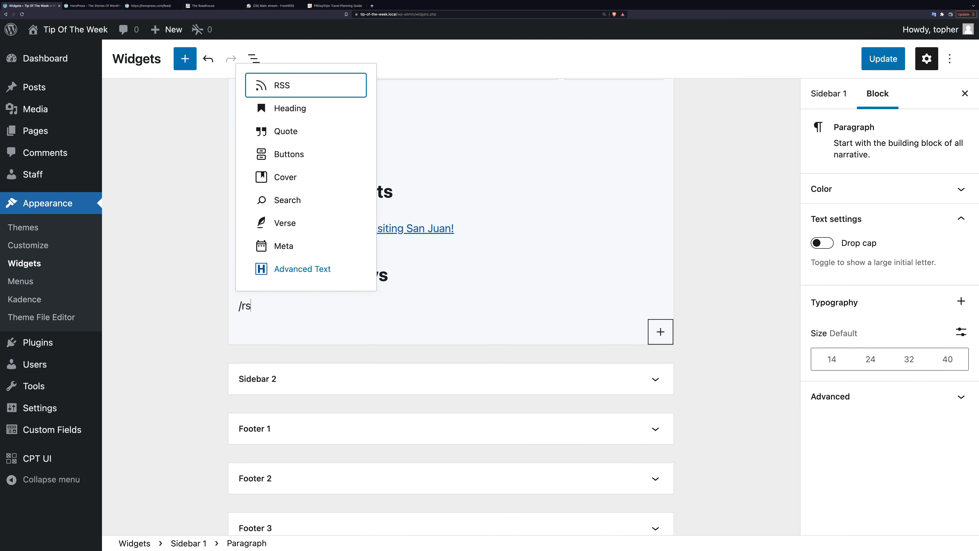
pyautogui.write('s')
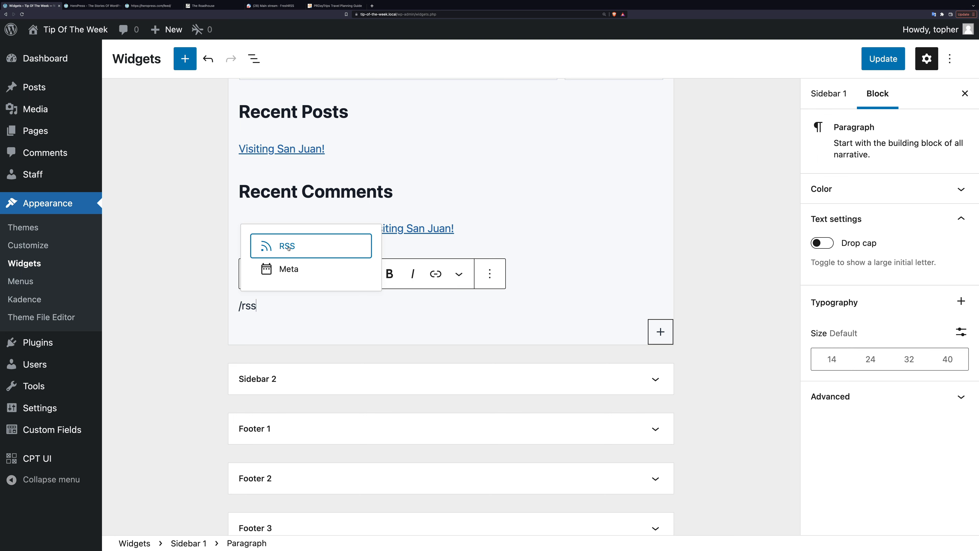
pyautogui.click(311, 245)
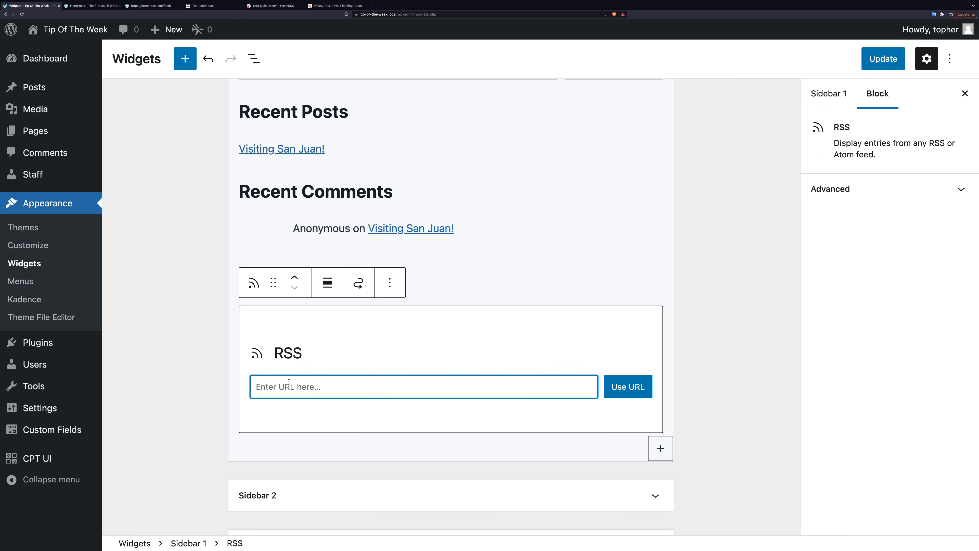
pyautogui.write('https://heropress.com/feed/')
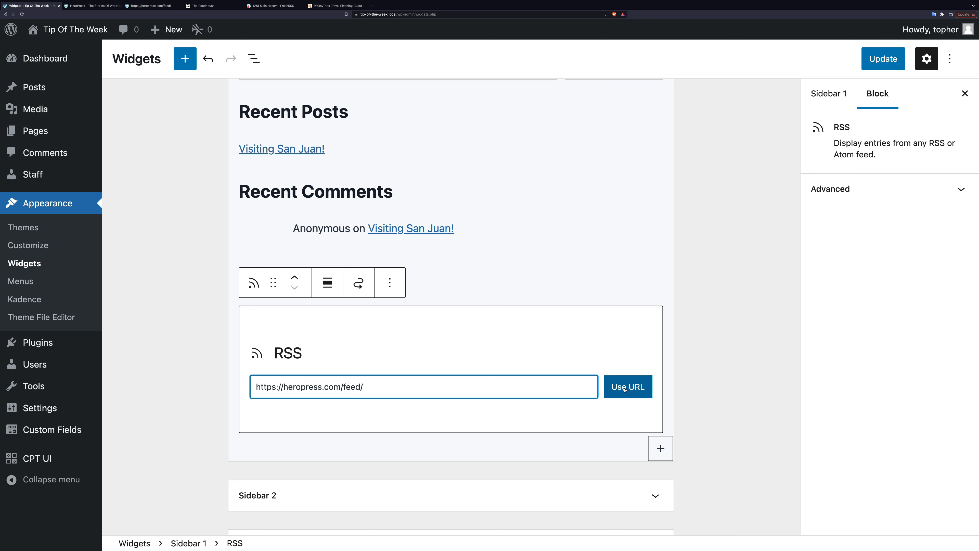
pyautogui.click(627, 386)
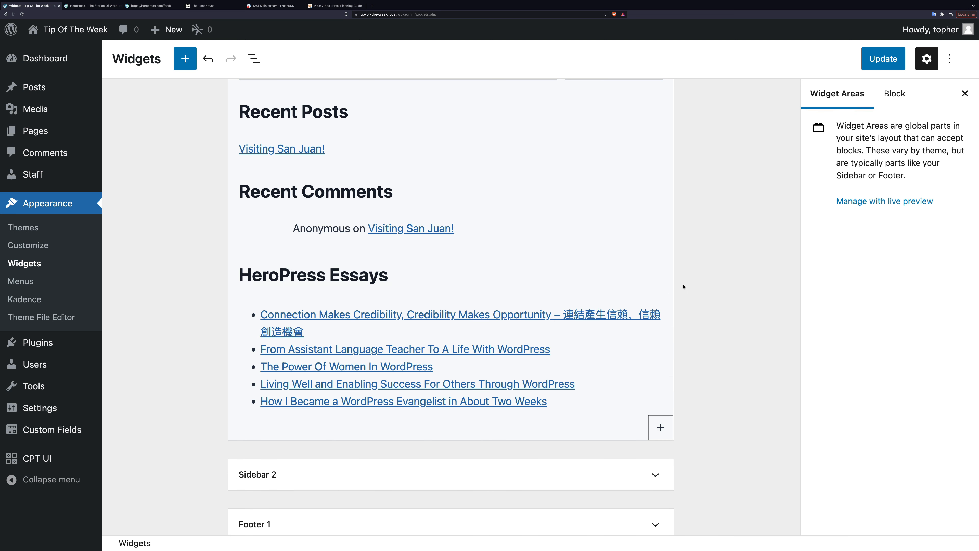
pyautogui.moveTo(854, 73)
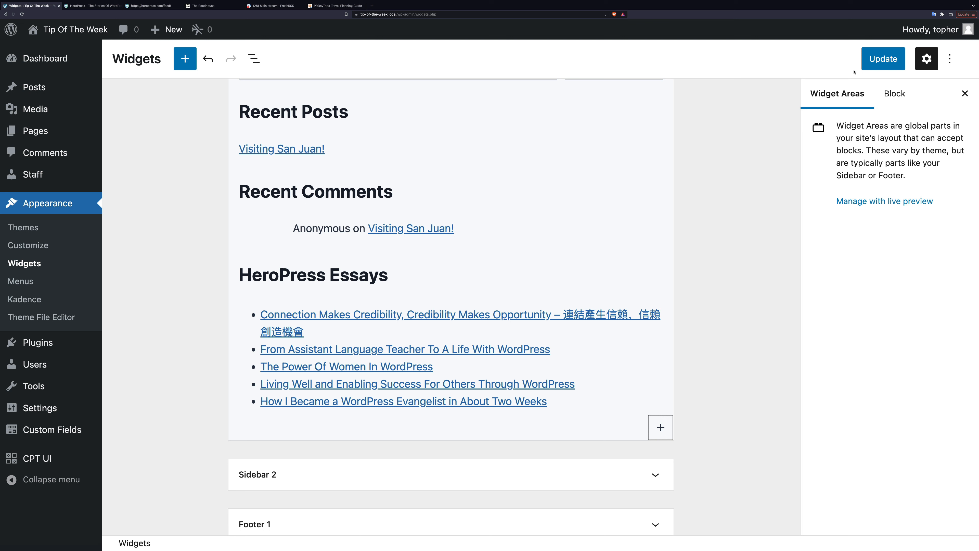
# - Update the widgets so the HeroPress Essays list goes live on the site
pyautogui.click(883, 58)
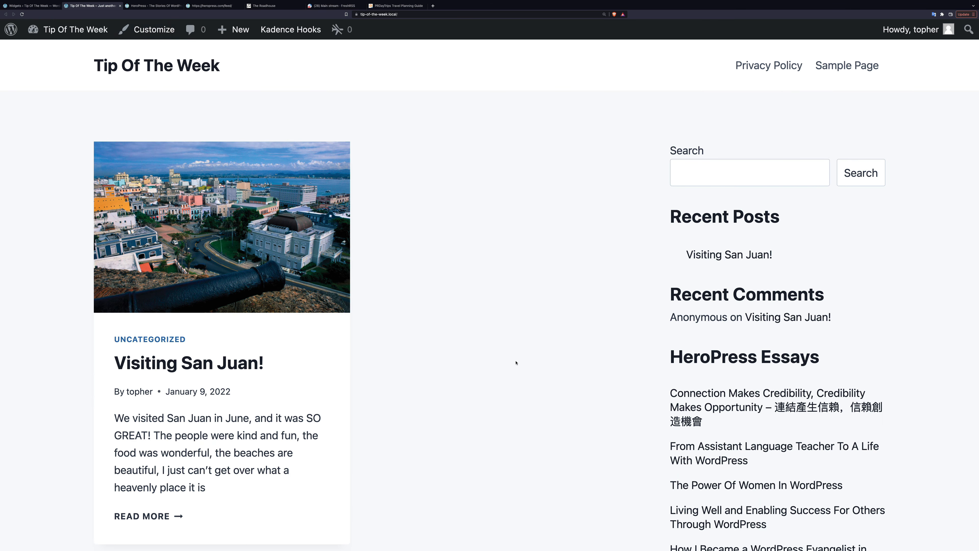
pyautogui.scroll(-3)
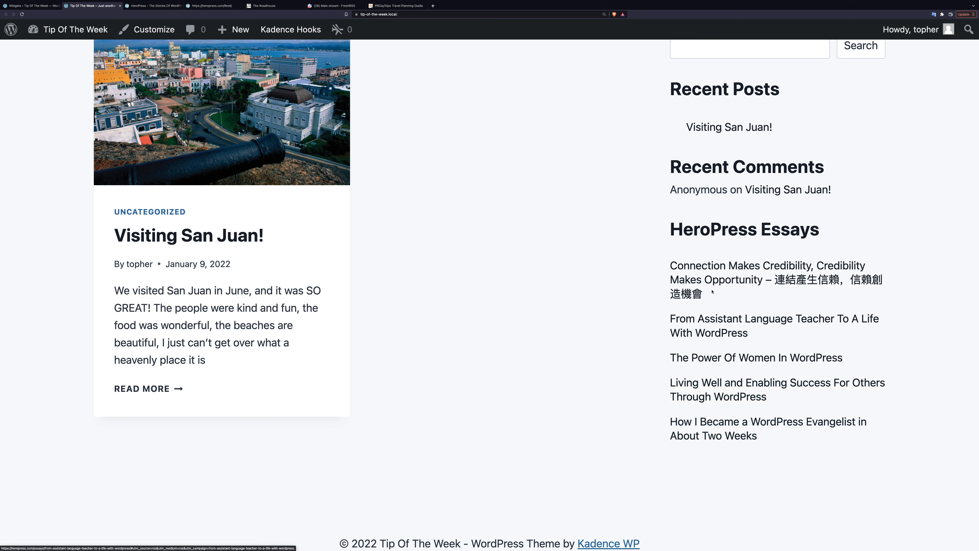
pyautogui.moveTo(473, 265)
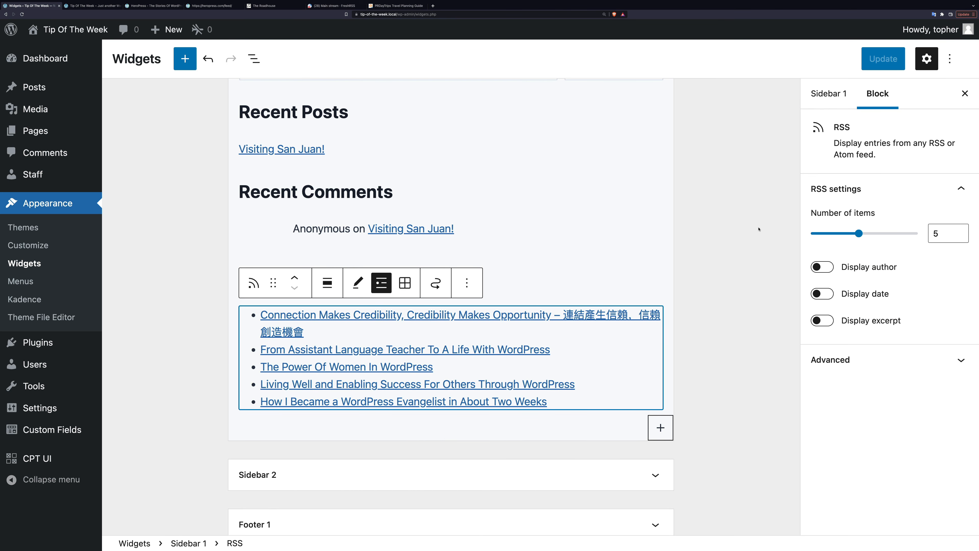
# - Show authors and excerpts in the HeroPress feed, leaving dates hidden
pyautogui.click(821, 267)
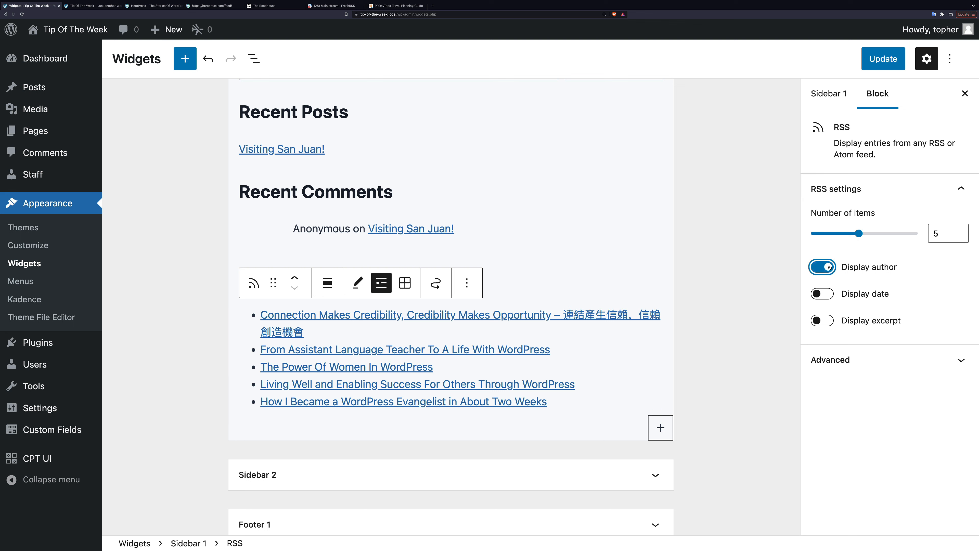
pyautogui.click(821, 267)
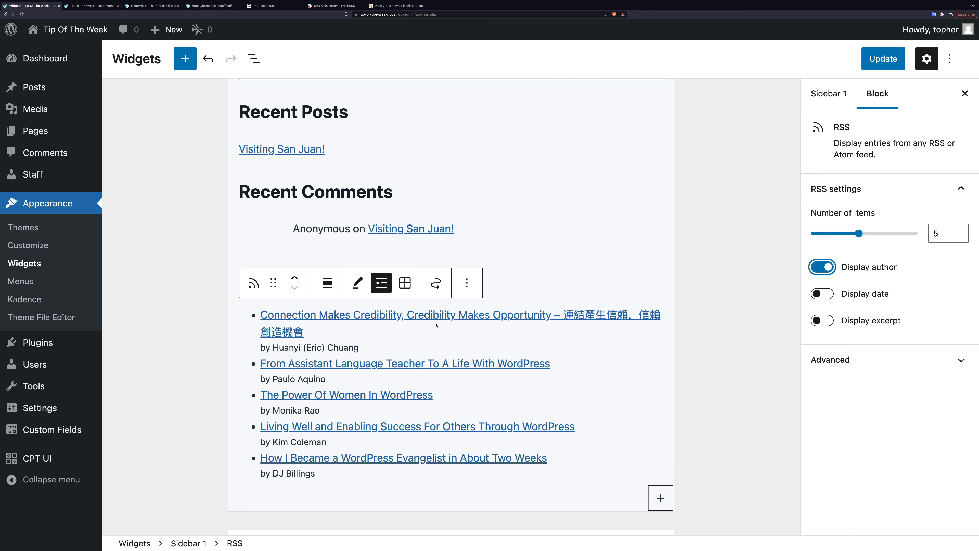
pyautogui.moveTo(526, 263)
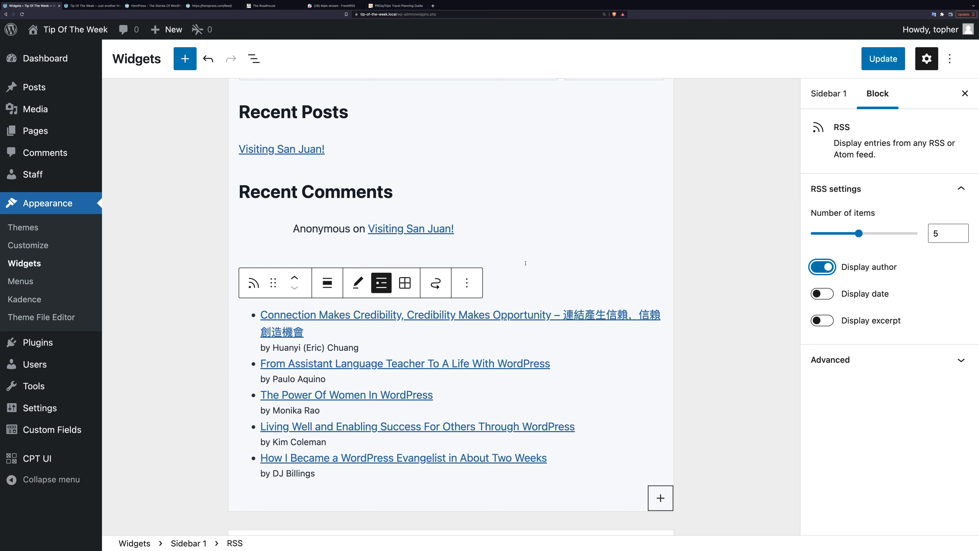
pyautogui.click(822, 294)
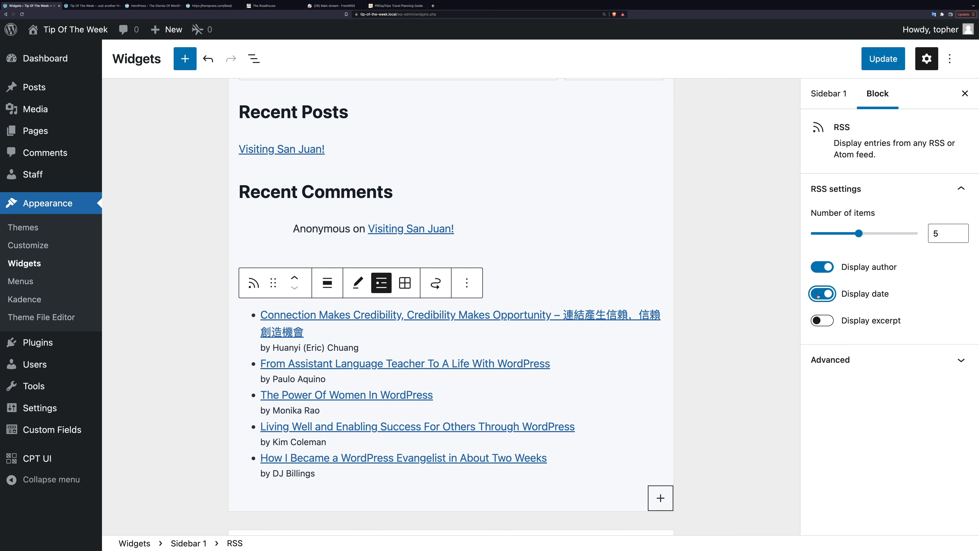
pyautogui.click(821, 294)
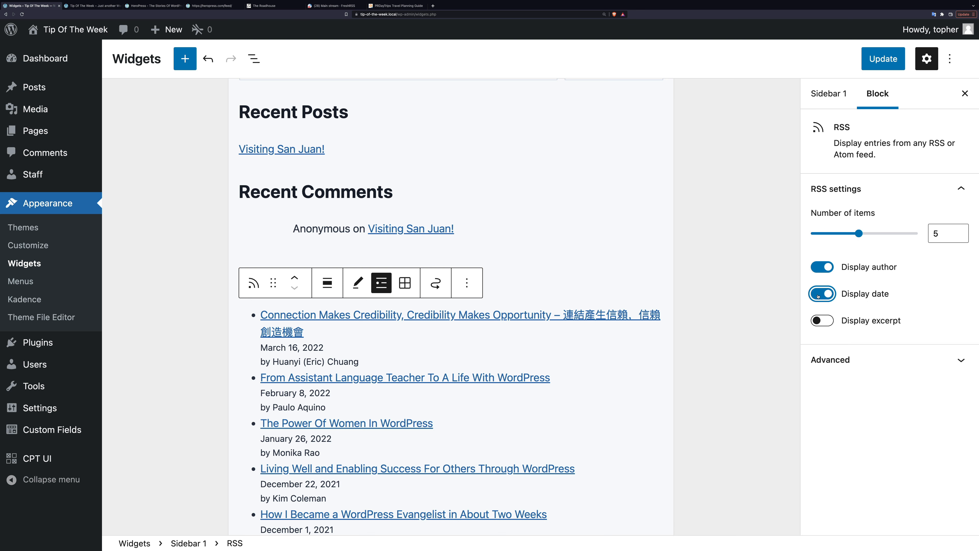
pyautogui.click(821, 294)
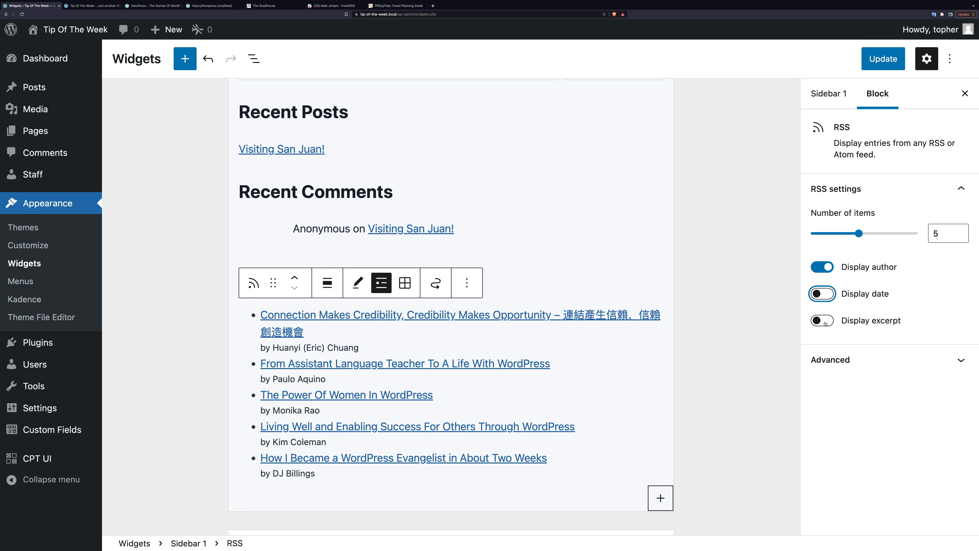
pyautogui.click(822, 320)
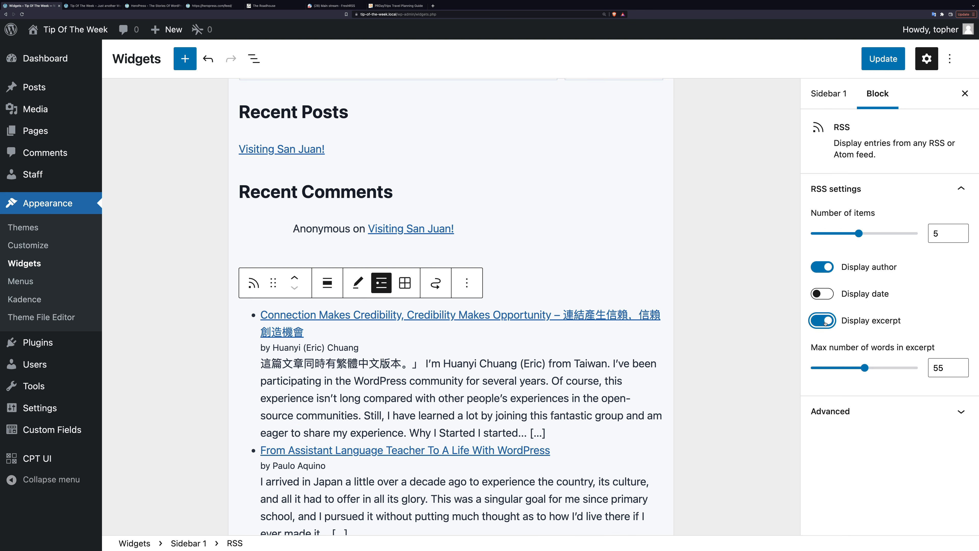
# - Limit the HeroPress feed to two essays and update the widgets
pyautogui.scroll(-3)
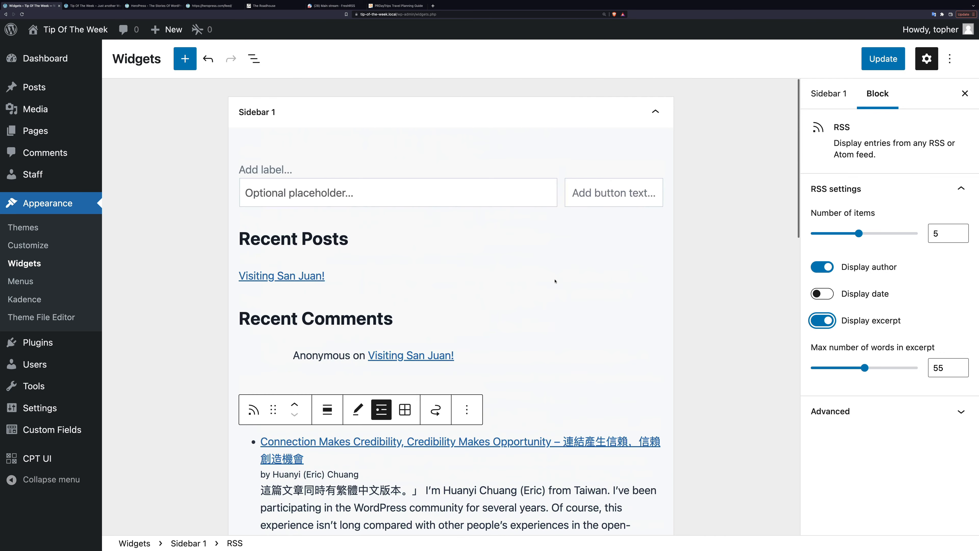
pyautogui.scroll(-3)
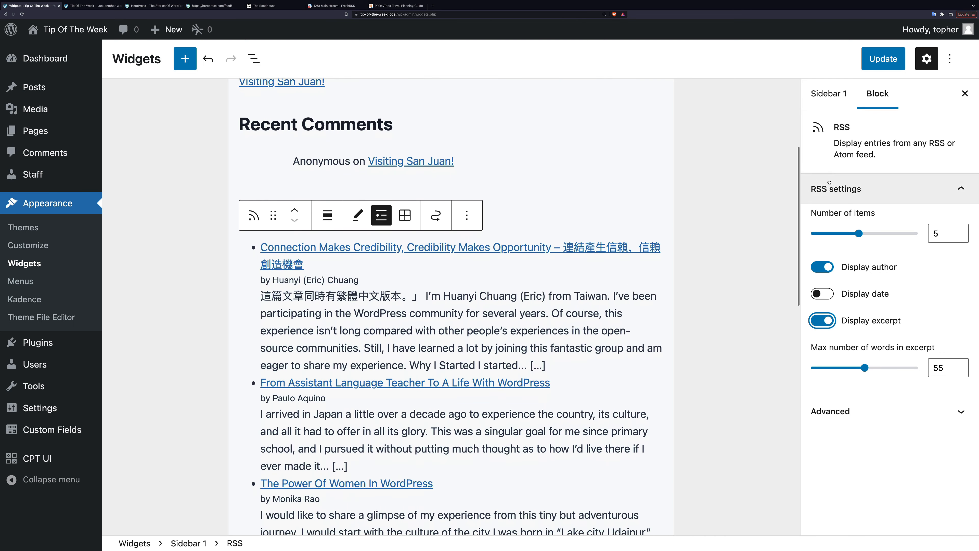
pyautogui.moveTo(859, 234); pyautogui.dragTo(821, 233)
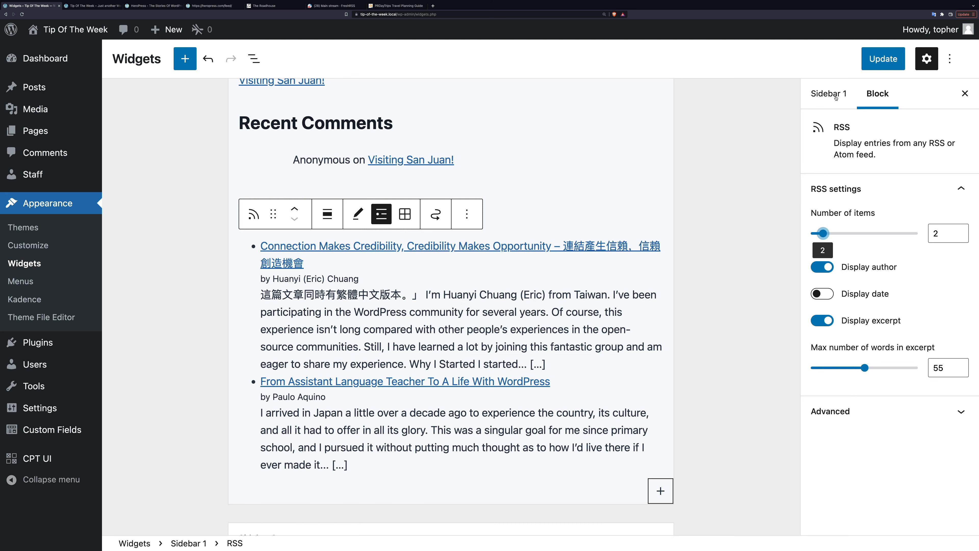
pyautogui.click(883, 59)
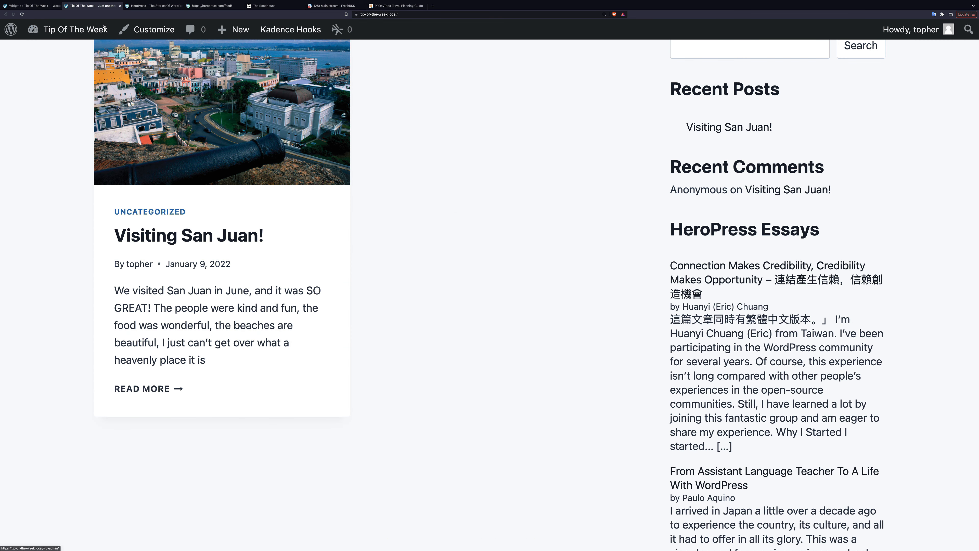
pyautogui.moveTo(823, 347)
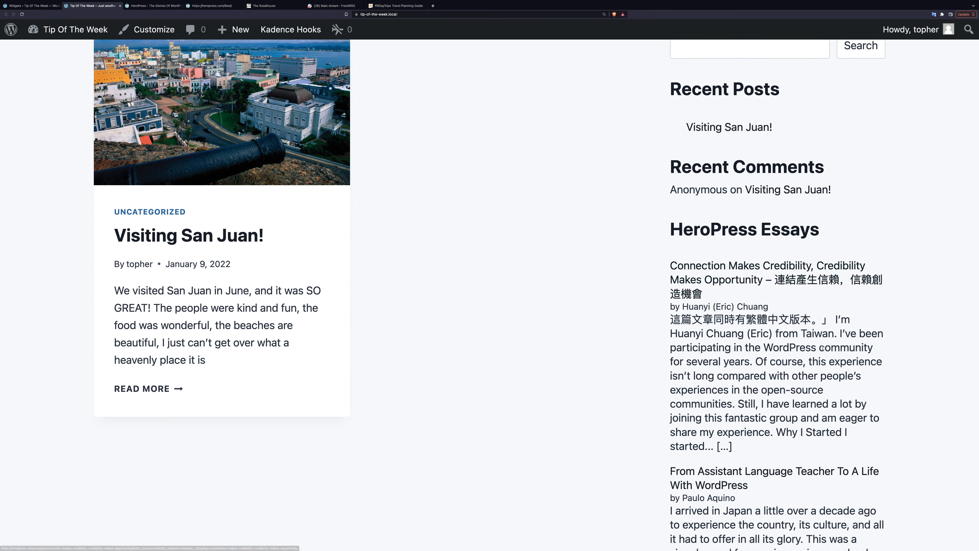
pyautogui.scroll(-3)
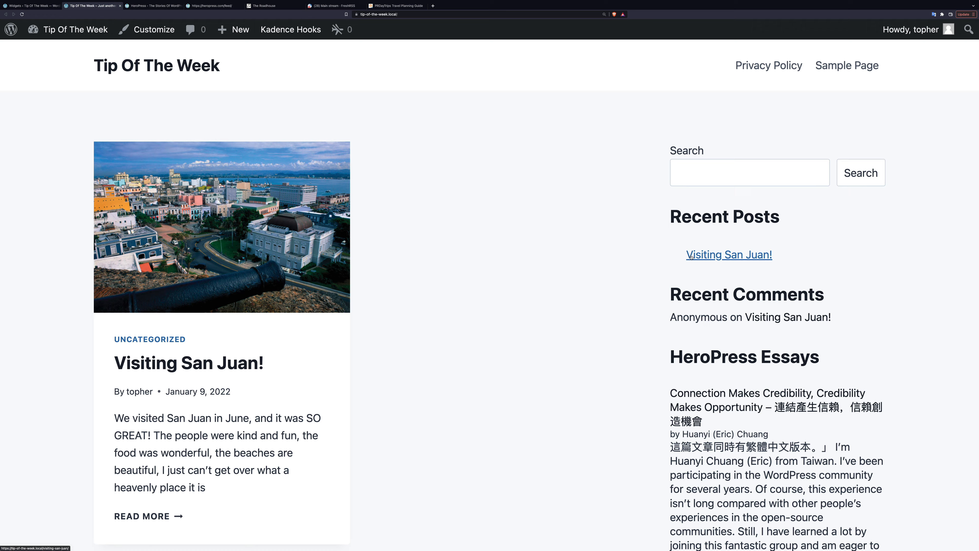
pyautogui.scroll(-3)
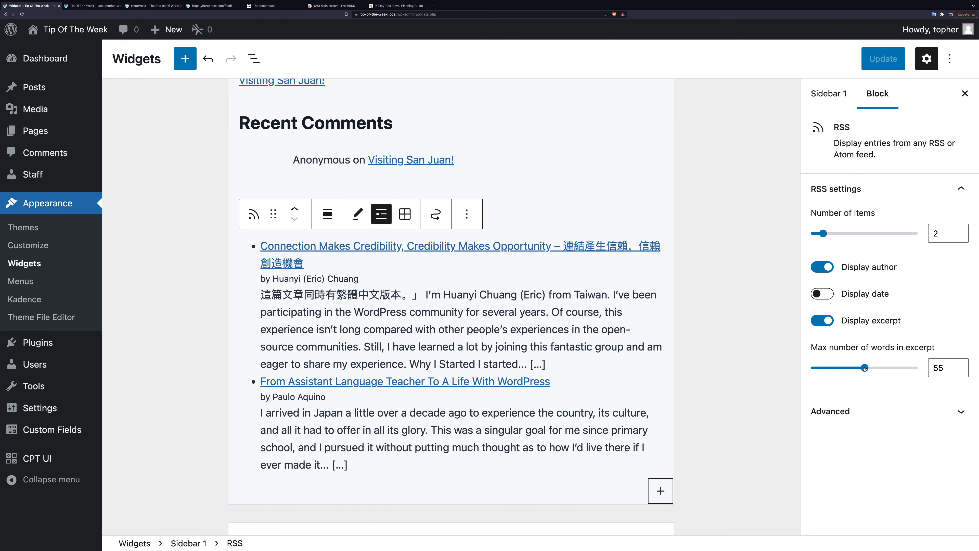
# - Reduce the HeroPress excerpt word limit to about 30 words
pyautogui.moveTo(865, 367); pyautogui.dragTo(839, 367)
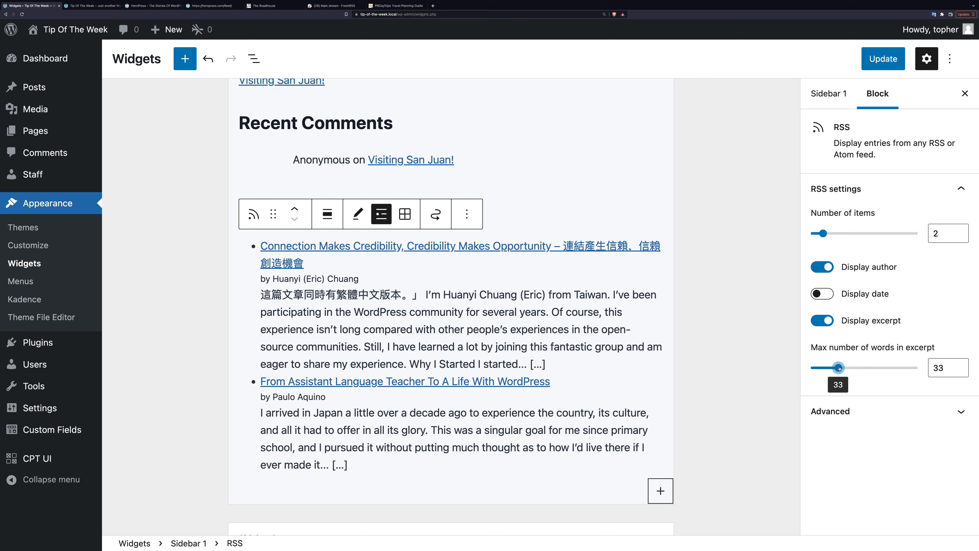
pyautogui.moveTo(840, 367); pyautogui.dragTo(837, 367)
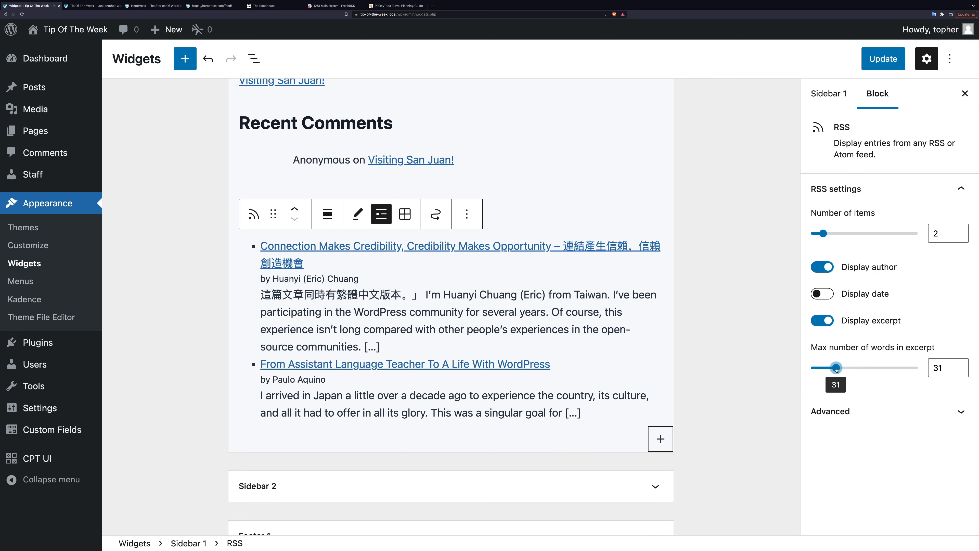
pyautogui.moveTo(837, 367); pyautogui.dragTo(834, 367)
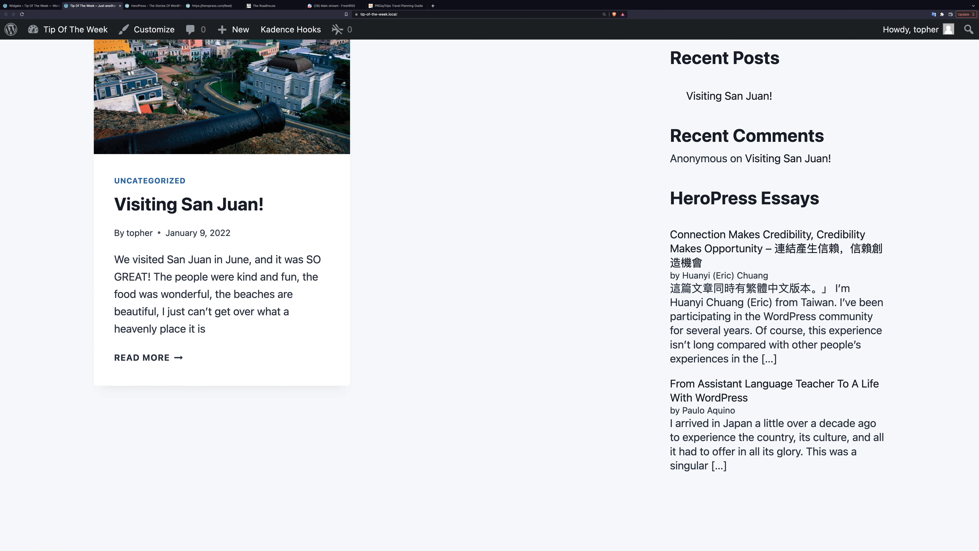
pyautogui.moveTo(353, 117)
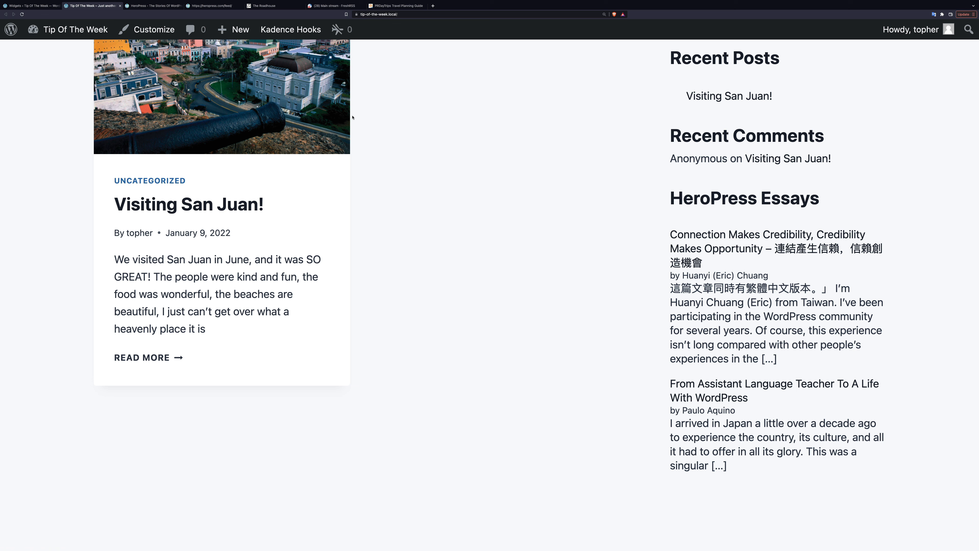
# - View The Roadhouse's FeedBurner feed page enlarged and grab its web address
pyautogui.click(262, 5)
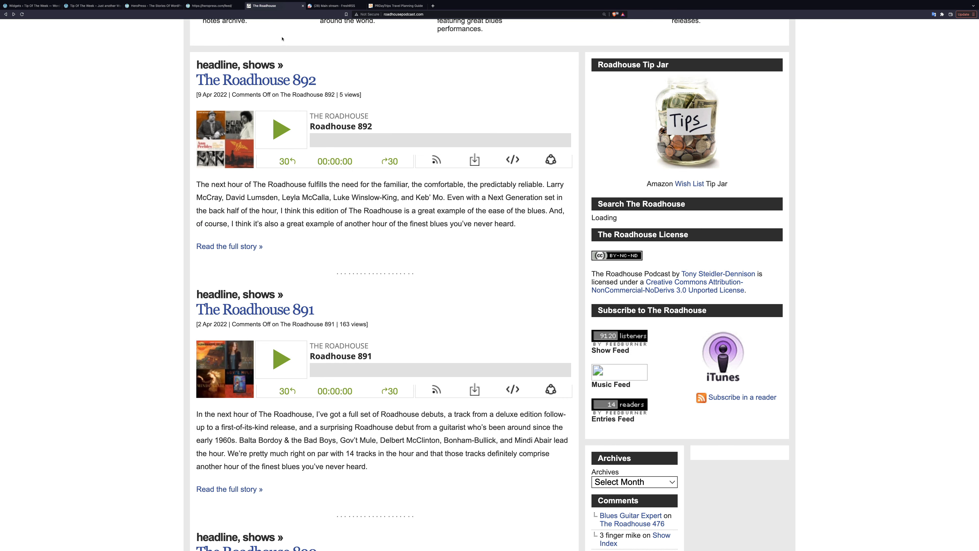
pyautogui.moveTo(508, 103)
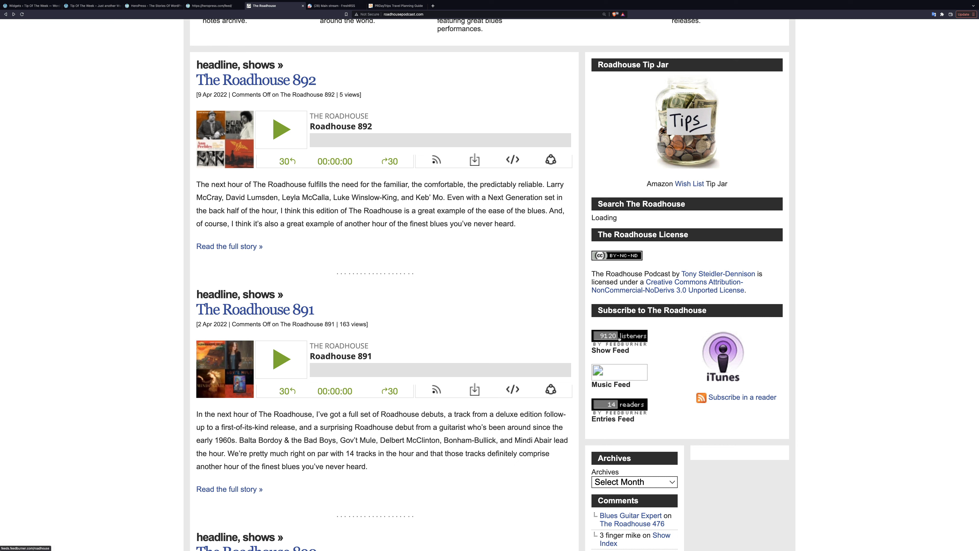
pyautogui.moveTo(648, 342)
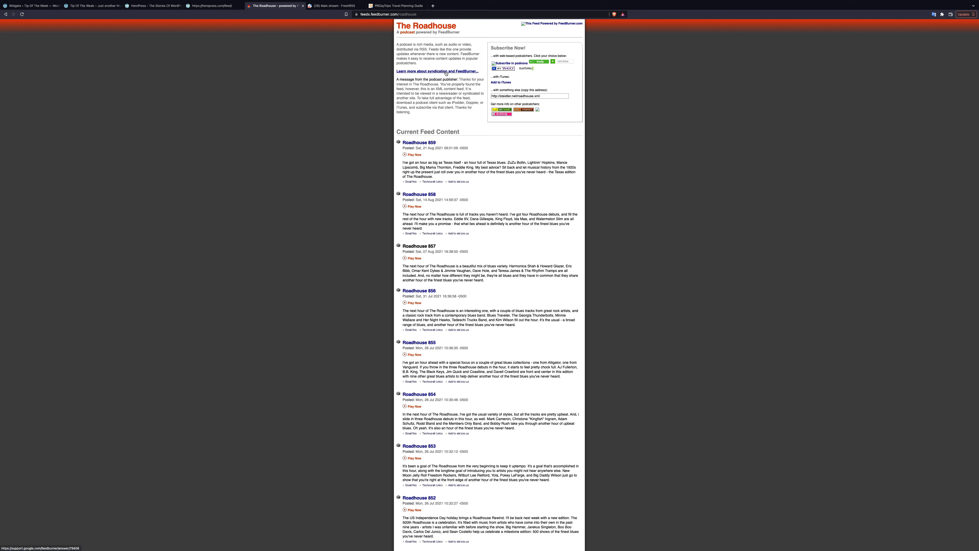
pyautogui.press('ctrl+plus')
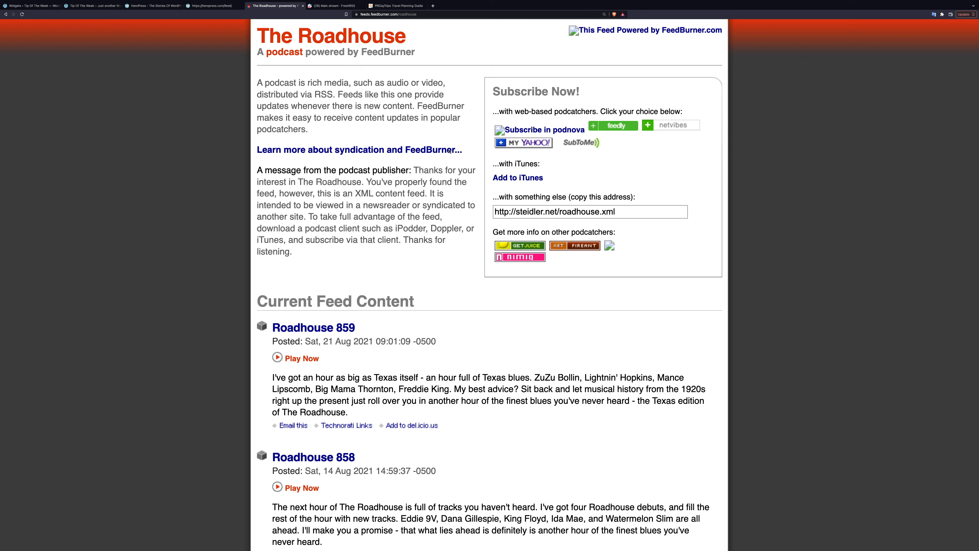
pyautogui.click(393, 14)
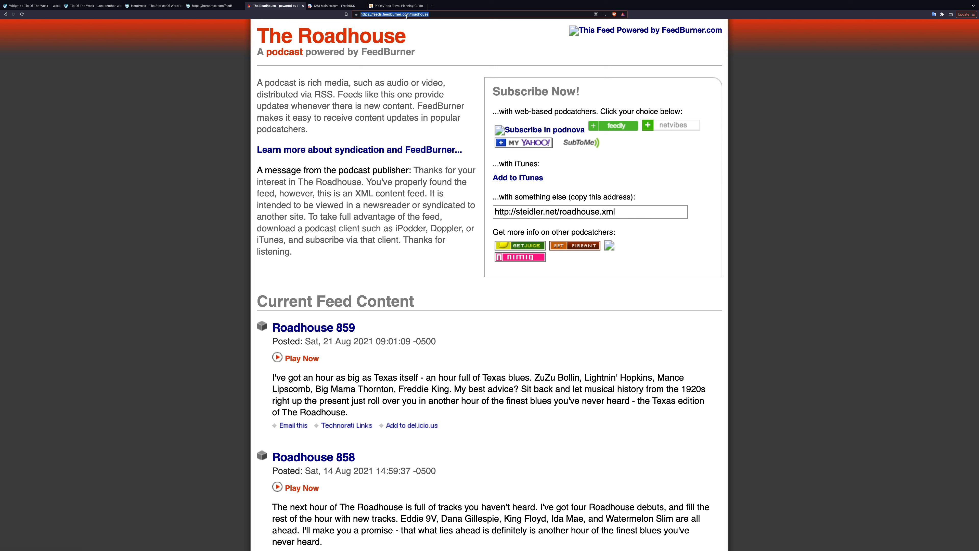
pyautogui.moveTo(77, 26)
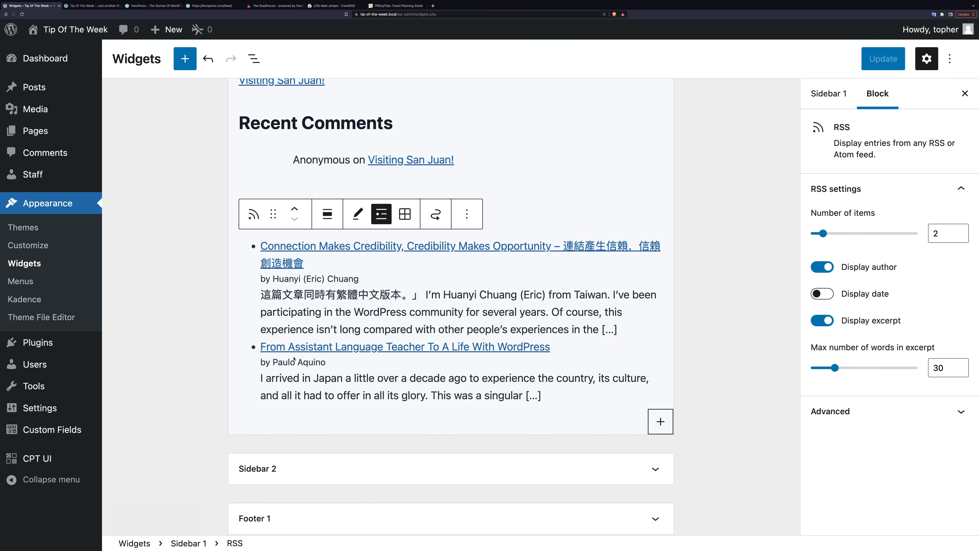
# - Add a 'Roadhouse Podcast' heading below the HeroPress feed in Sidebar 1
pyautogui.click(660, 421)
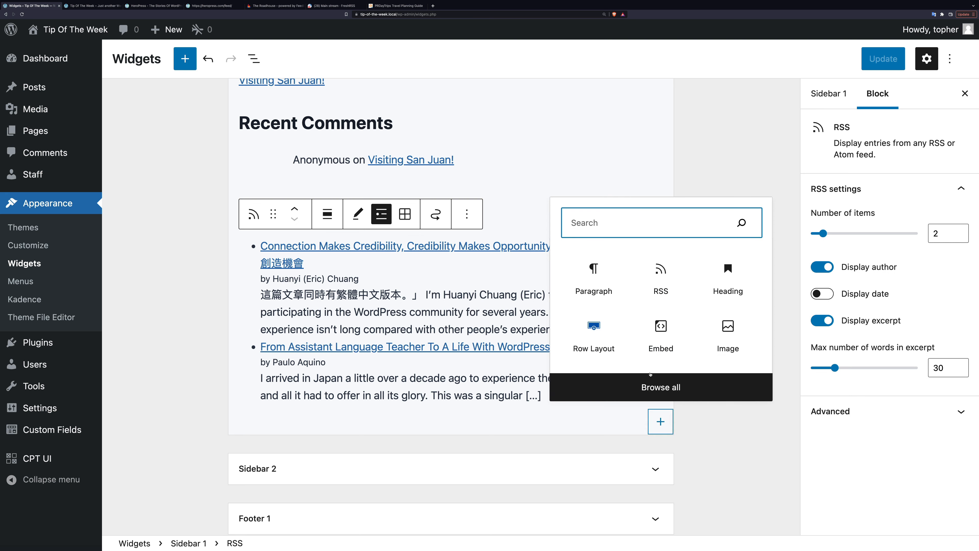
pyautogui.write('h')
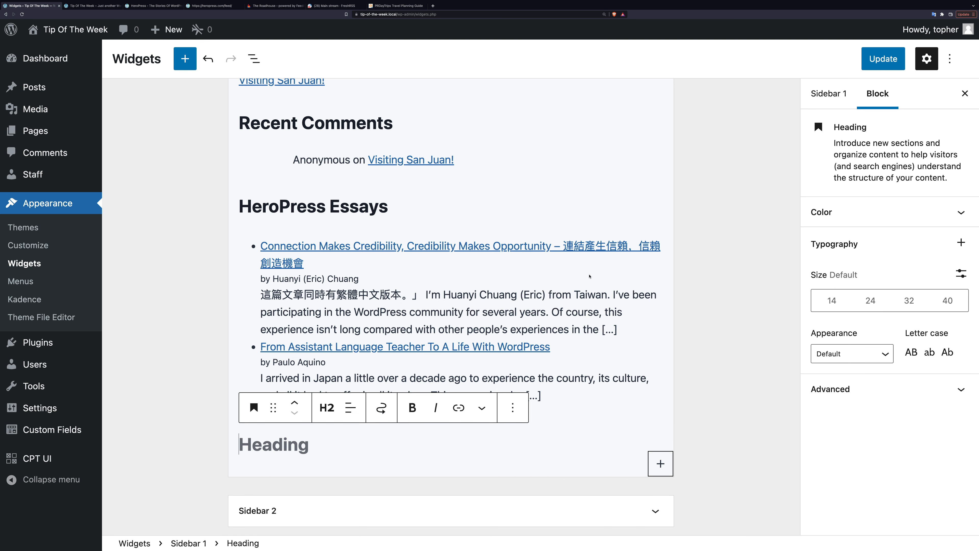
pyautogui.write('Road')
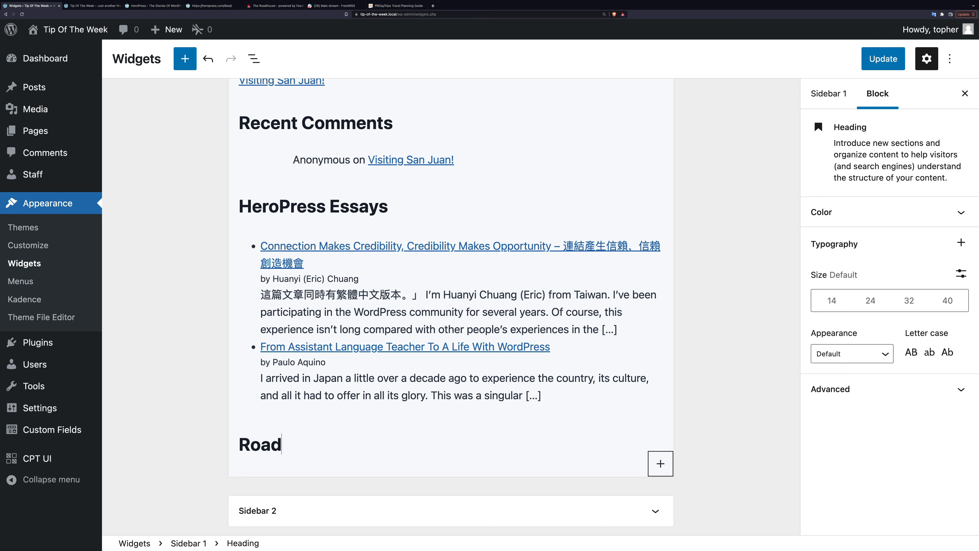
pyautogui.write('house Podcast')
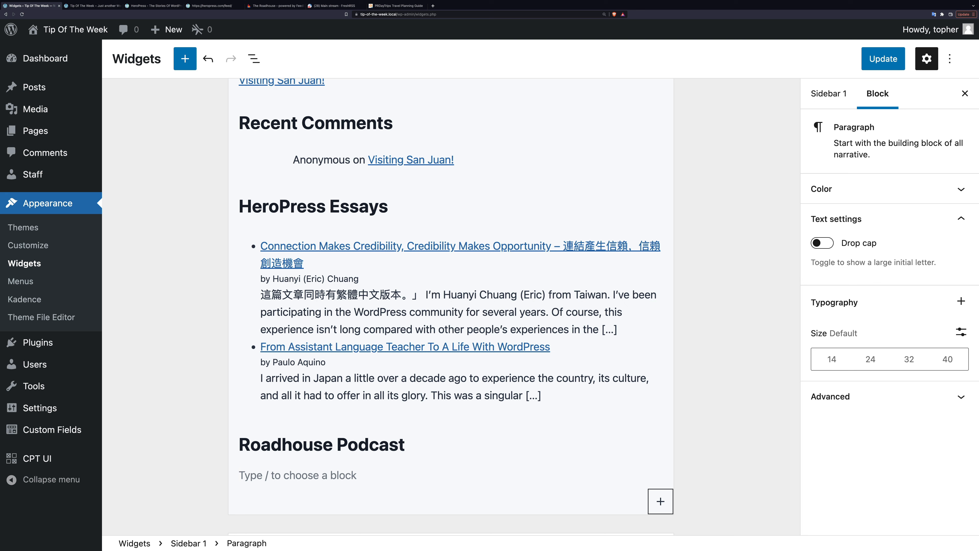
# - Insert an RSS block for the Roadhouse feed via /rss
pyautogui.write('/r')
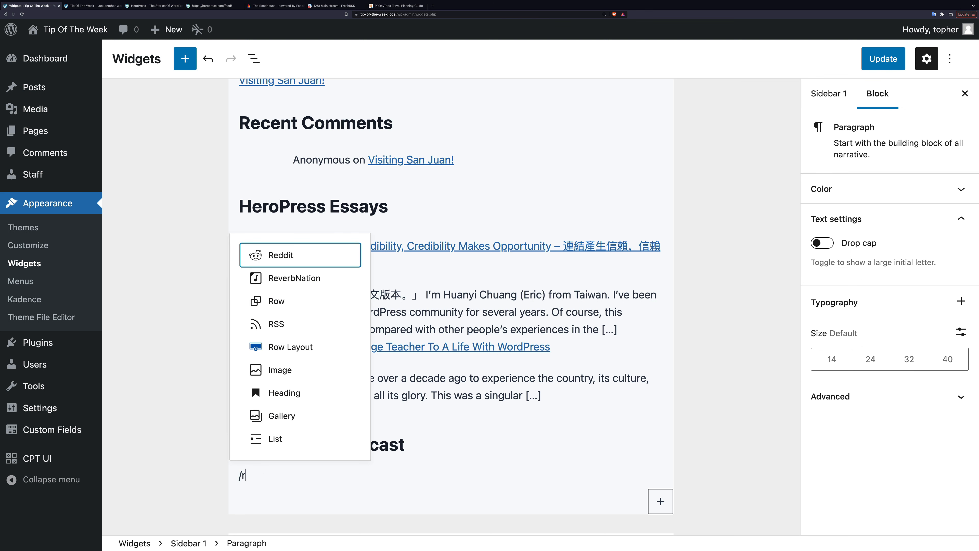
pyautogui.write('ss')
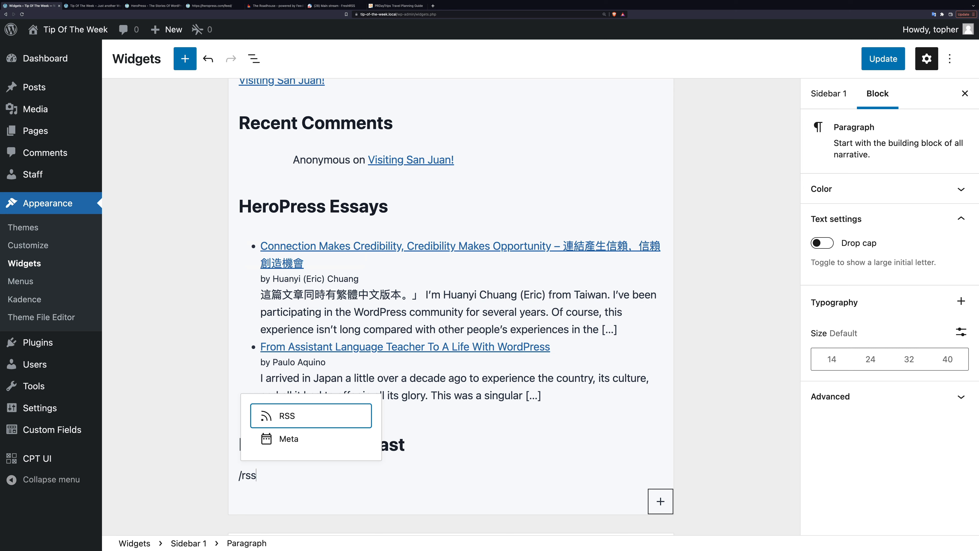
pyautogui.click(287, 415)
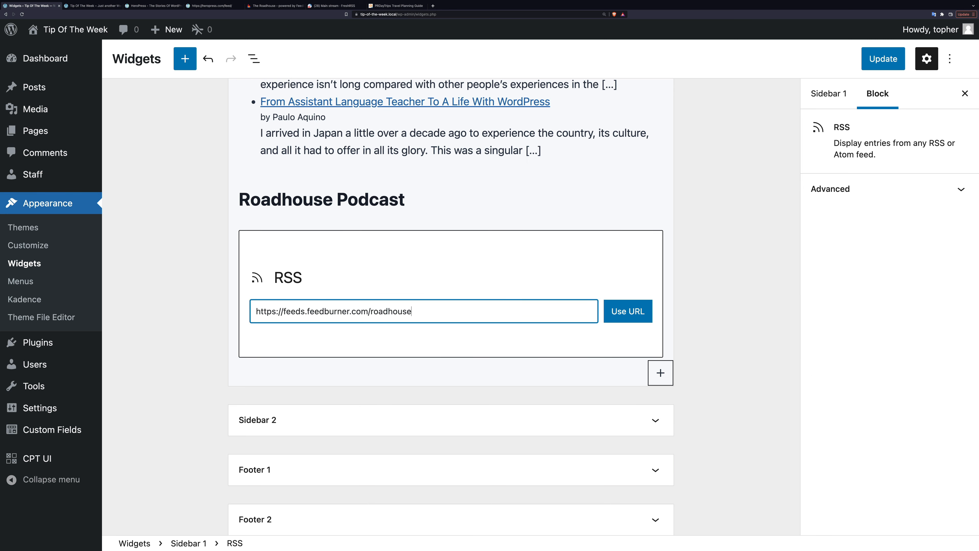
# - Load the Roadhouse feed and show excerpts for its episodes, keeping dates hidden
pyautogui.click(627, 311)
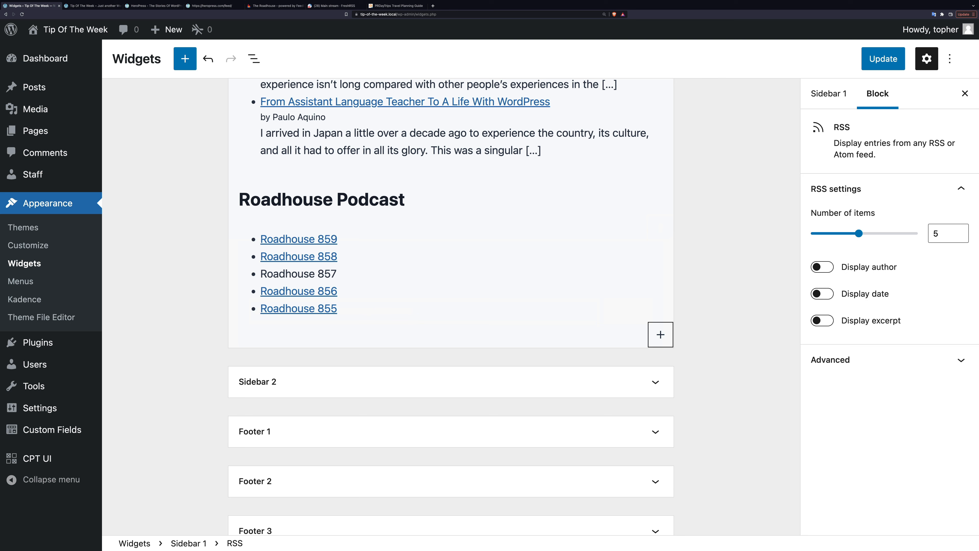
pyautogui.click(298, 273)
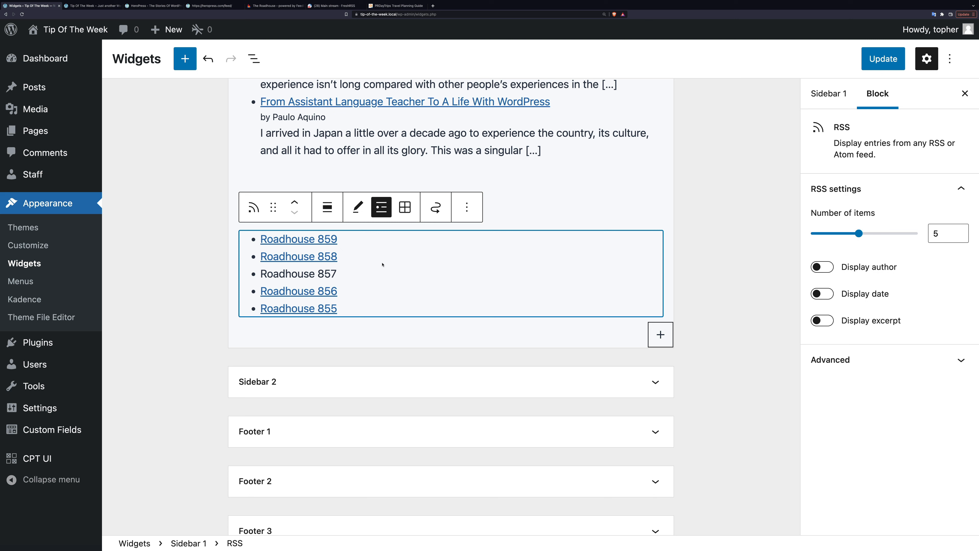
pyautogui.moveTo(610, 280)
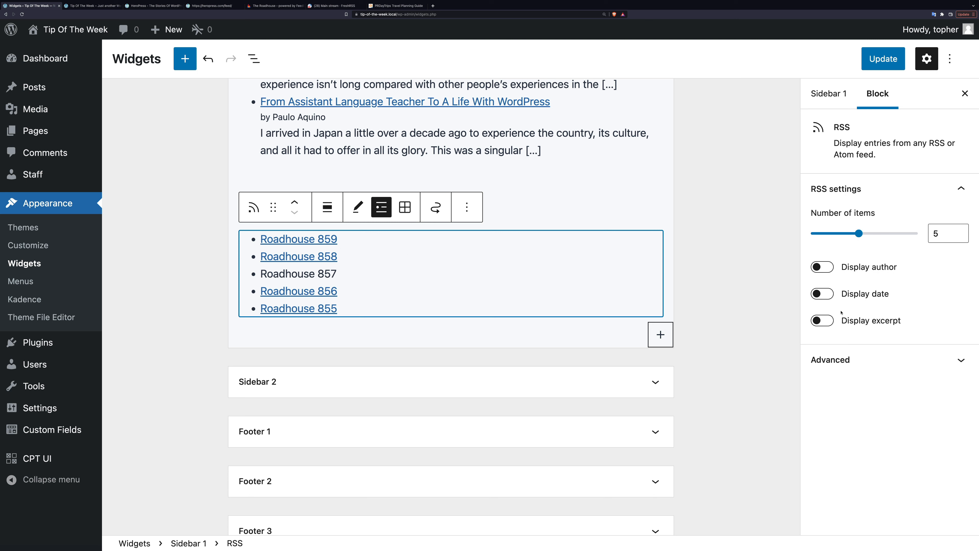
pyautogui.click(822, 294)
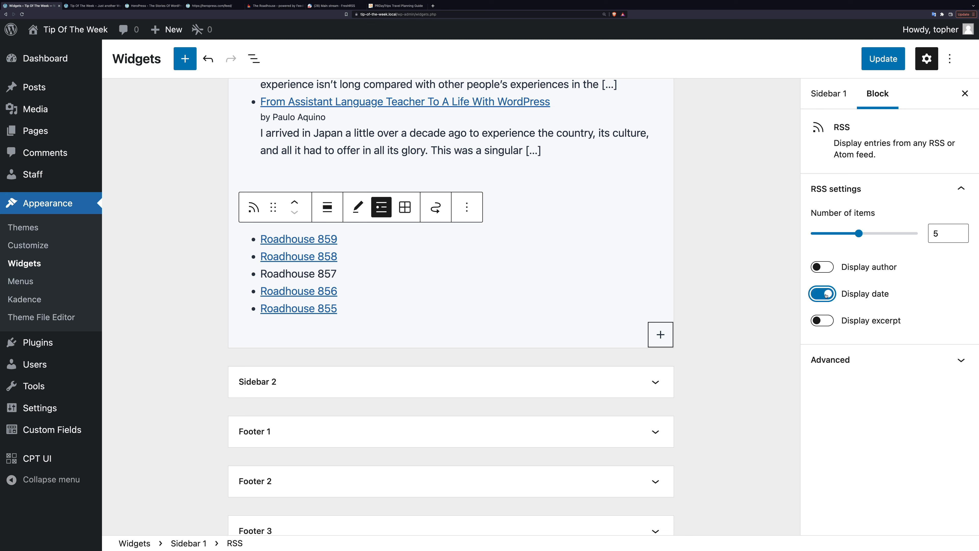
pyautogui.click(822, 294)
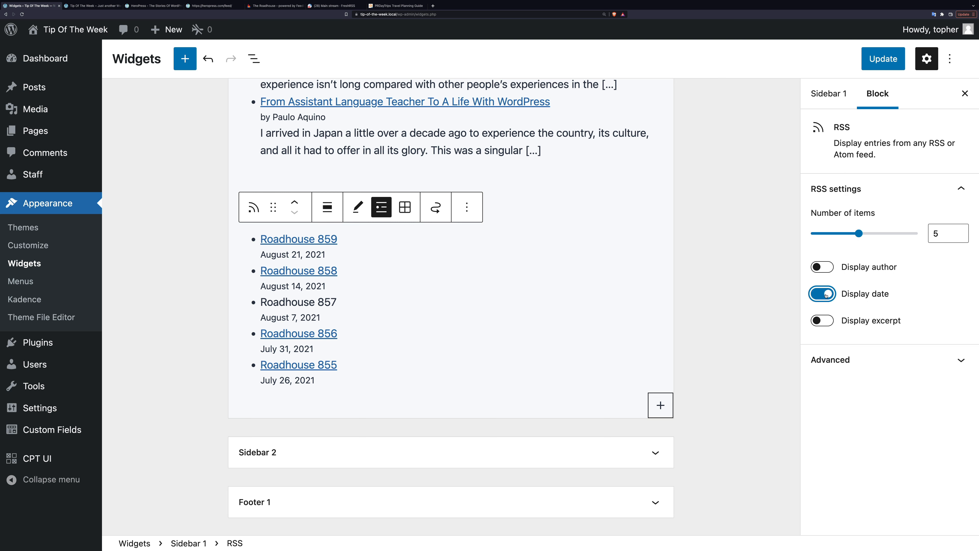
pyautogui.click(822, 294)
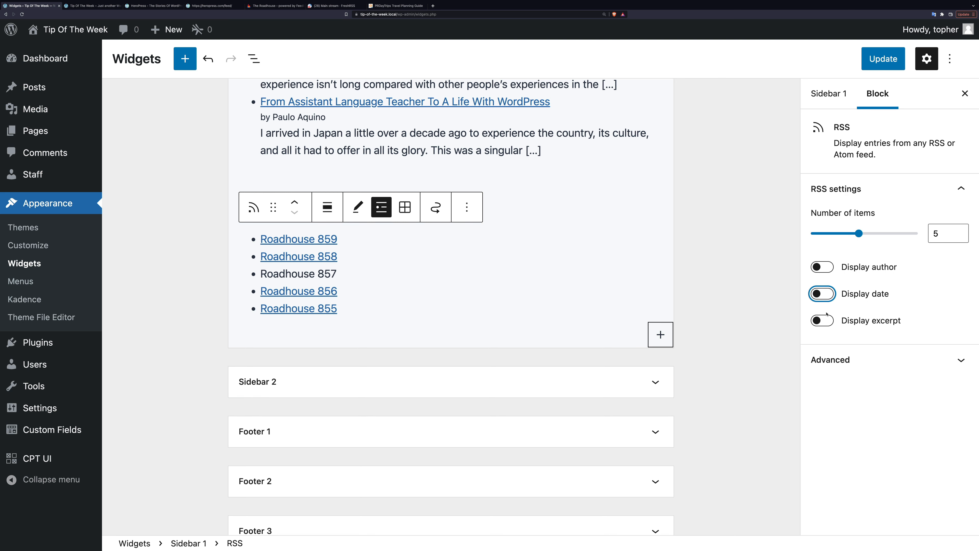
pyautogui.click(822, 320)
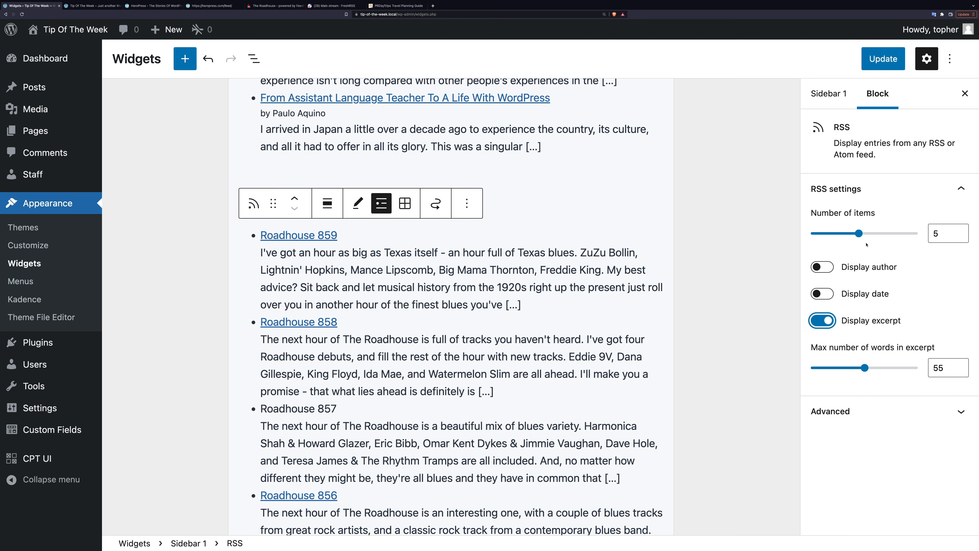
# - Limit the Roadhouse feed to two episodes with 75-word excerpts and update
pyautogui.moveTo(860, 233); pyautogui.dragTo(821, 233)
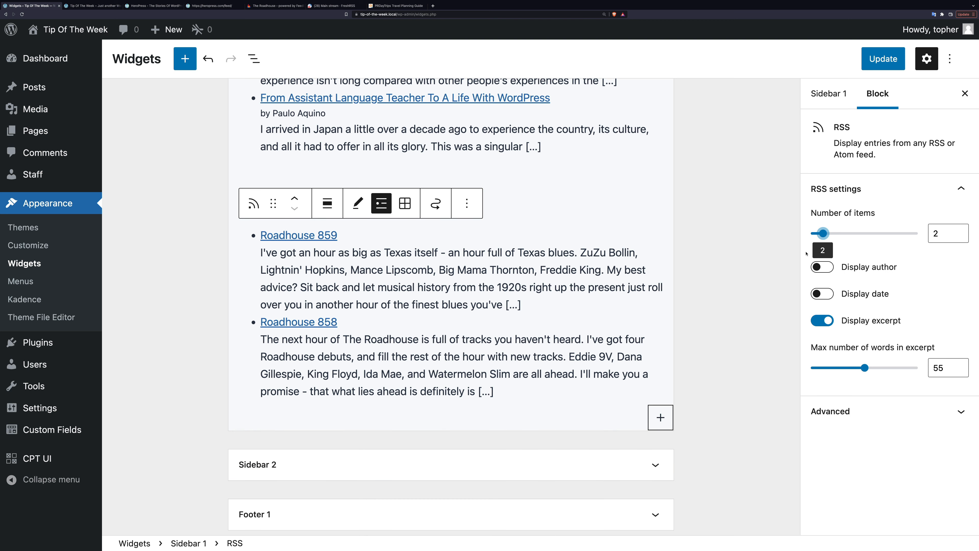
pyautogui.moveTo(862, 368); pyautogui.dragTo(884, 367)
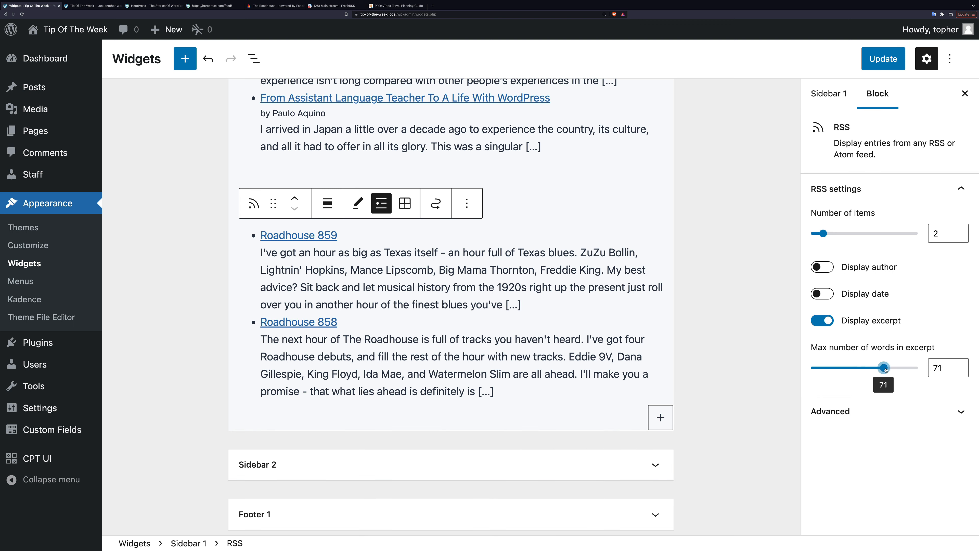
pyautogui.moveTo(883, 368); pyautogui.dragTo(885, 367)
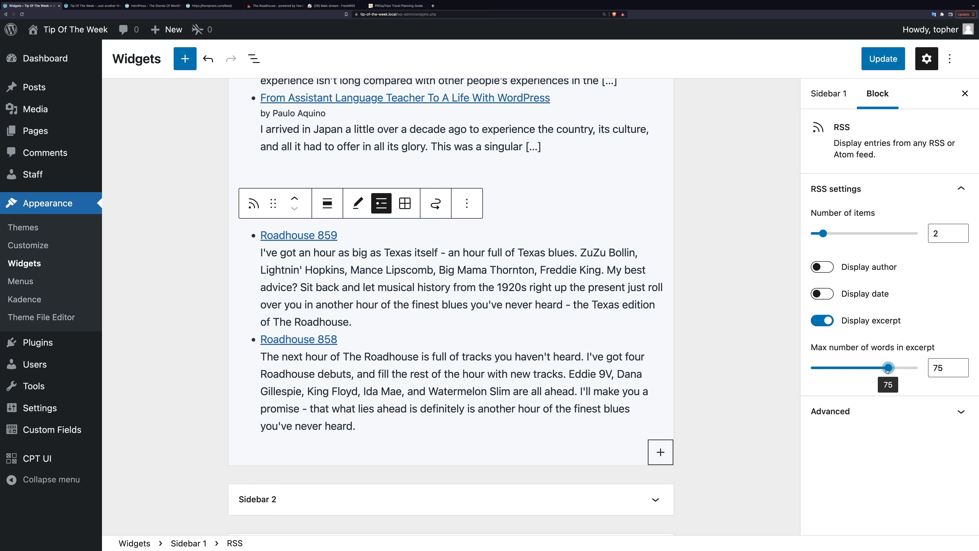
pyautogui.moveTo(692, 303)
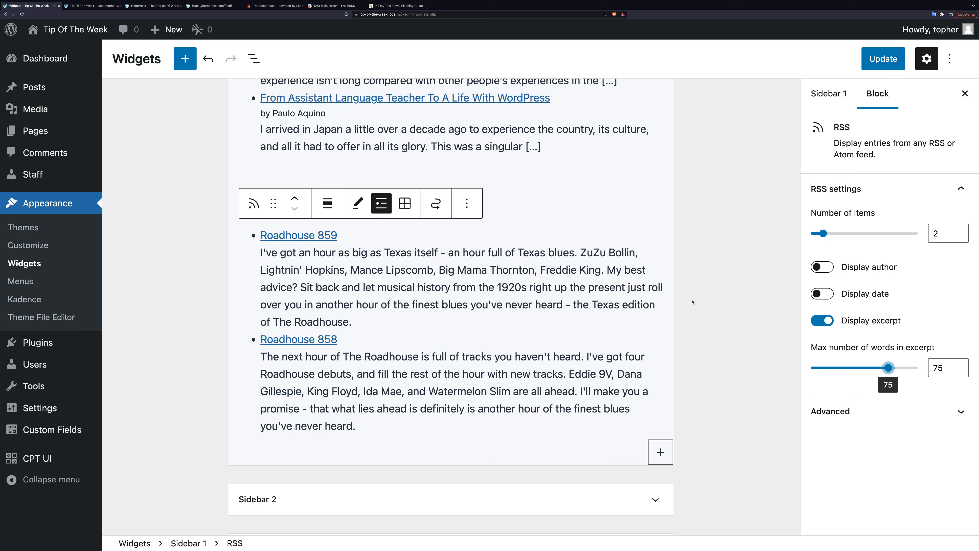
pyautogui.moveTo(727, 205)
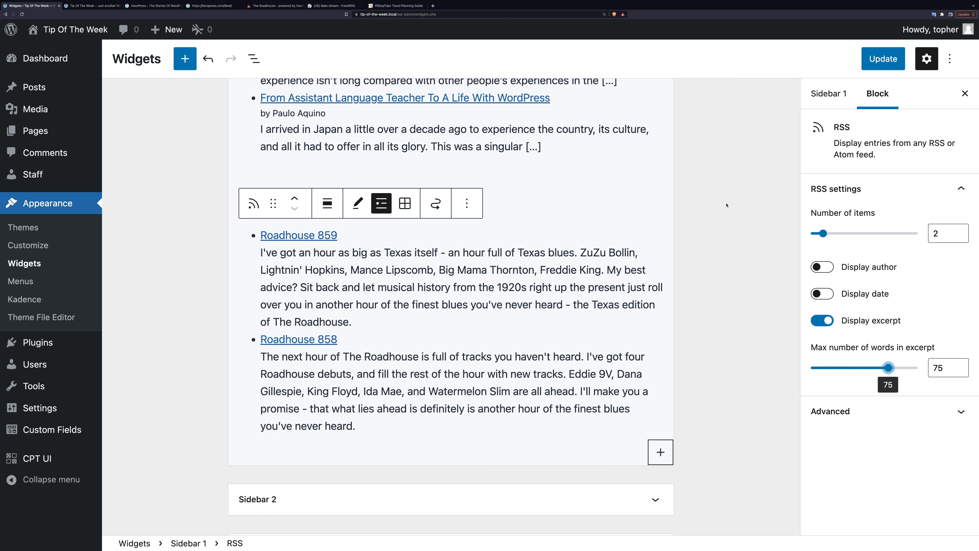
pyautogui.click(883, 59)
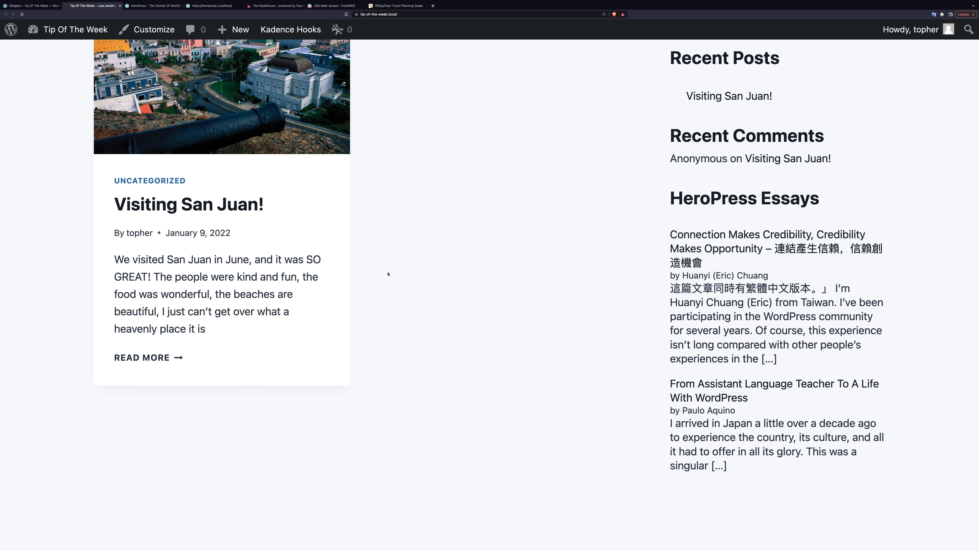
# - Scroll the live site's sidebar to the Roadhouse Podcast section and back to the top
pyautogui.scroll(-3)
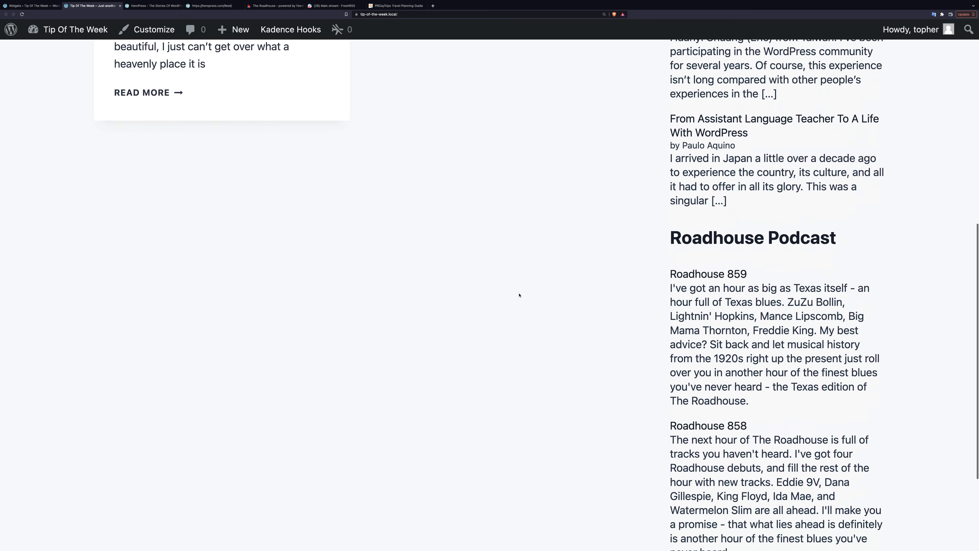
pyautogui.scroll(-3)
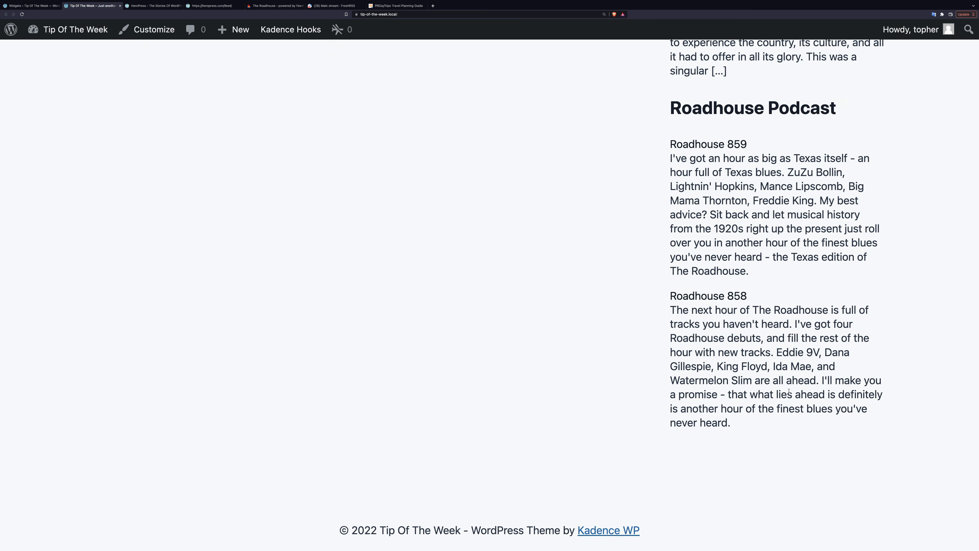
pyautogui.click(708, 144)
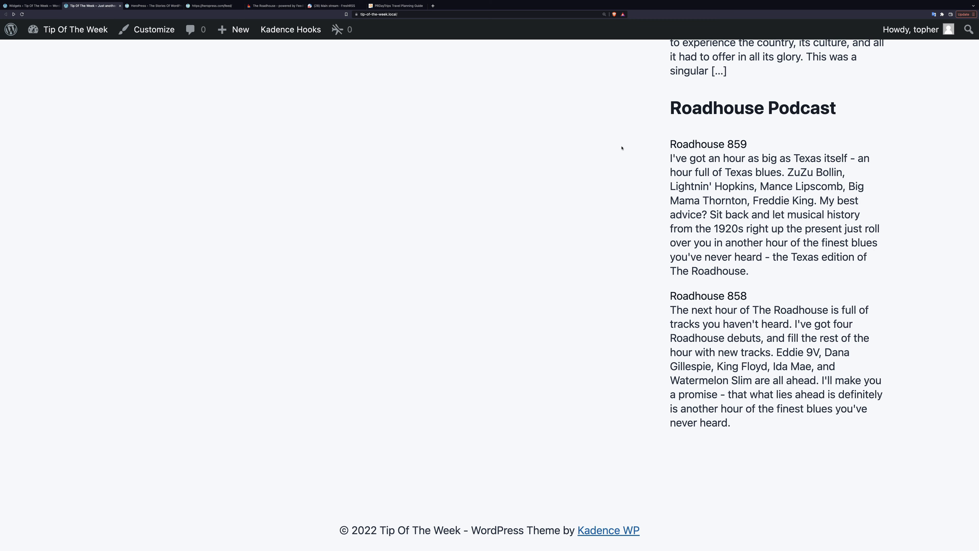
pyautogui.scroll(3)
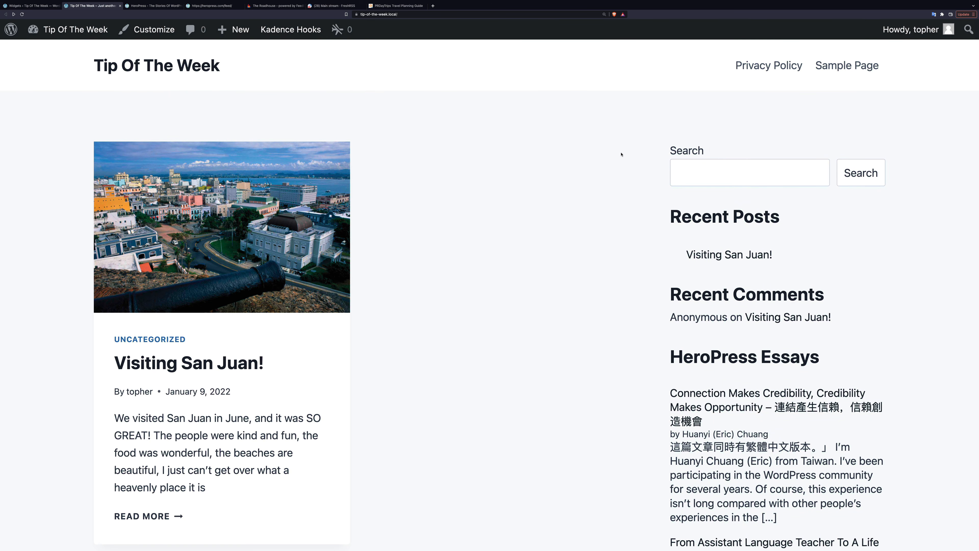
pyautogui.moveTo(194, 363)
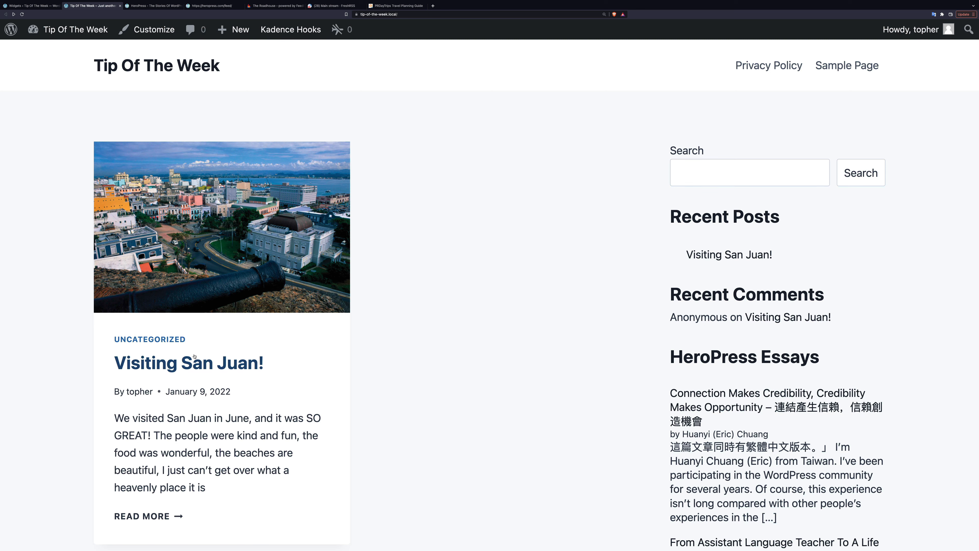
# - View the Visiting San Juan! post and bring it into the post editor
pyautogui.click(188, 363)
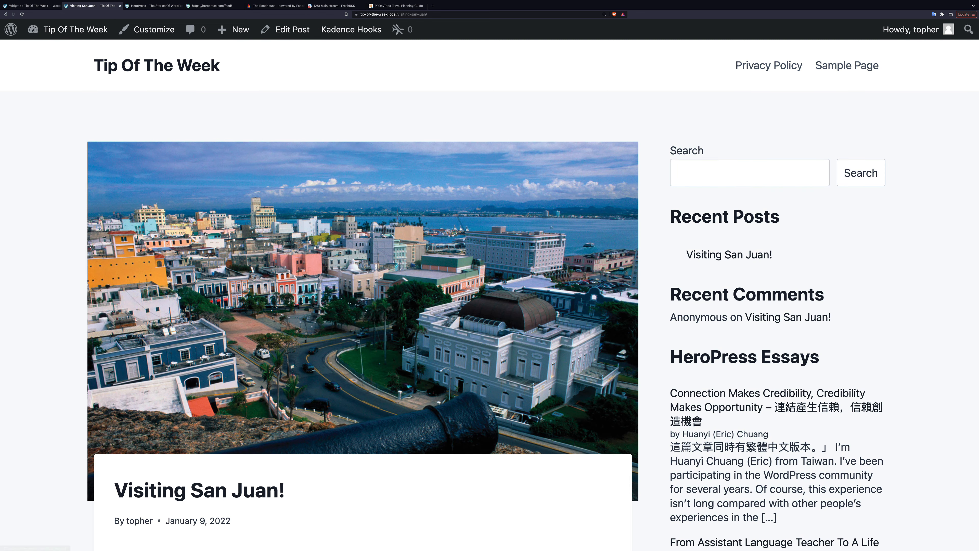
pyautogui.scroll(-3)
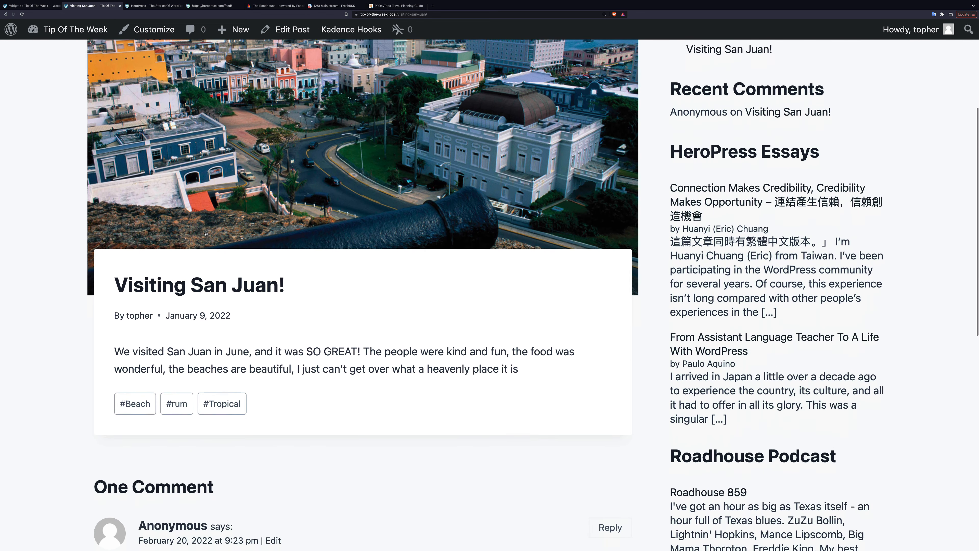
pyautogui.scroll(-3)
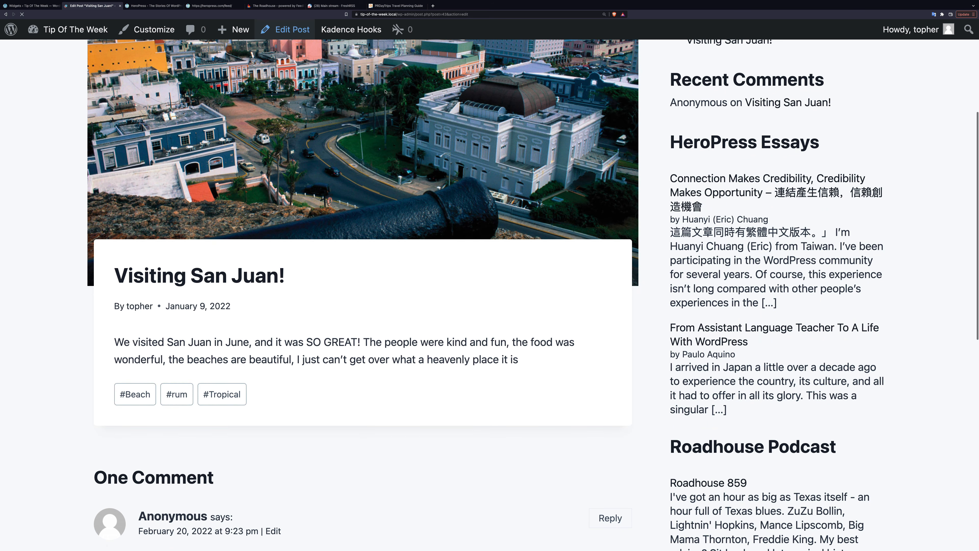
pyautogui.click(286, 29)
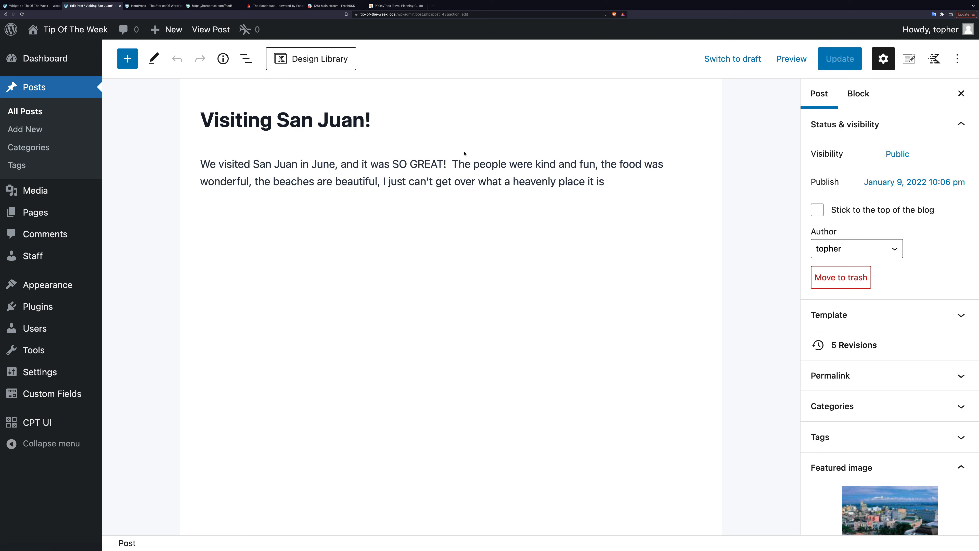
pyautogui.moveTo(308, 242)
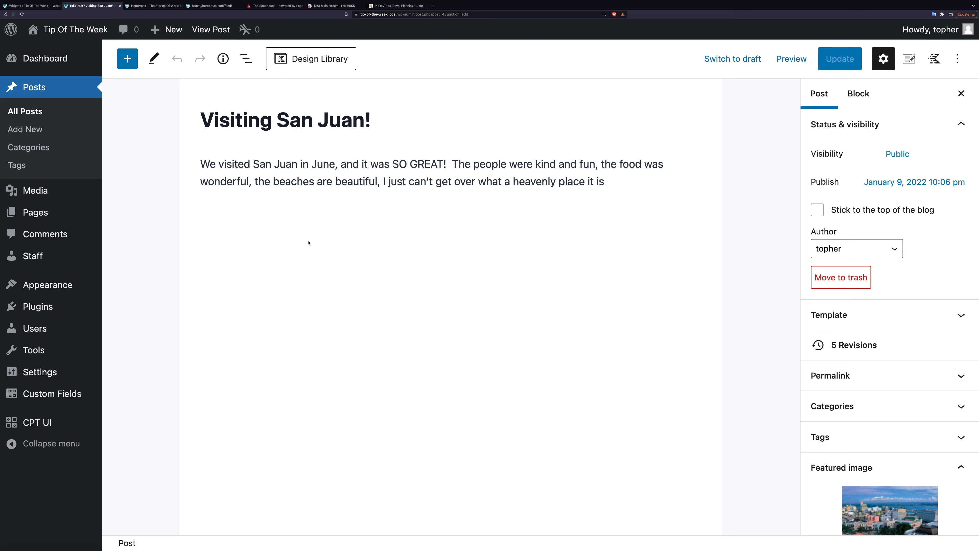
# - Start a new block after the paragraph and insert a Row Layout via /ro
pyautogui.click(603, 181)
pyautogui.write('.')
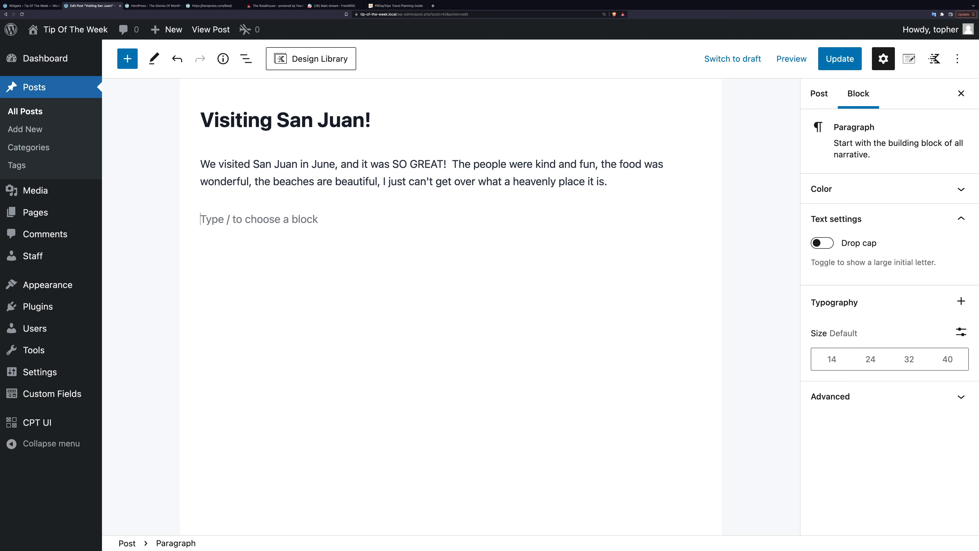
pyautogui.write('/')
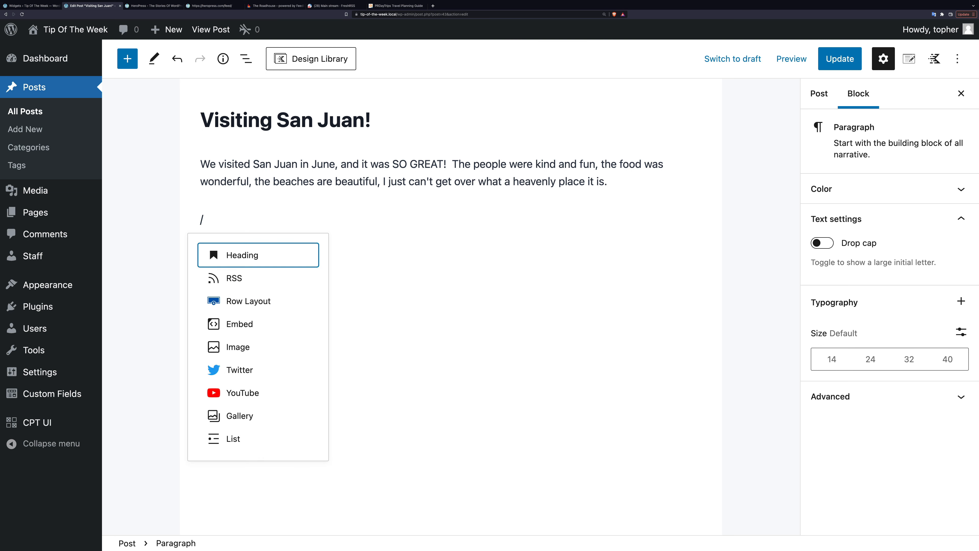
pyautogui.write('ro')
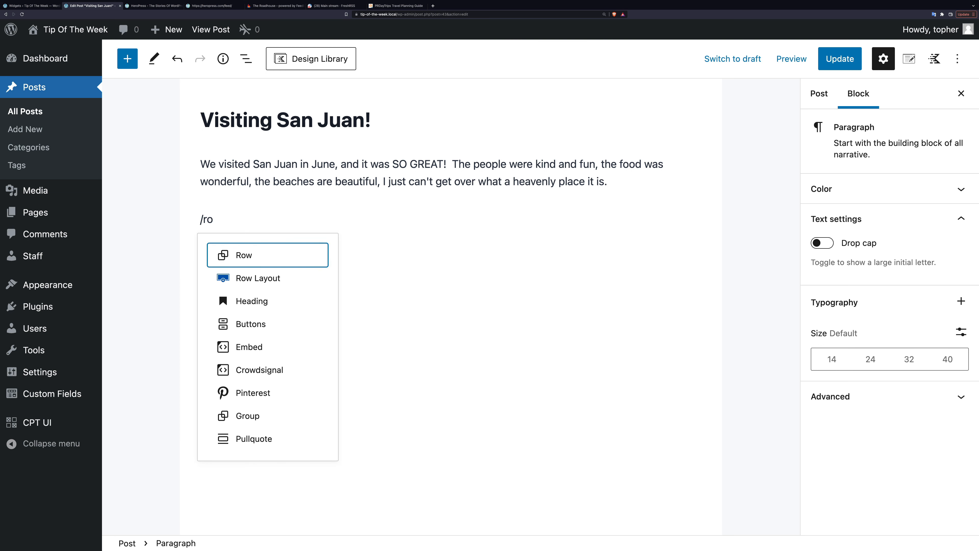
pyautogui.click(256, 278)
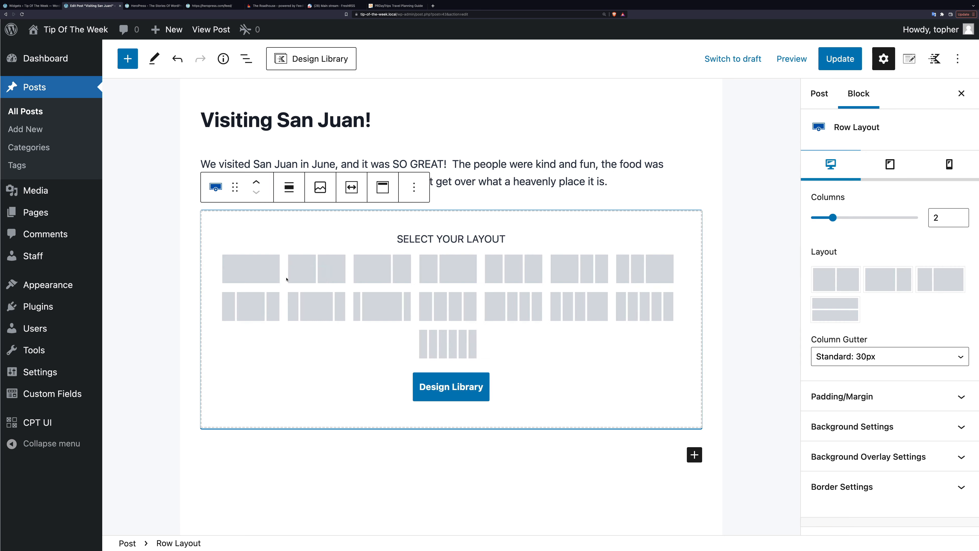
pyautogui.moveTo(380, 269)
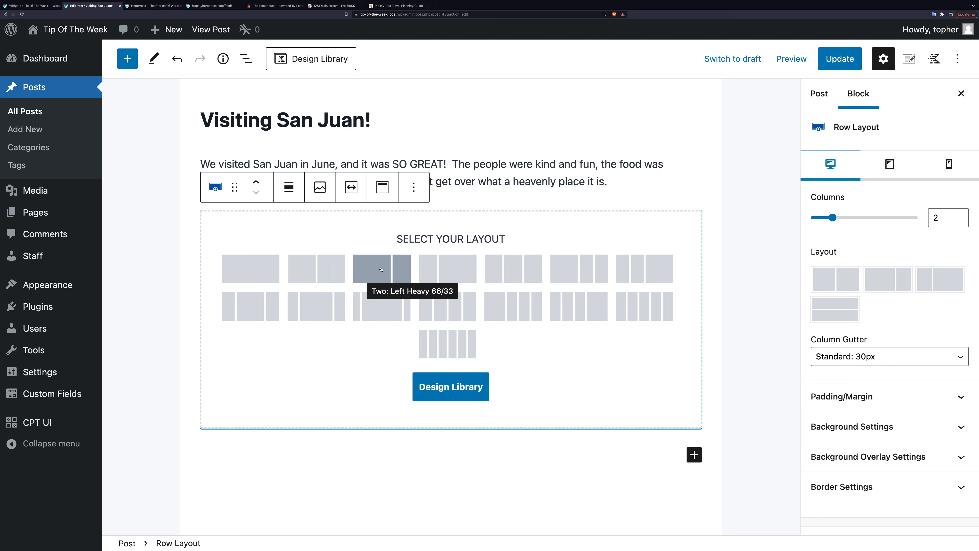
# - Choose the Left Heavy 66/33 layout and begin a block in the right column
pyautogui.click(370, 267)
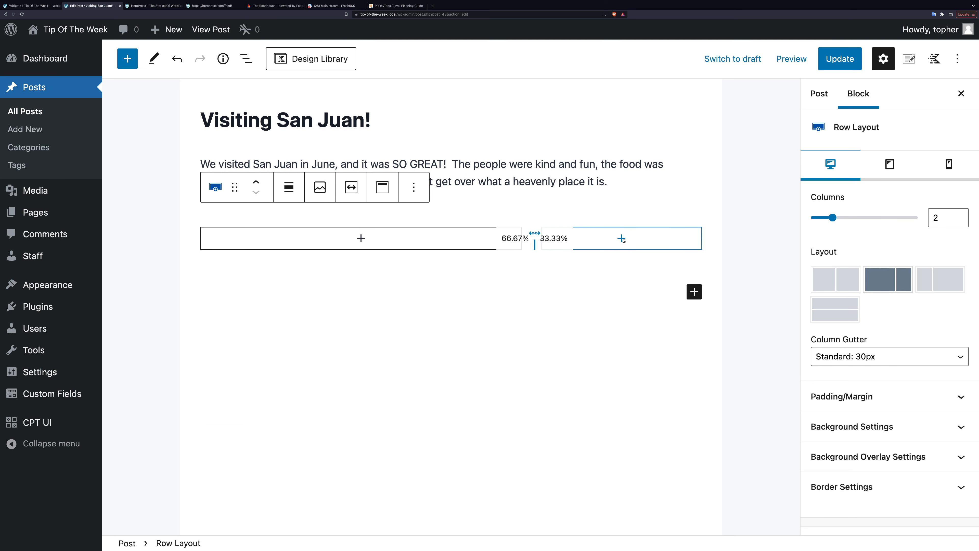
pyautogui.click(620, 239)
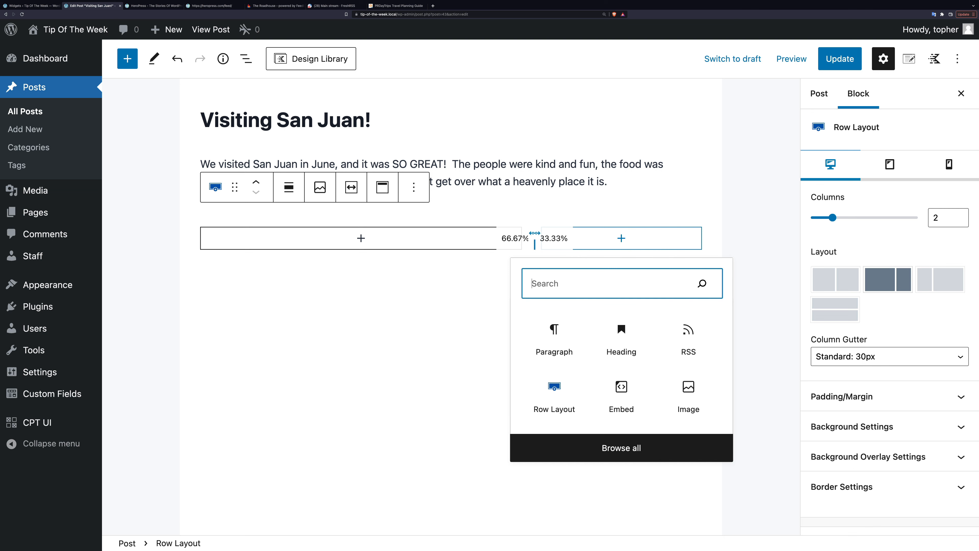
# - Insert a Heading block in the right column reading 'San Juan Events'
pyautogui.write('head')
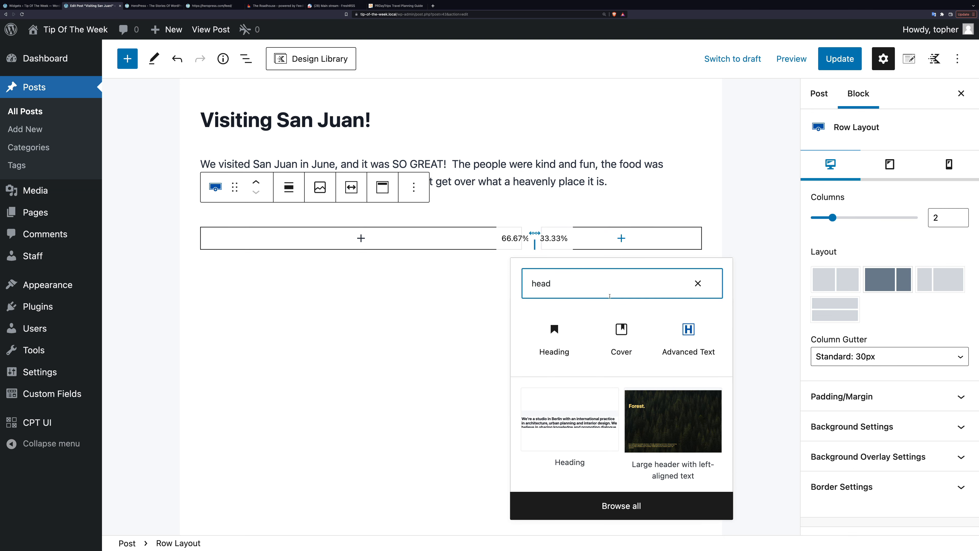
pyautogui.click(553, 334)
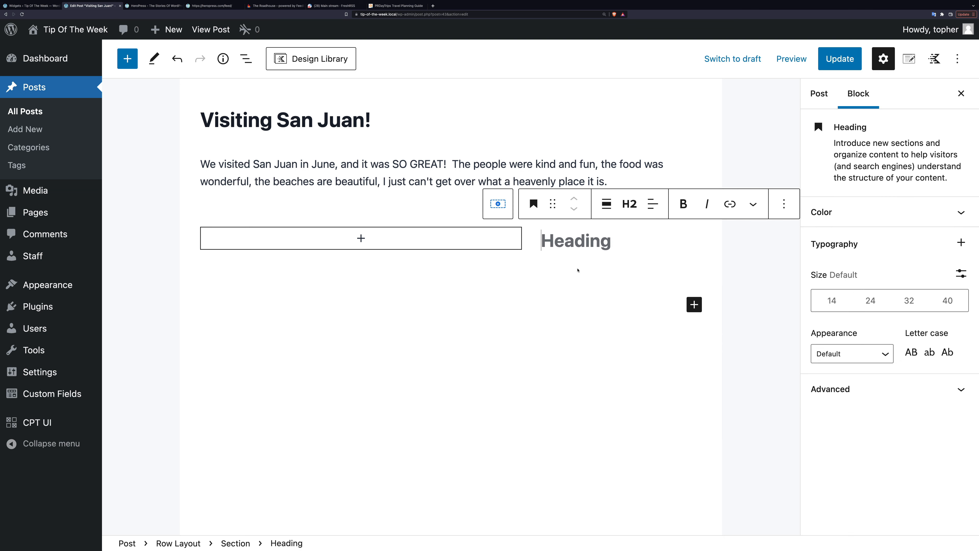
pyautogui.write('San Juan')
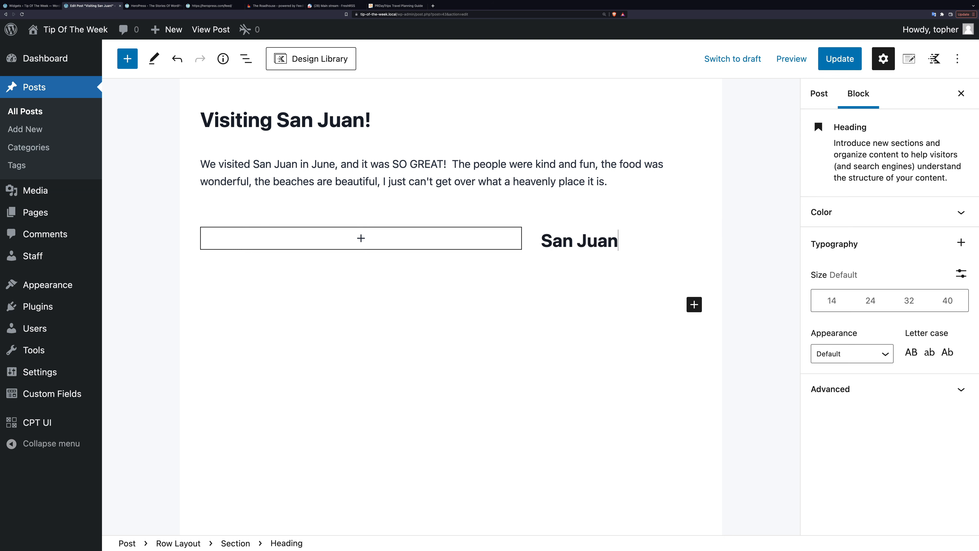
pyautogui.write('Event')
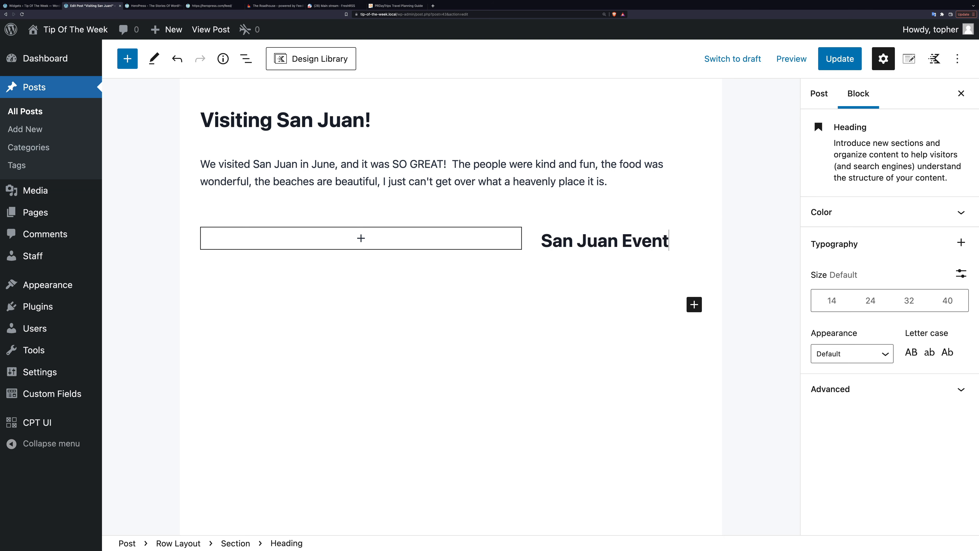
pyautogui.write('s')
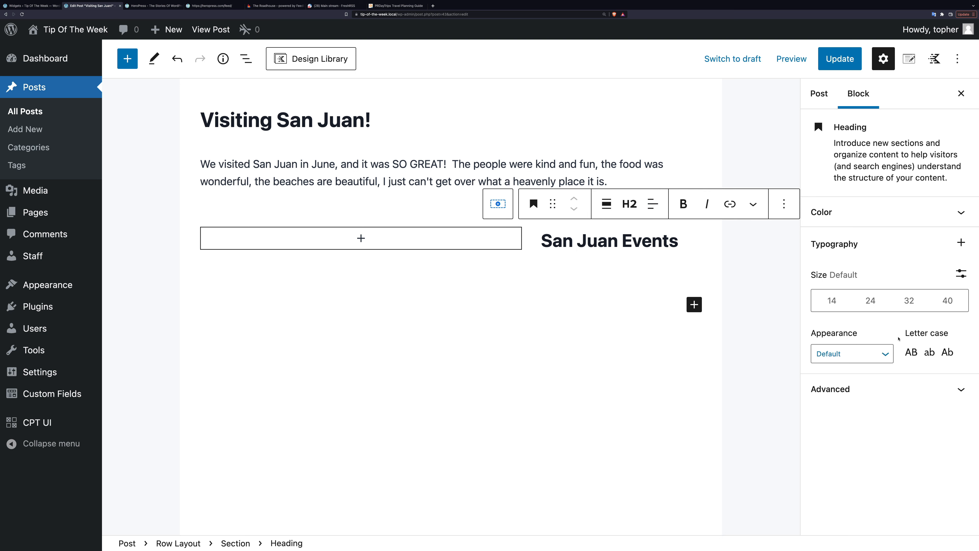
# - Set the heading's Appearance font weight to Thin
pyautogui.click(831, 389)
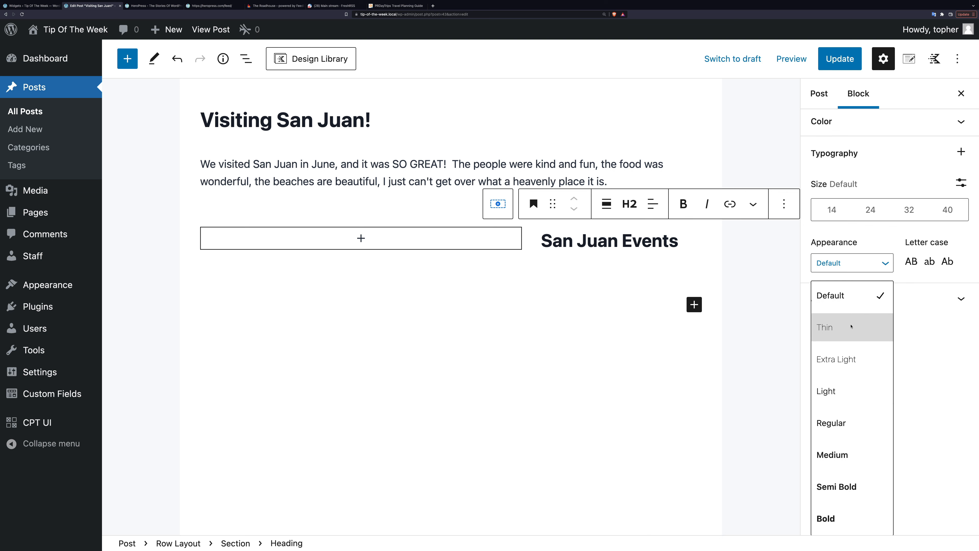
pyautogui.click(836, 359)
pyautogui.write('/')
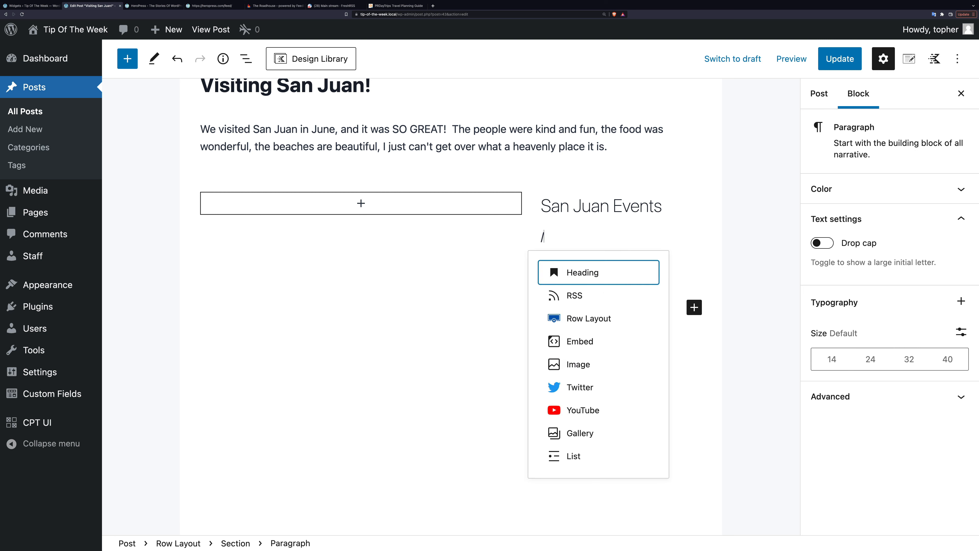
pyautogui.click(573, 294)
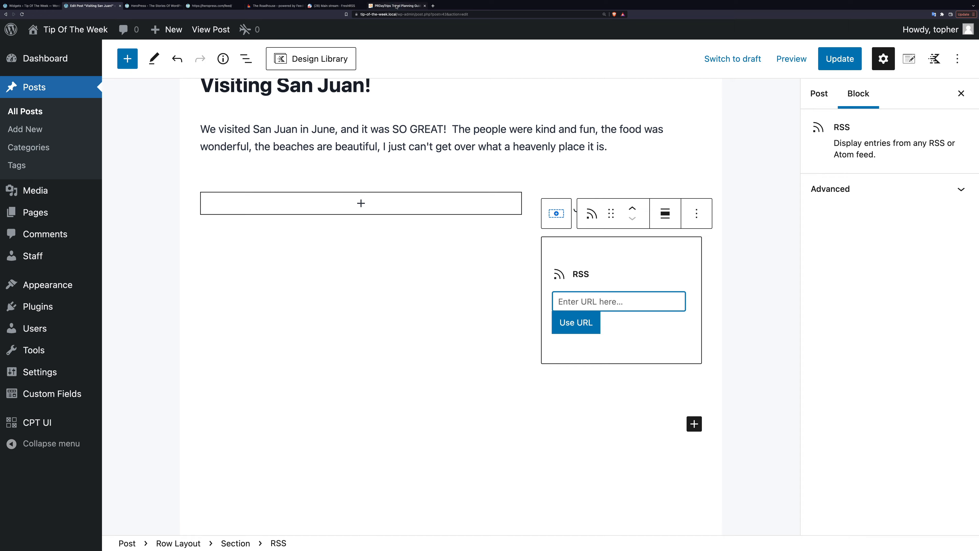
pyautogui.click(395, 5)
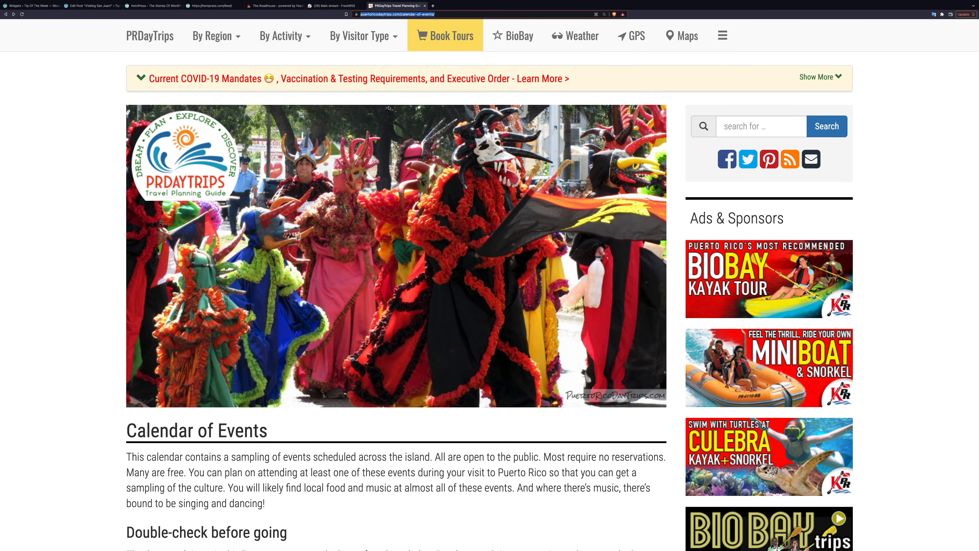
pyautogui.moveTo(433, 209)
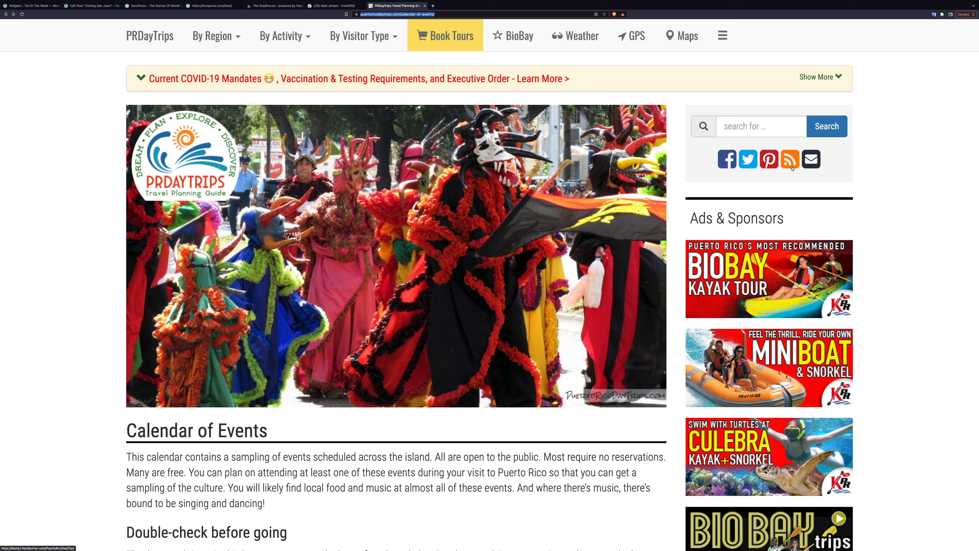
pyautogui.moveTo(790, 159)
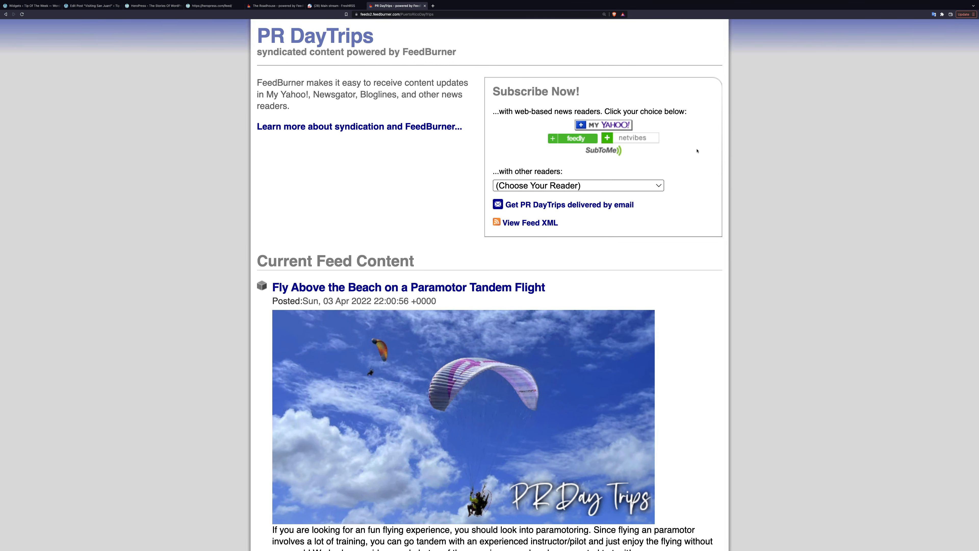
pyautogui.click(395, 14)
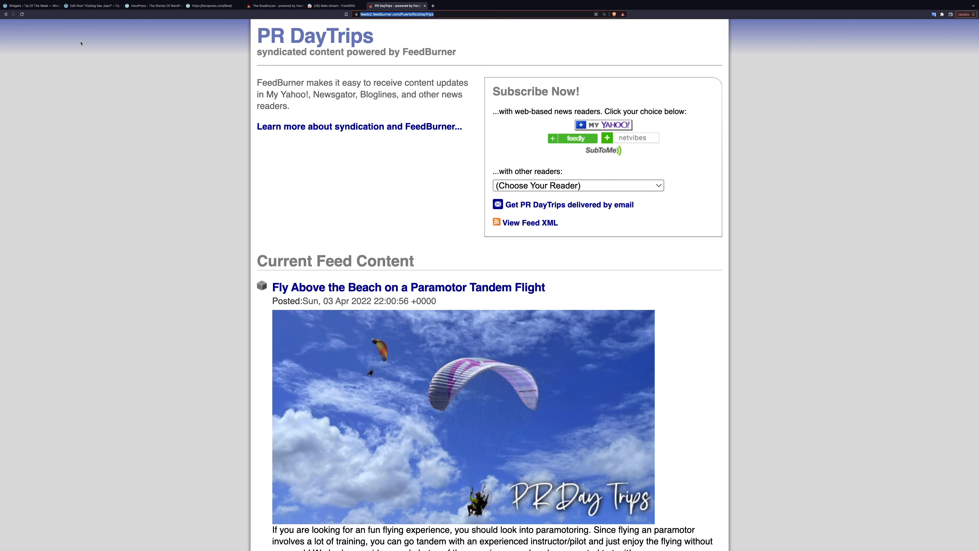
pyautogui.click(92, 5)
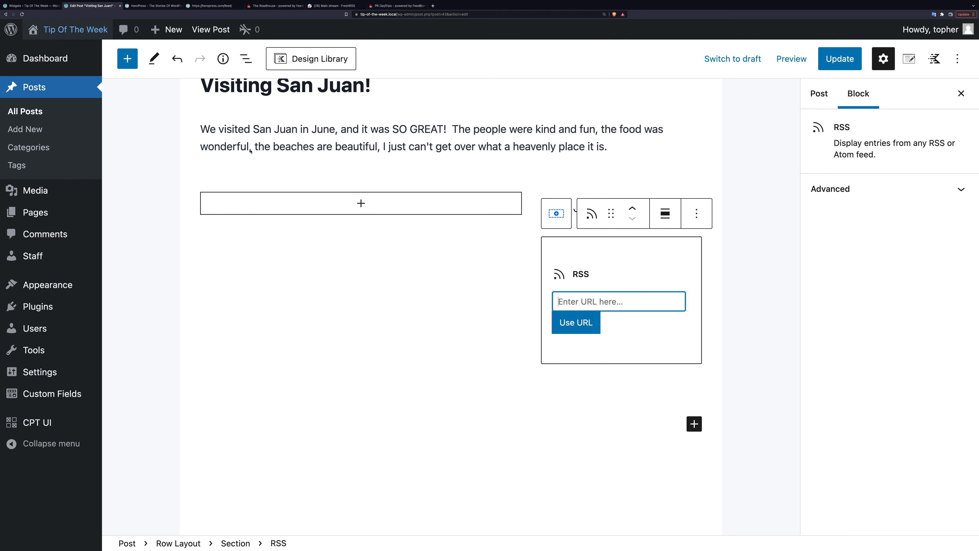
# - Load the PuertoRicoDayTrips FeedBurner URL, show dates and leave author hidden
pyautogui.write('burner.com/PuertoRicoDayTrips')
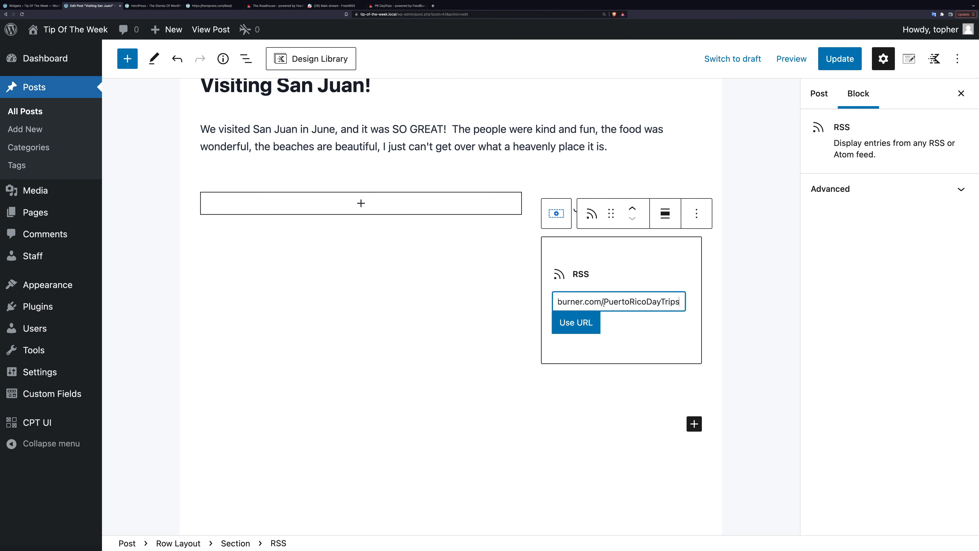
pyautogui.click(575, 322)
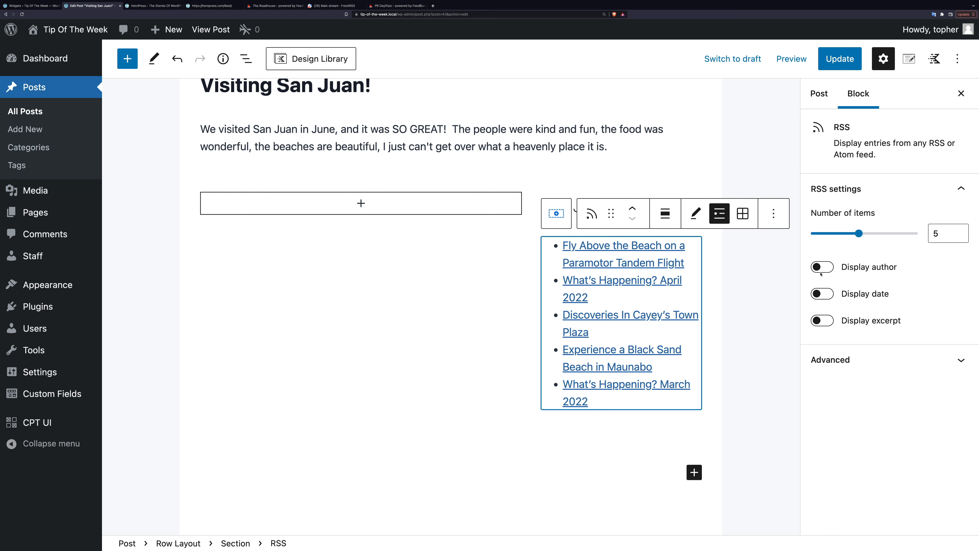
pyautogui.click(821, 294)
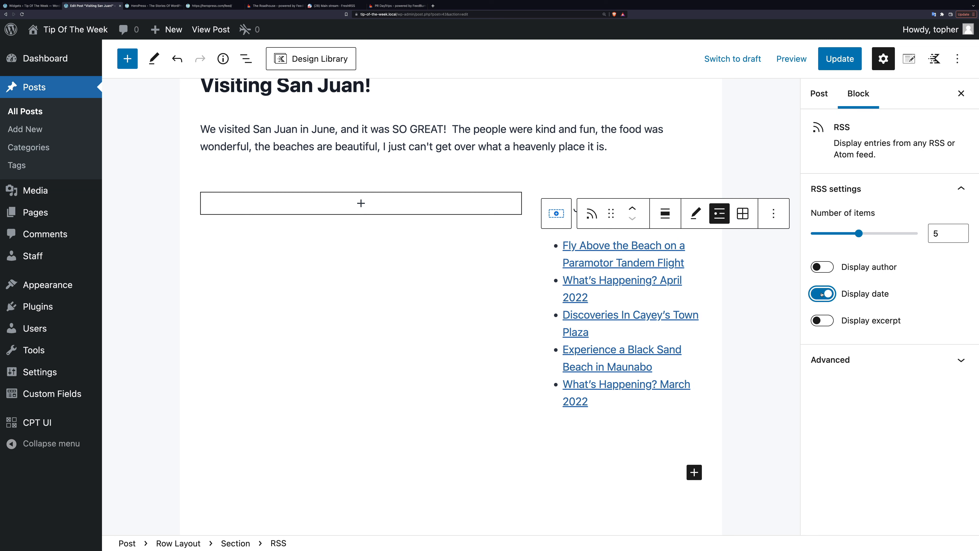
pyautogui.click(822, 267)
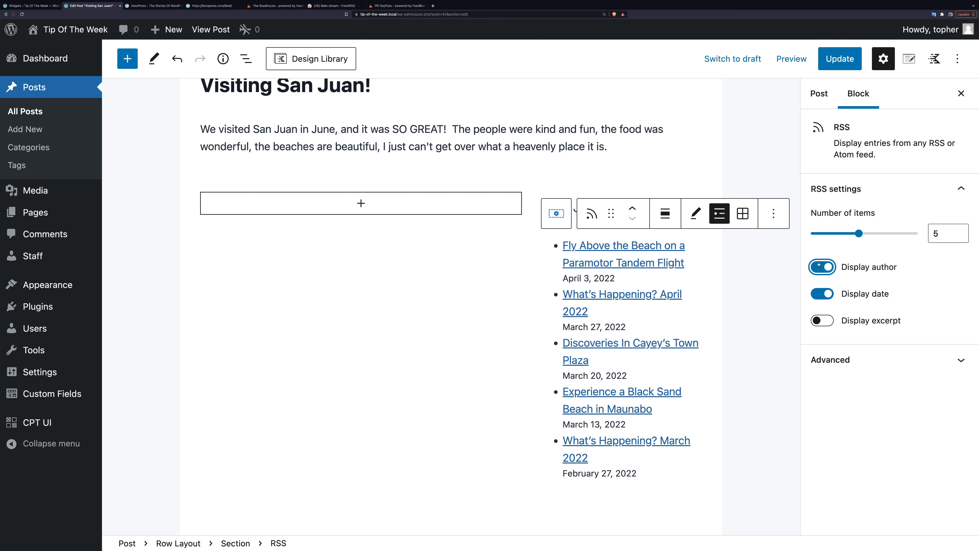
pyautogui.click(821, 267)
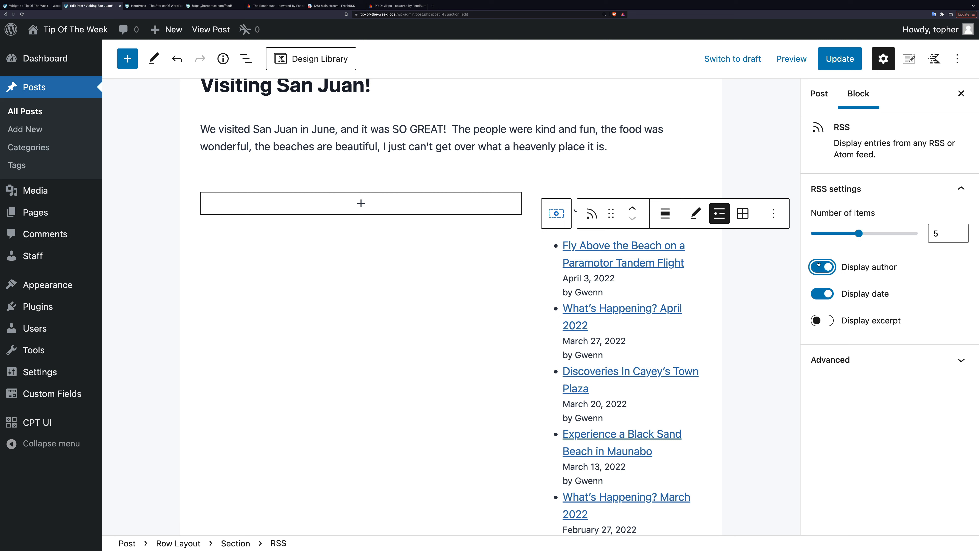
pyautogui.click(821, 266)
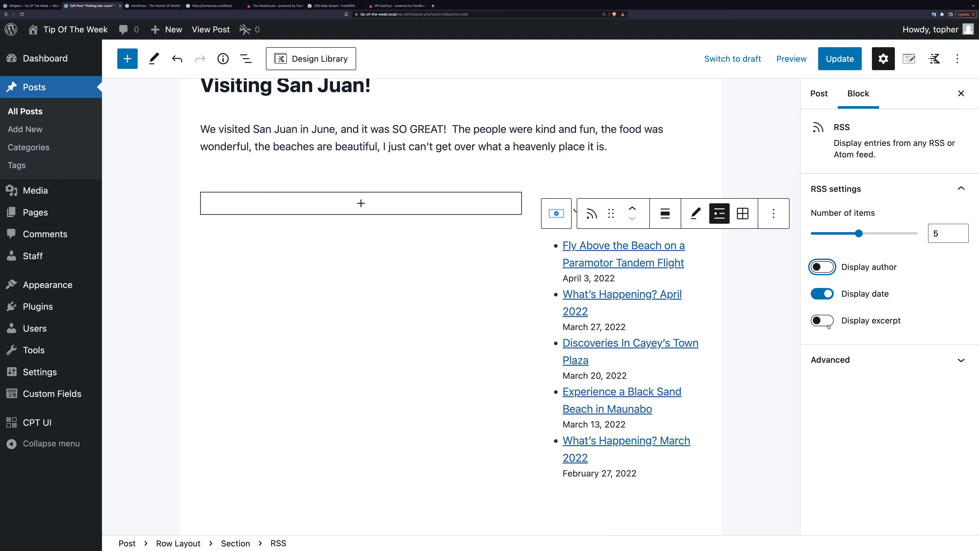
# - Show 31-word excerpts and limit the feed to two items
pyautogui.click(822, 320)
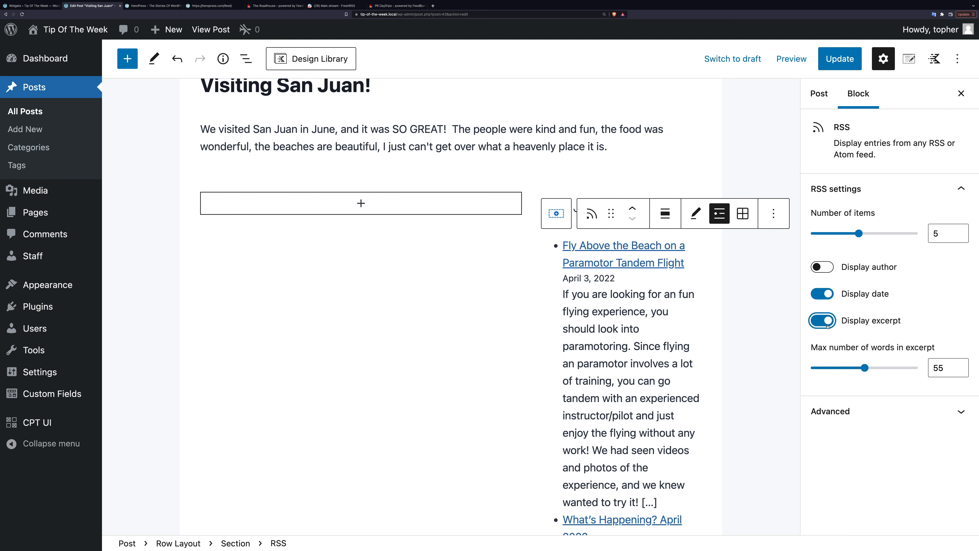
pyautogui.moveTo(864, 367); pyautogui.dragTo(854, 368)
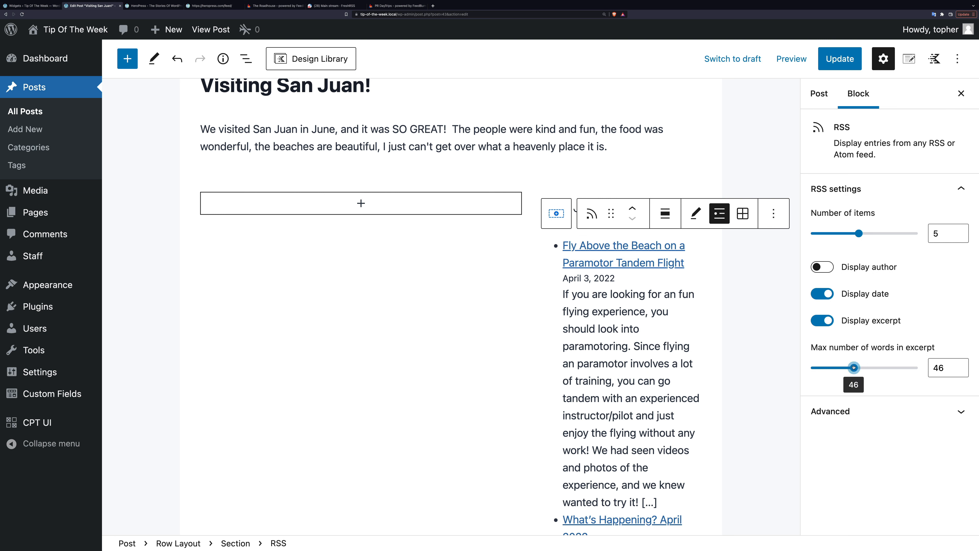
pyautogui.moveTo(854, 367); pyautogui.dragTo(836, 367)
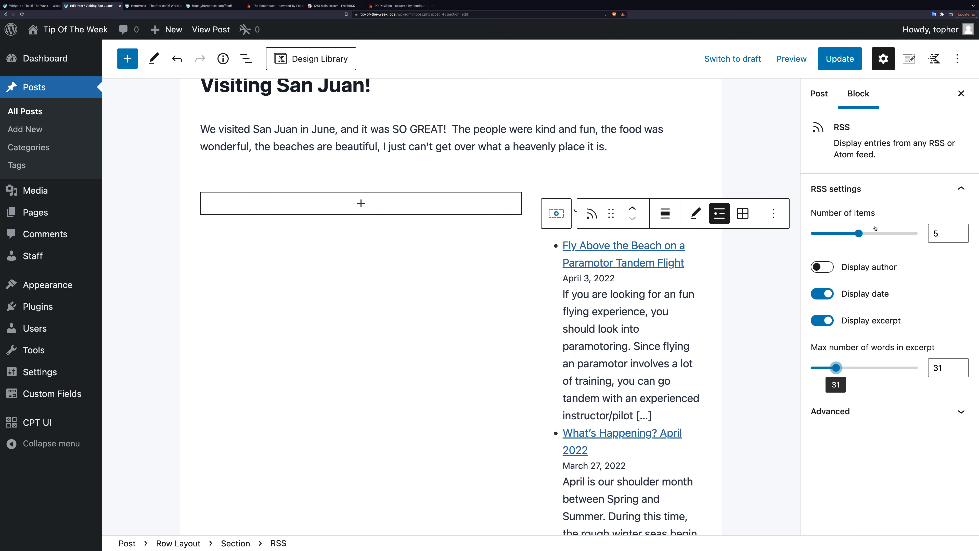
pyautogui.moveTo(858, 233); pyautogui.dragTo(821, 233)
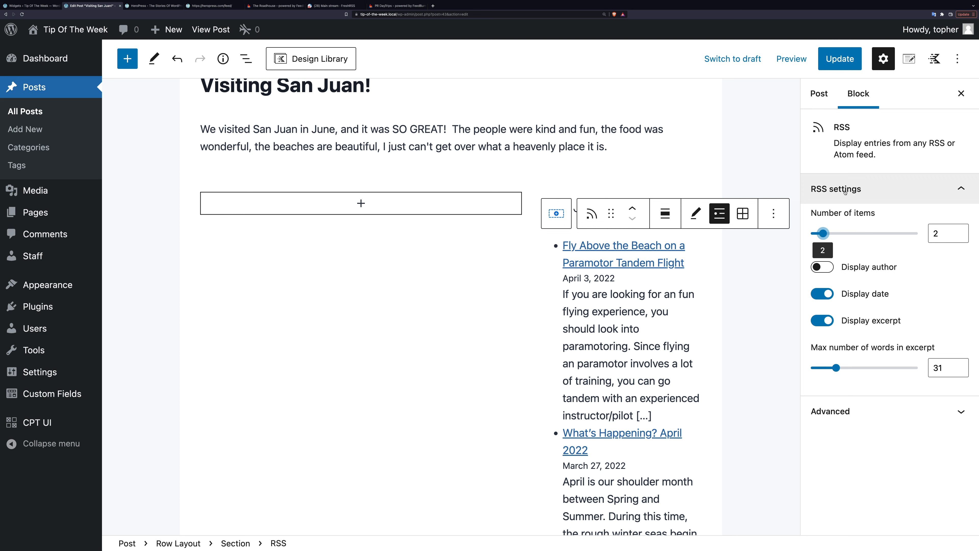
# - Write 'Look at all the events!' in the left column, then select the feed's Section block
pyautogui.click(361, 203)
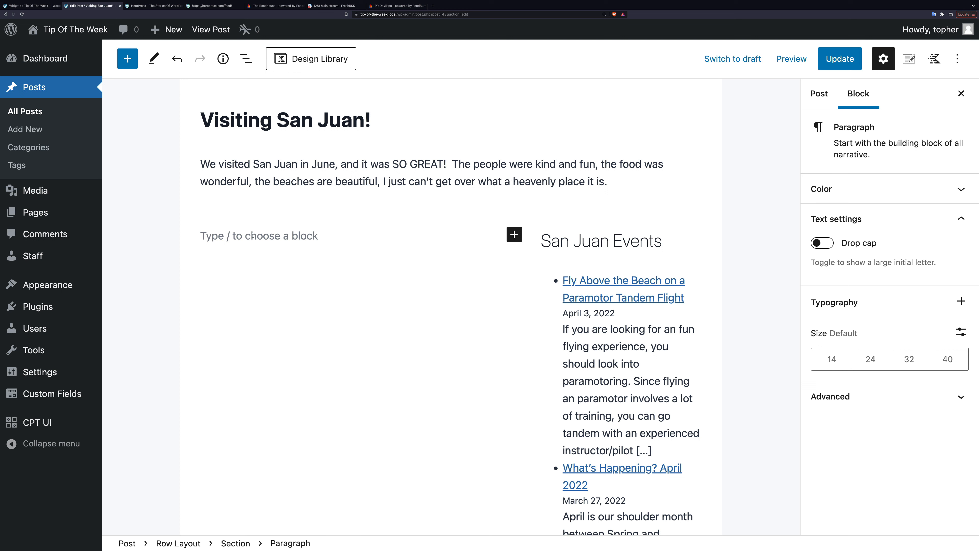
pyautogui.write('Look at all the ev')
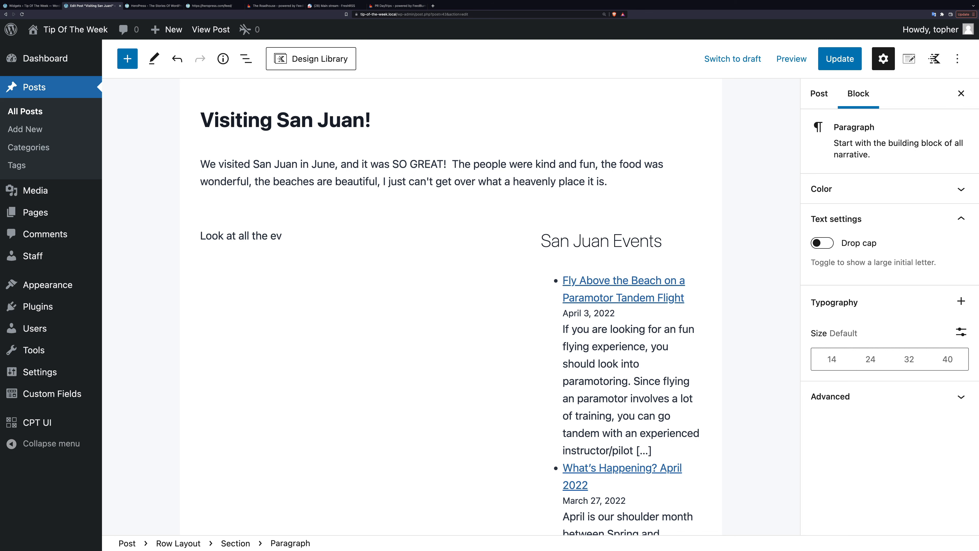
pyautogui.write('ents!')
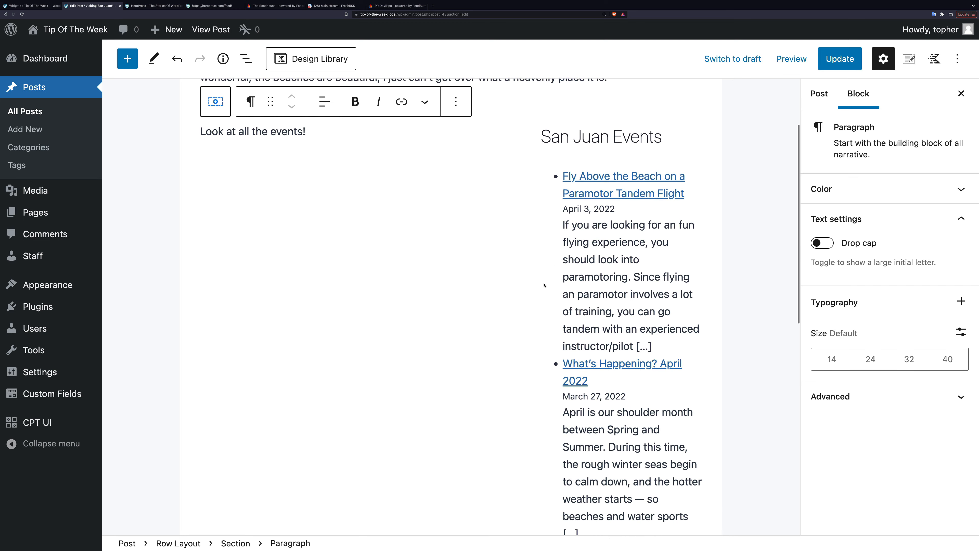
pyautogui.scroll(3)
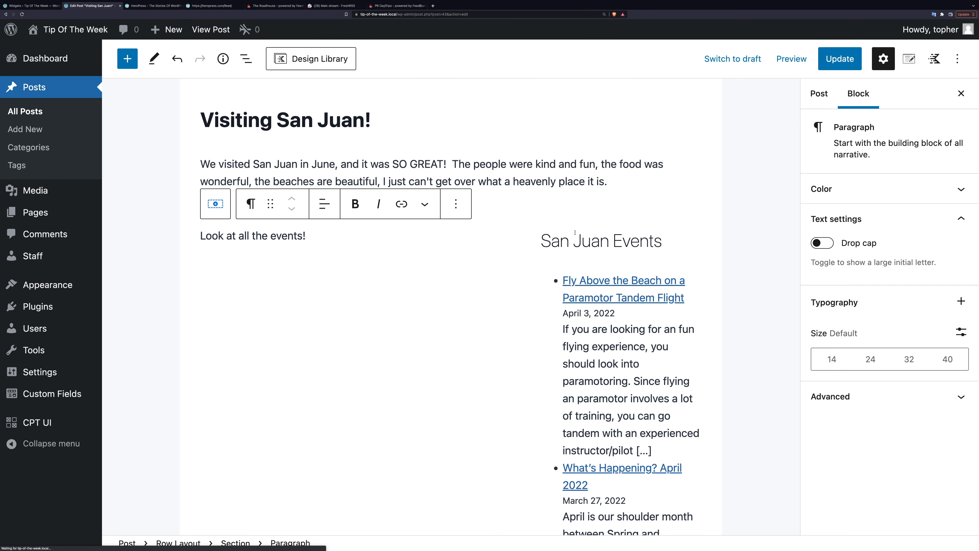
pyautogui.click(601, 241)
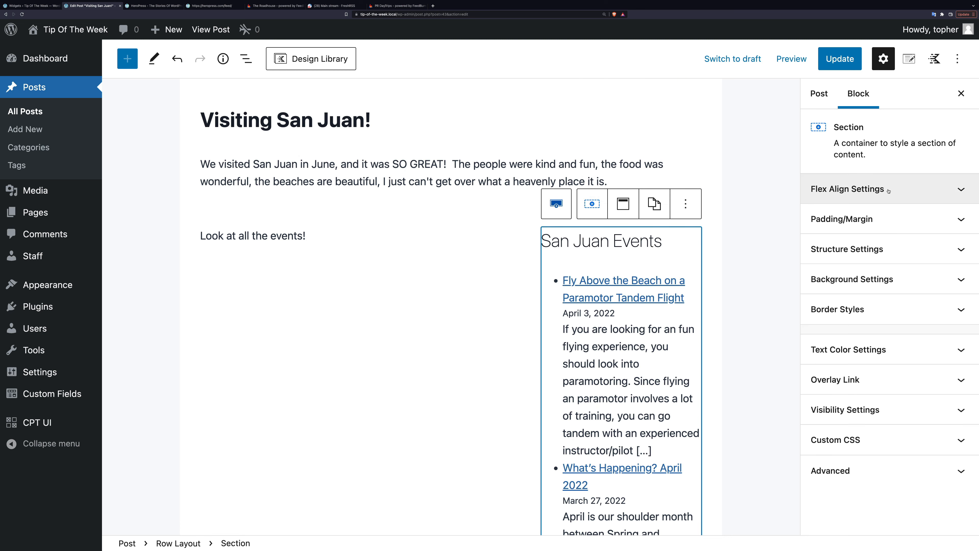
# - Give the Section a shaded background colour in Background Settings
pyautogui.click(851, 278)
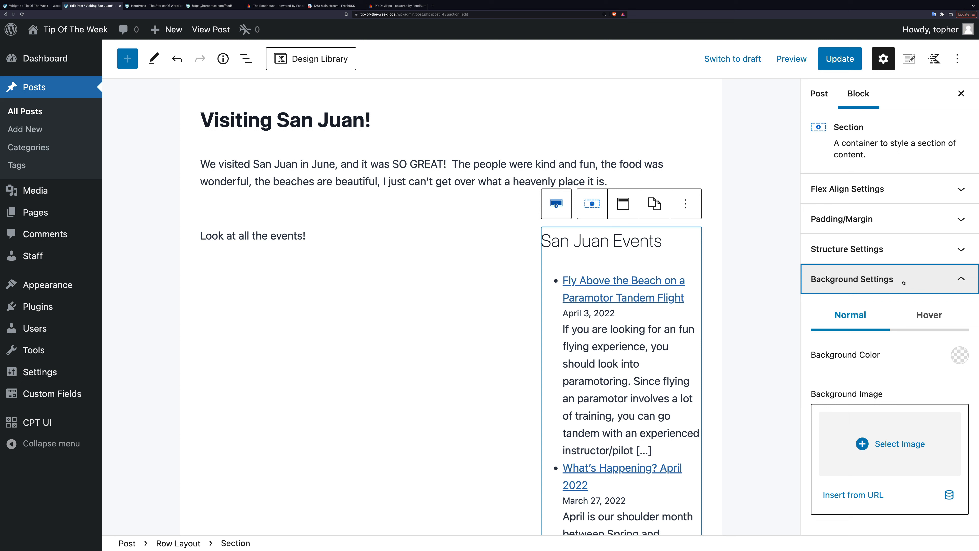
pyautogui.click(960, 355)
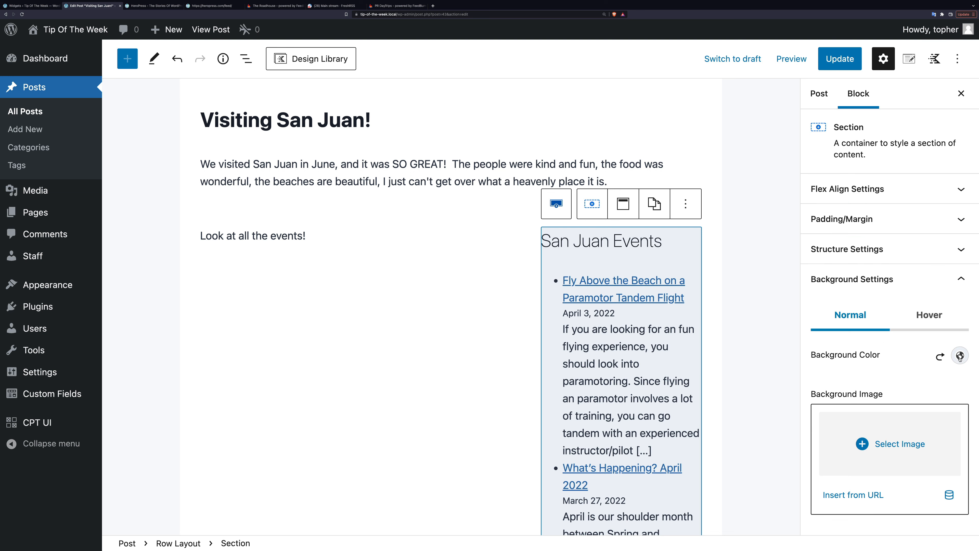
# - Set right and left padding to 20 and update the post
pyautogui.click(843, 219)
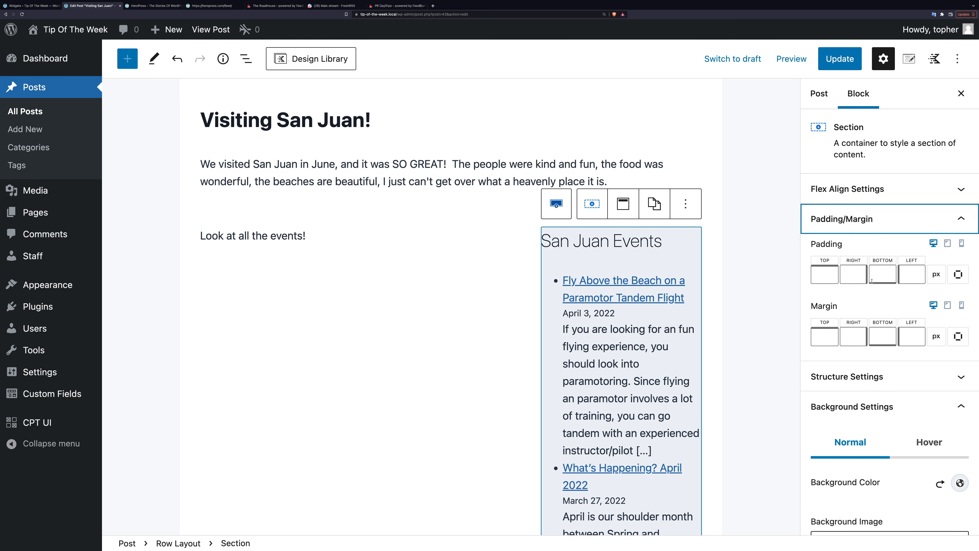
pyautogui.click(854, 275)
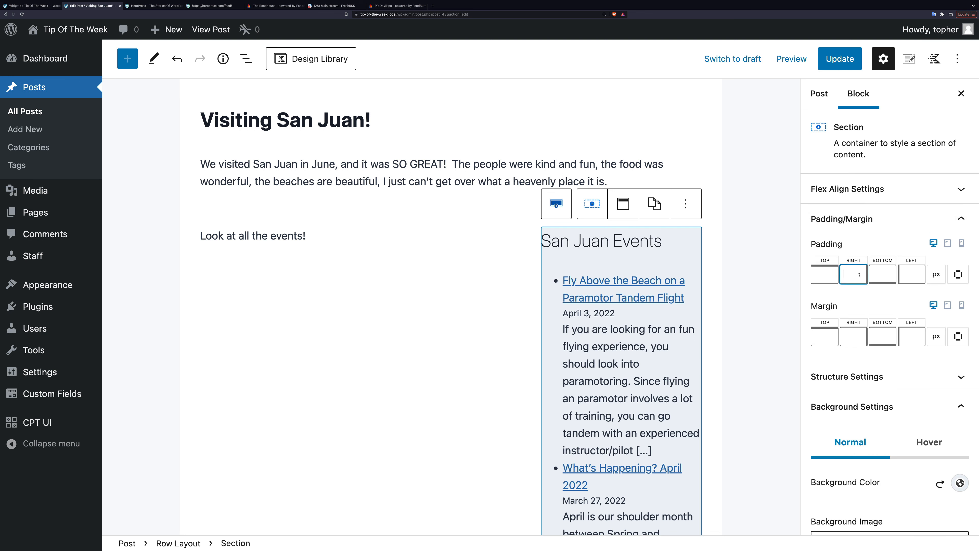
pyautogui.write('20')
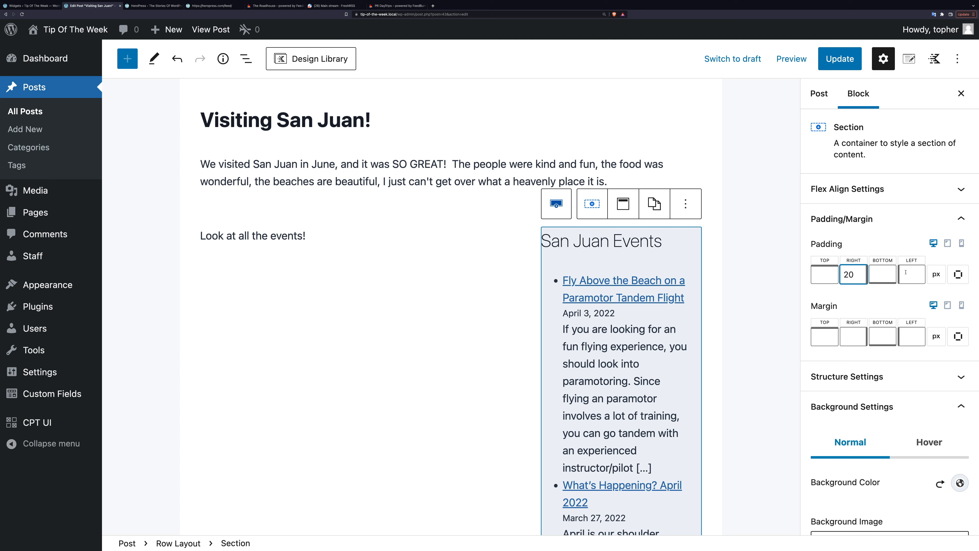
pyautogui.write('20')
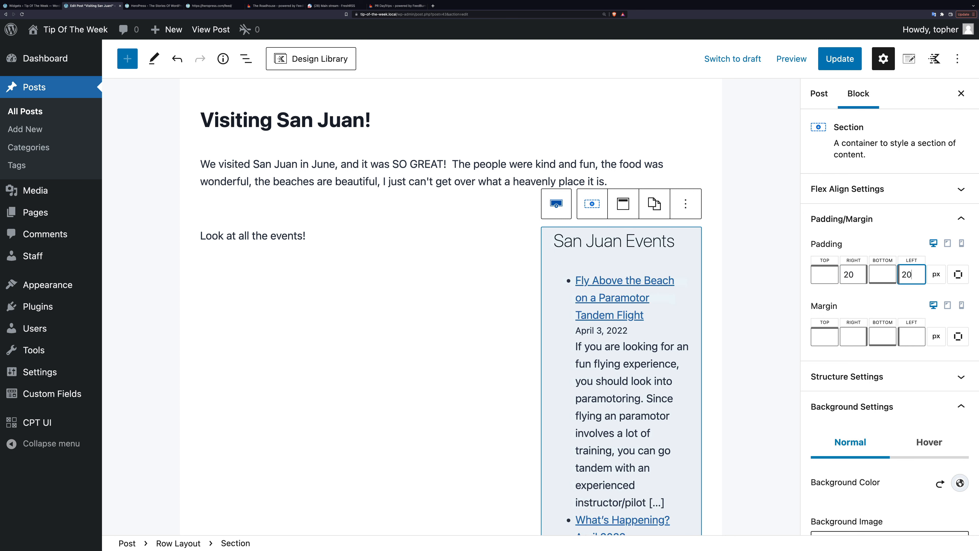
pyautogui.click(839, 58)
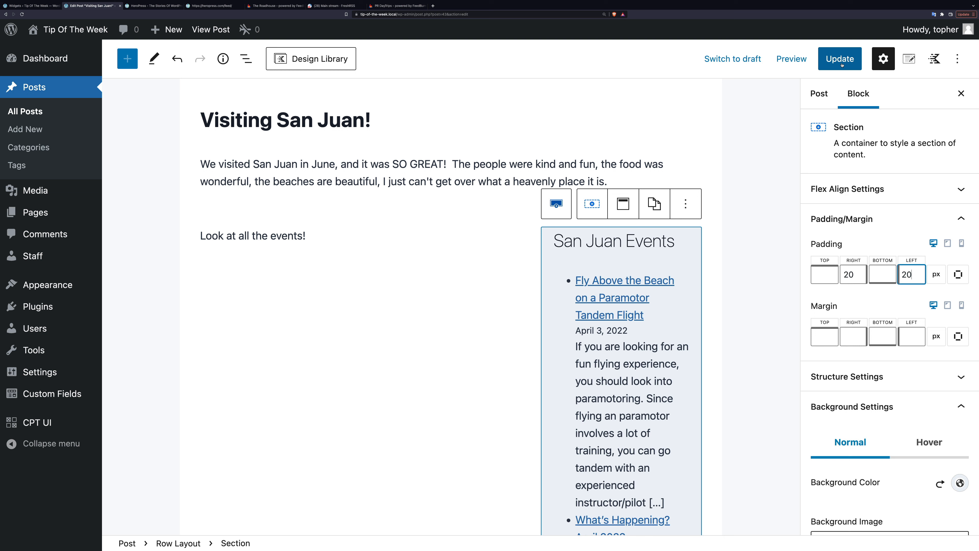
pyautogui.click(839, 58)
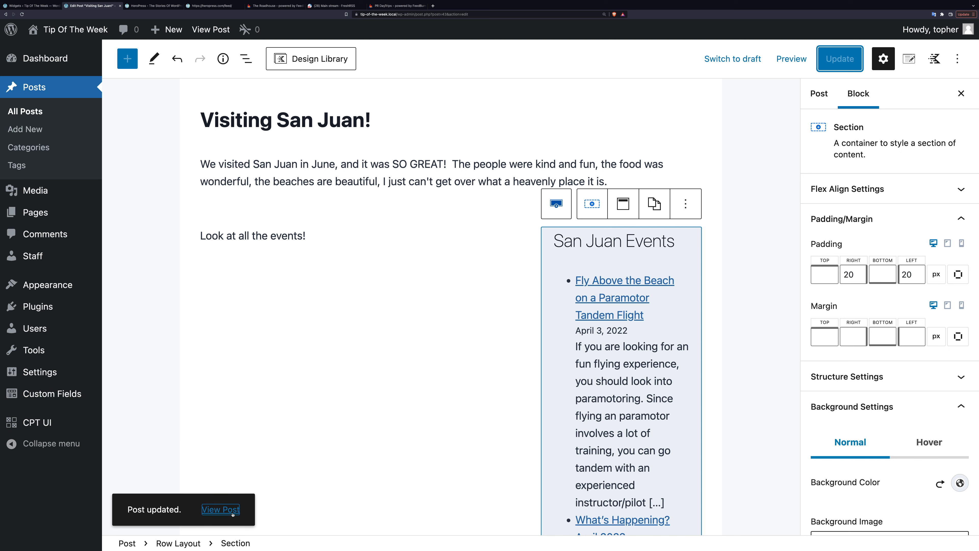
# - View the live post and scroll to the shaded San Juan Events feed
pyautogui.click(220, 510)
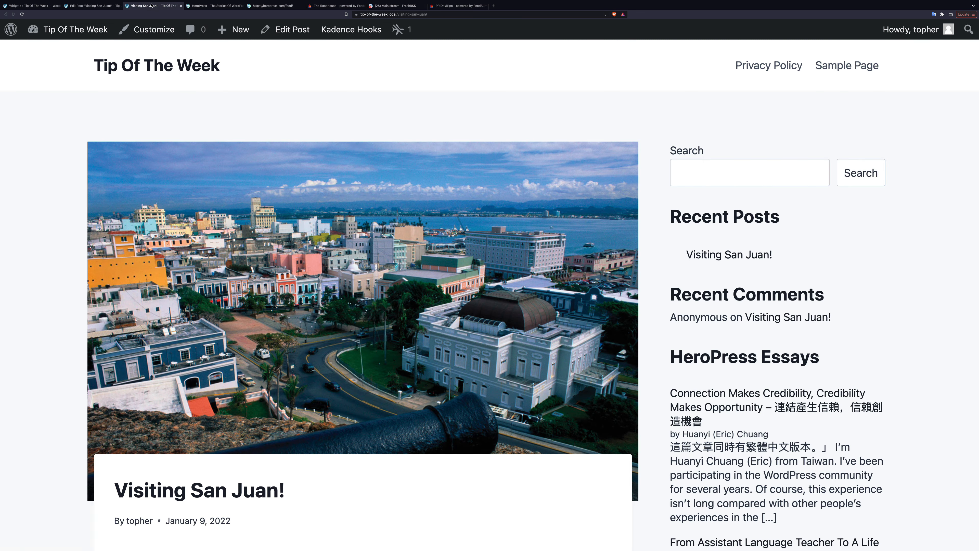
pyautogui.scroll(-3)
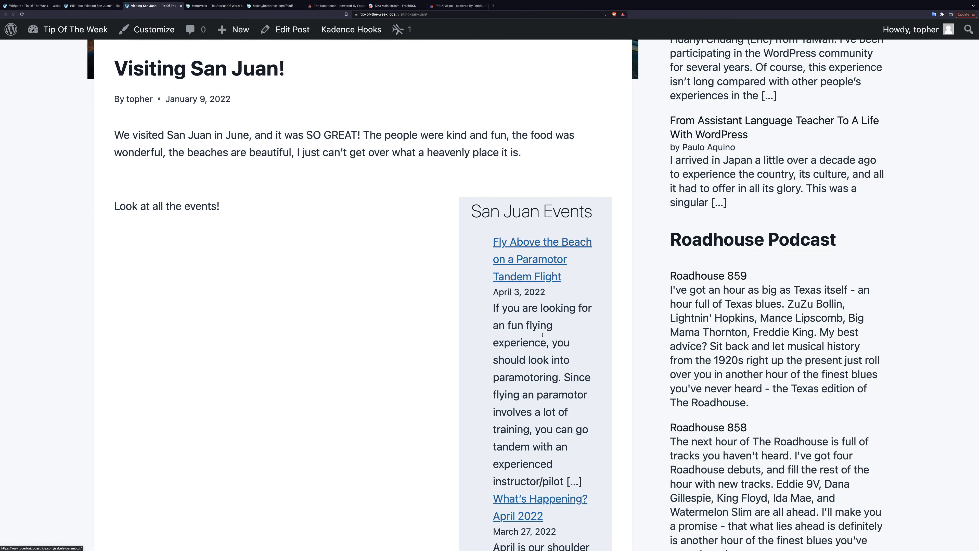
pyautogui.scroll(-3)
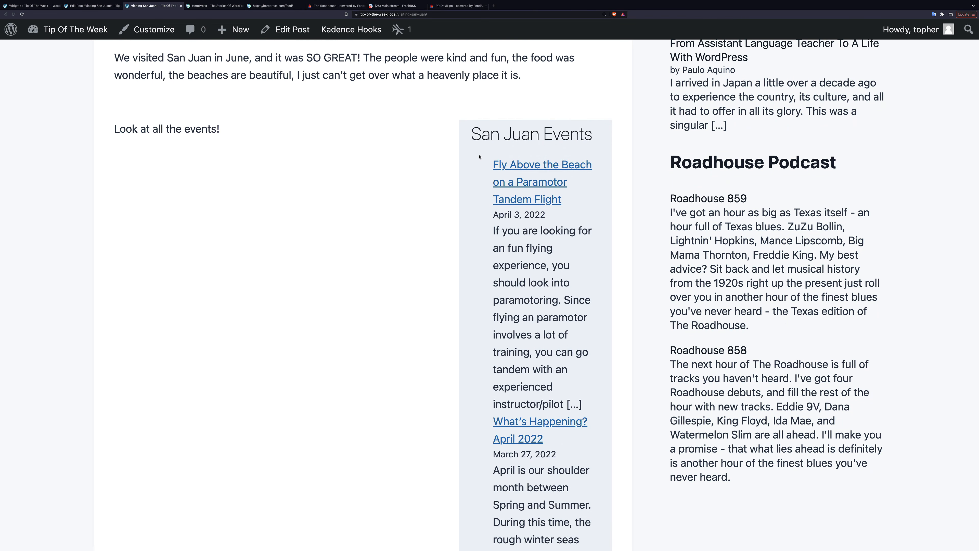
pyautogui.moveTo(486, 342)
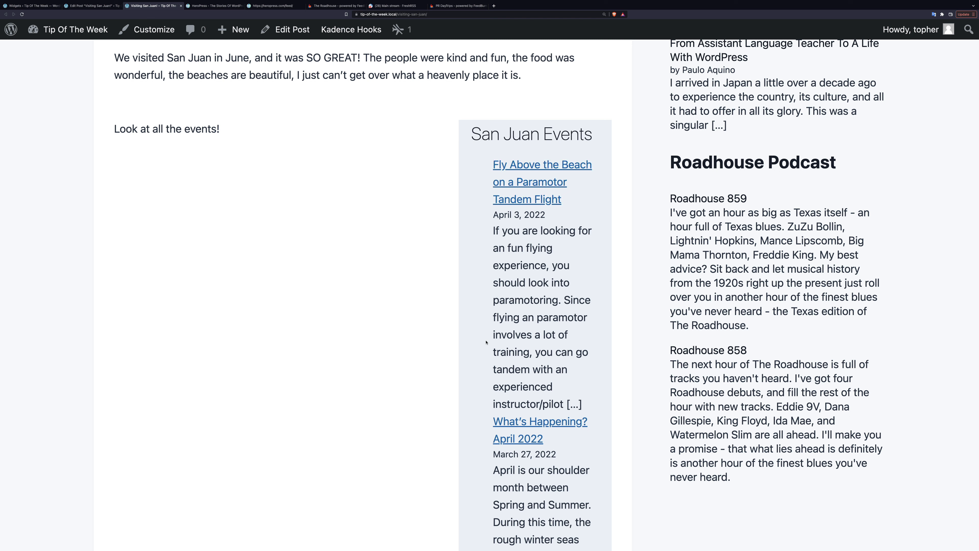
# - Return to the Edit Post tab and scroll down to the RSS block
pyautogui.click(91, 5)
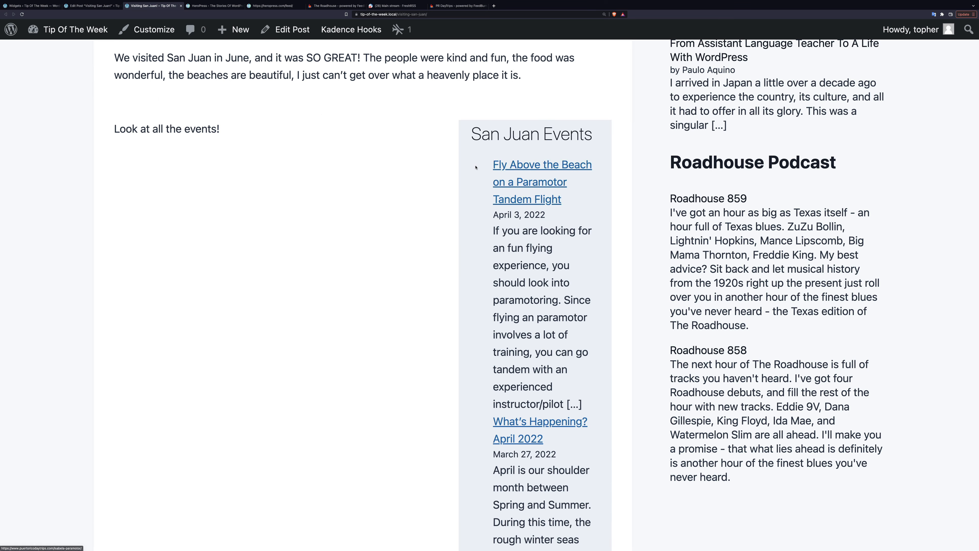
pyautogui.moveTo(471, 254)
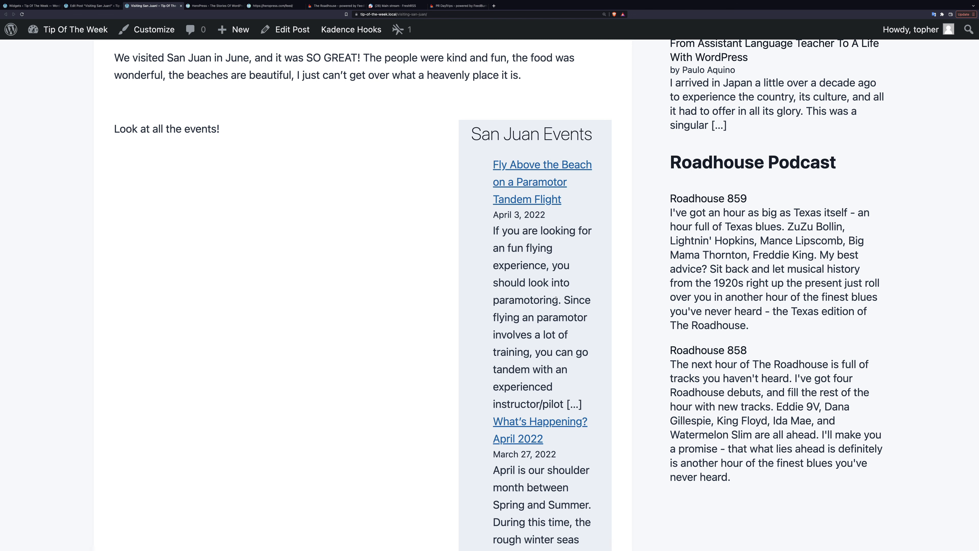
pyautogui.scroll(-3)
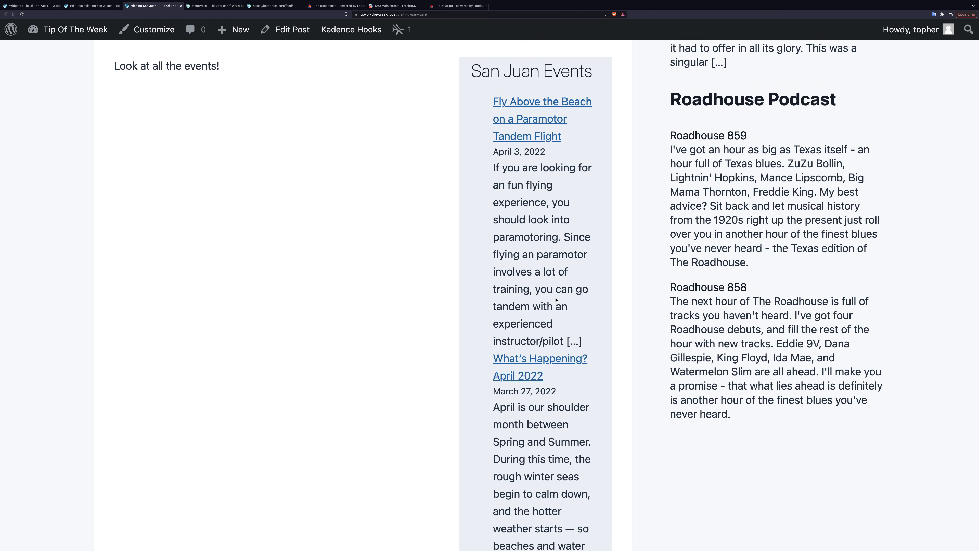
pyautogui.scroll(-3)
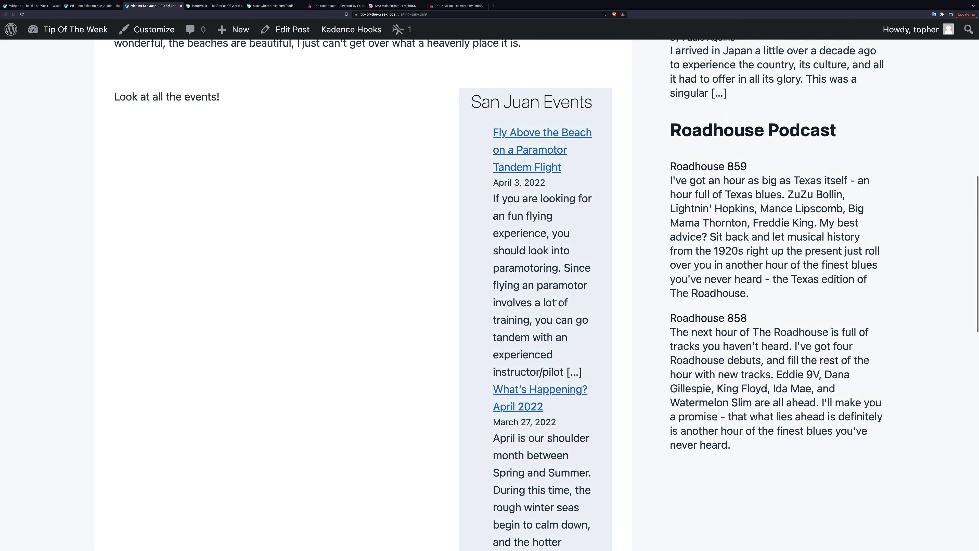
pyautogui.scroll(-3)
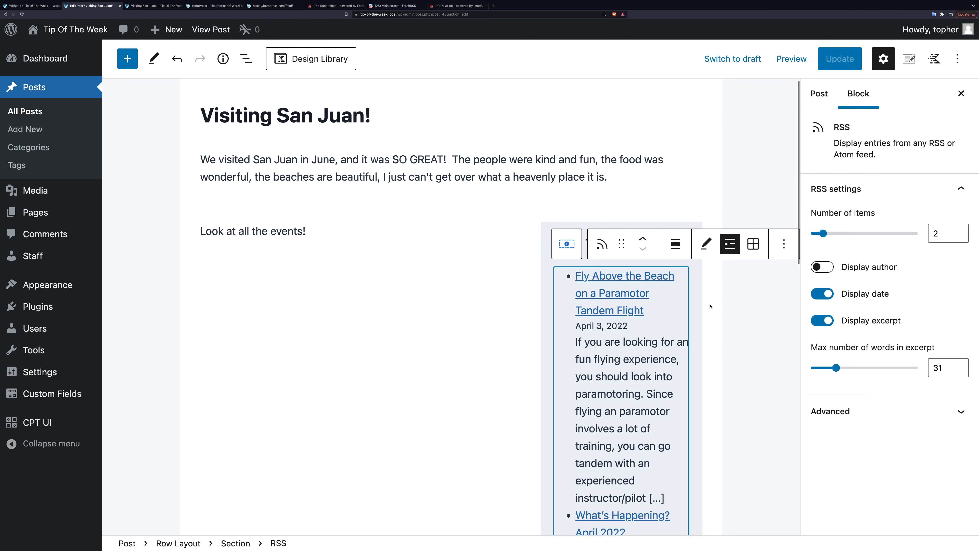
# - Turn off Display excerpt and raise Number of items to 4
pyautogui.click(822, 320)
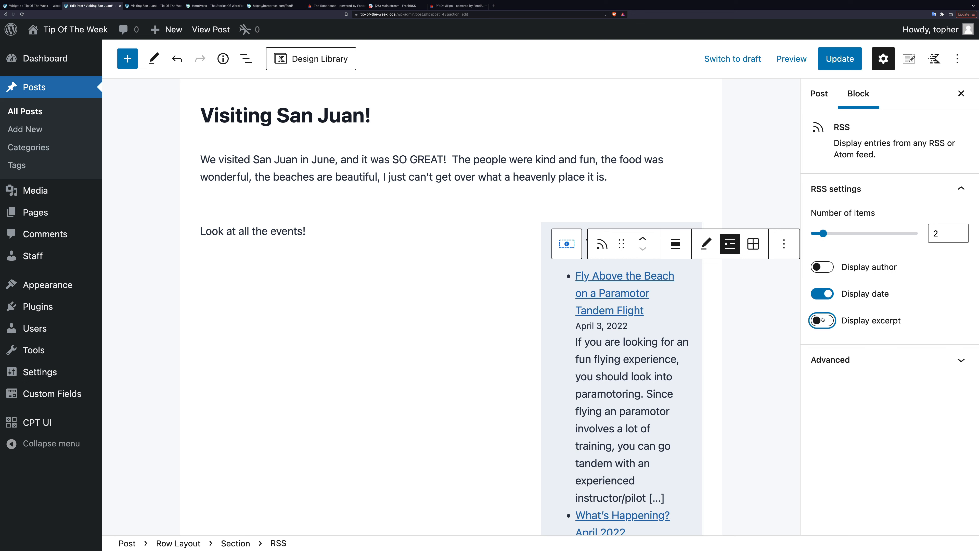
pyautogui.click(821, 320)
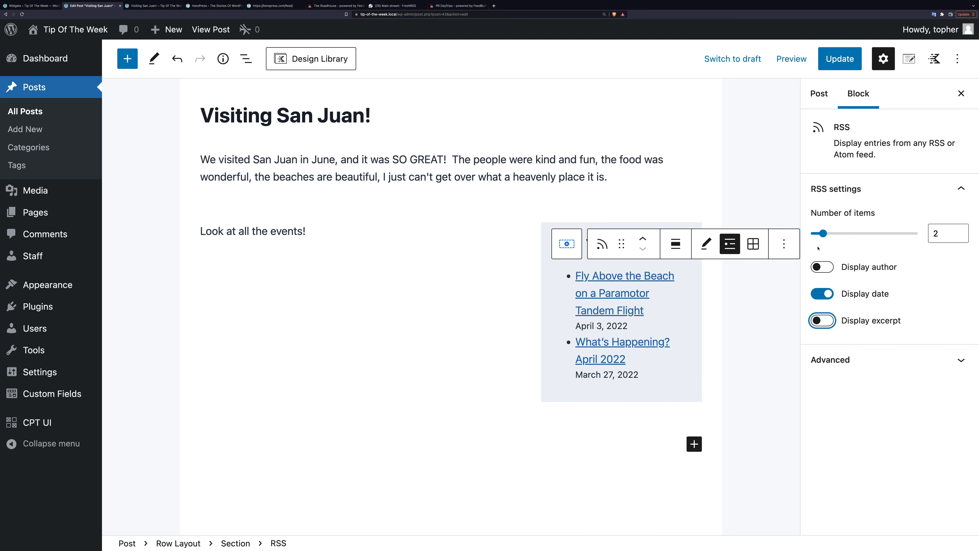
pyautogui.moveTo(824, 233); pyautogui.dragTo(846, 233)
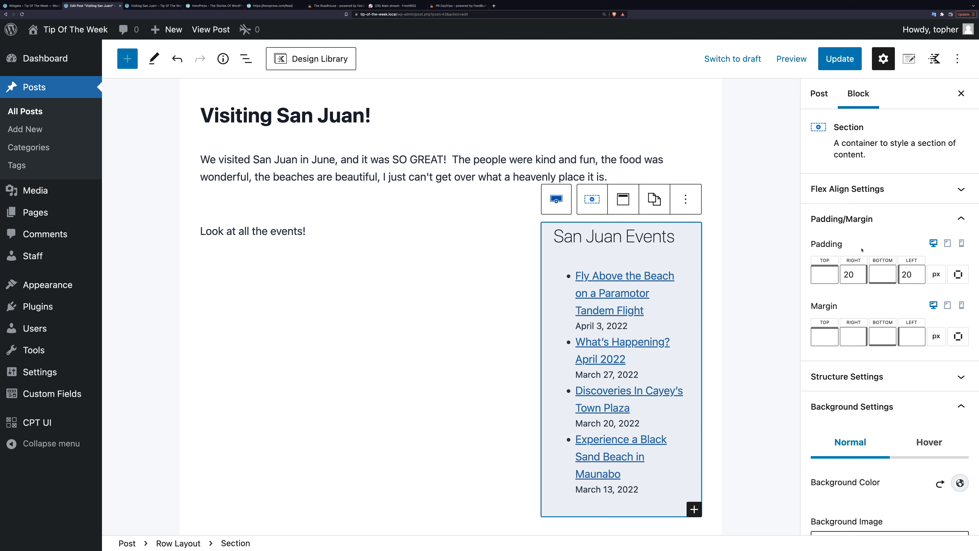
# - Enter 20 as the Section's right margin
pyautogui.click(853, 337)
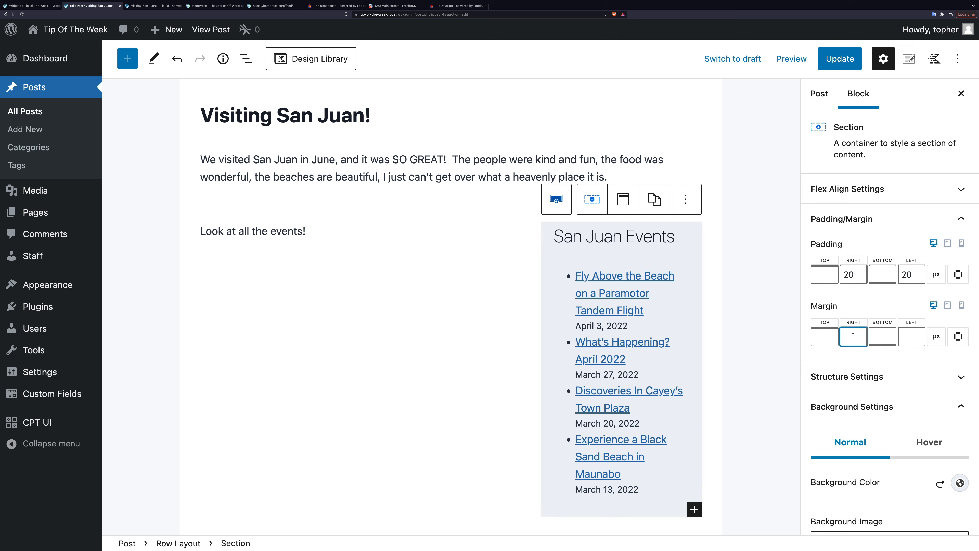
pyautogui.write('30')
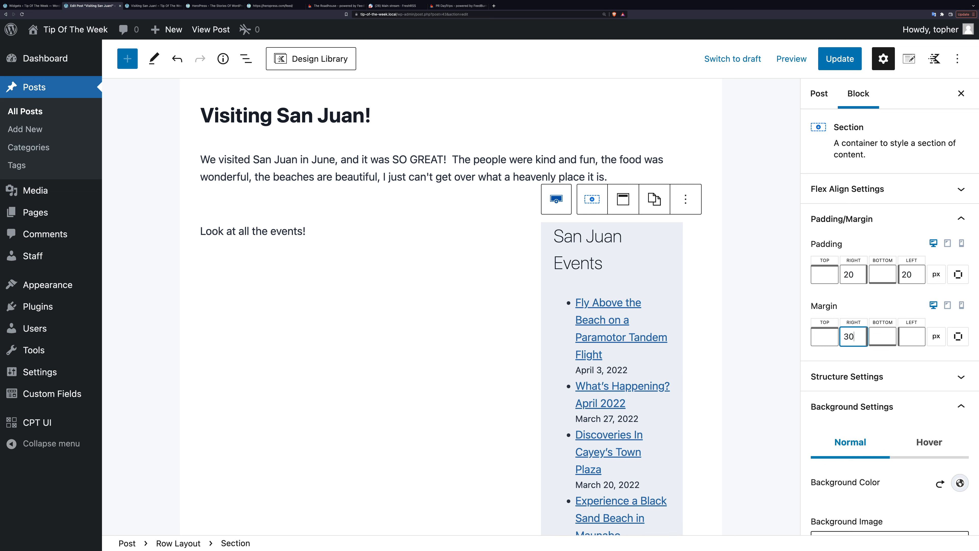
pyautogui.write('20')
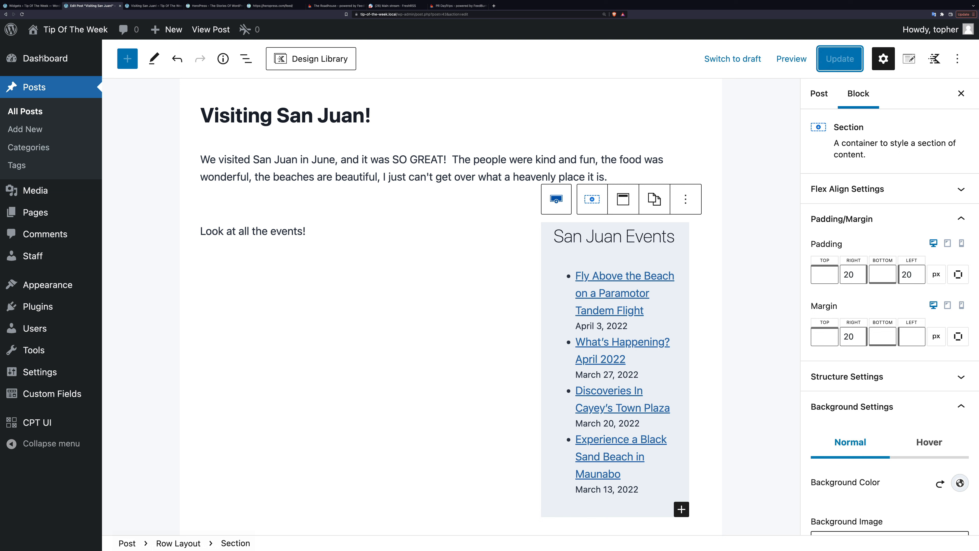
# - Update the post and switch to the live post tab to see the result
pyautogui.click(152, 5)
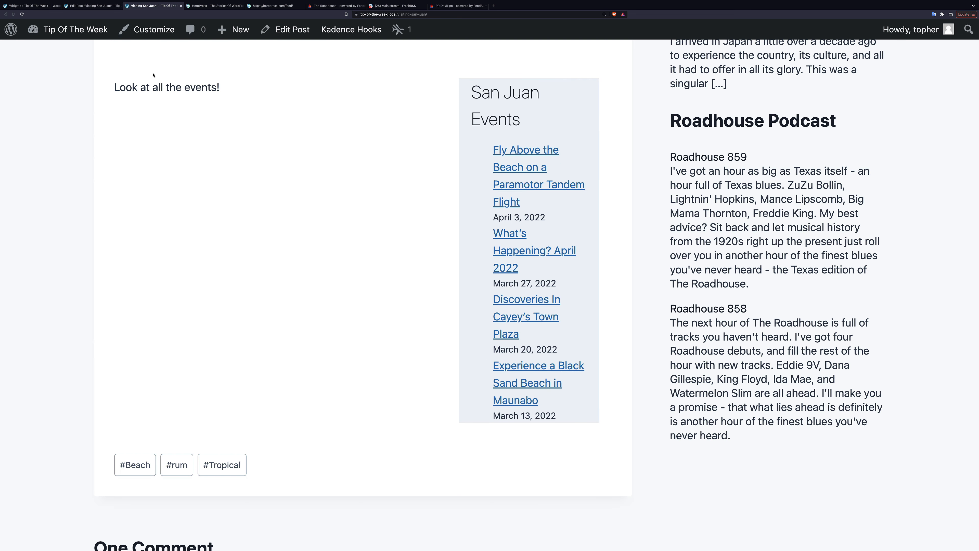
pyautogui.moveTo(207, 12)
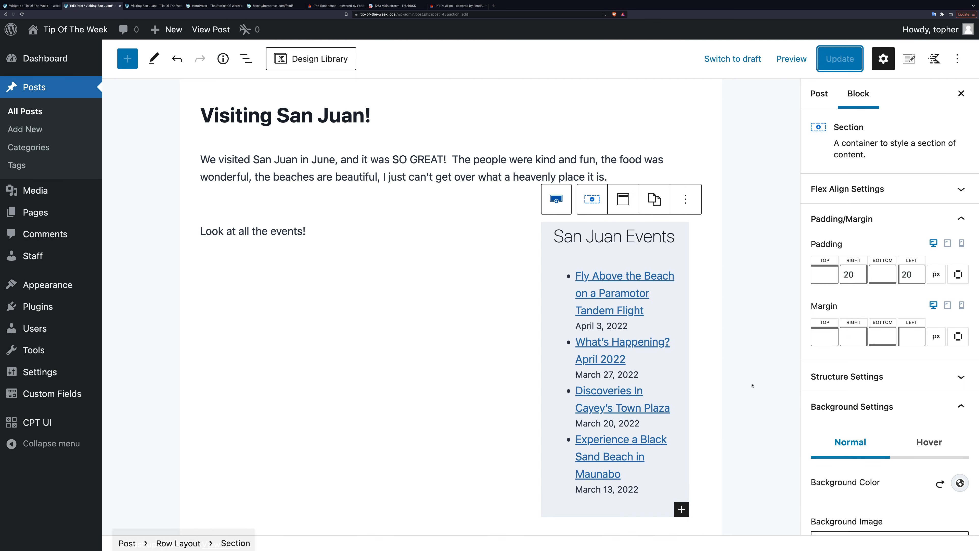
pyautogui.click(840, 58)
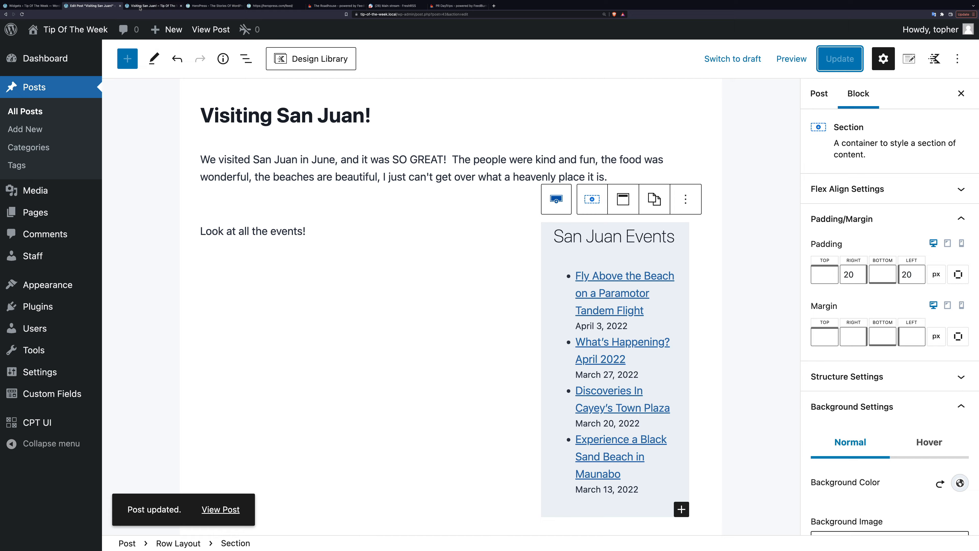
pyautogui.click(220, 509)
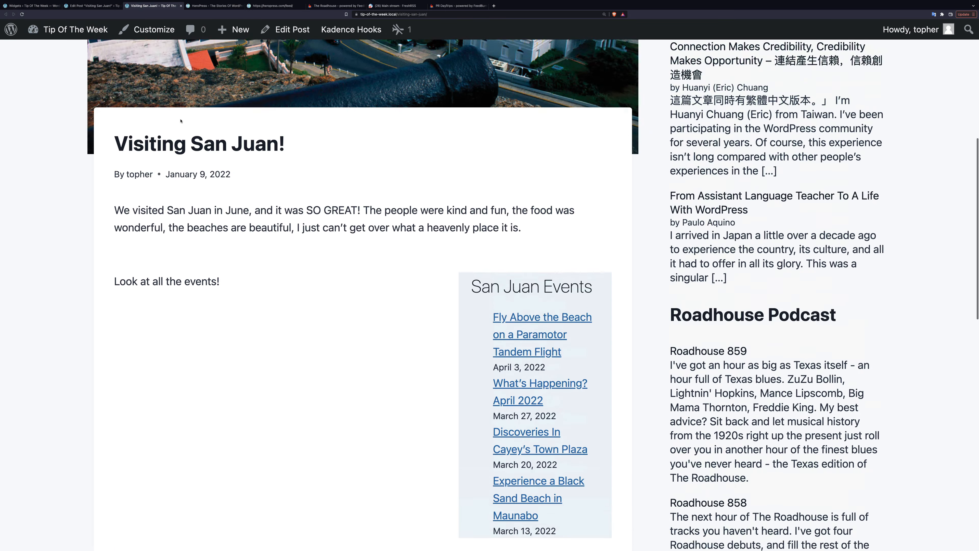
pyautogui.scroll(-3)
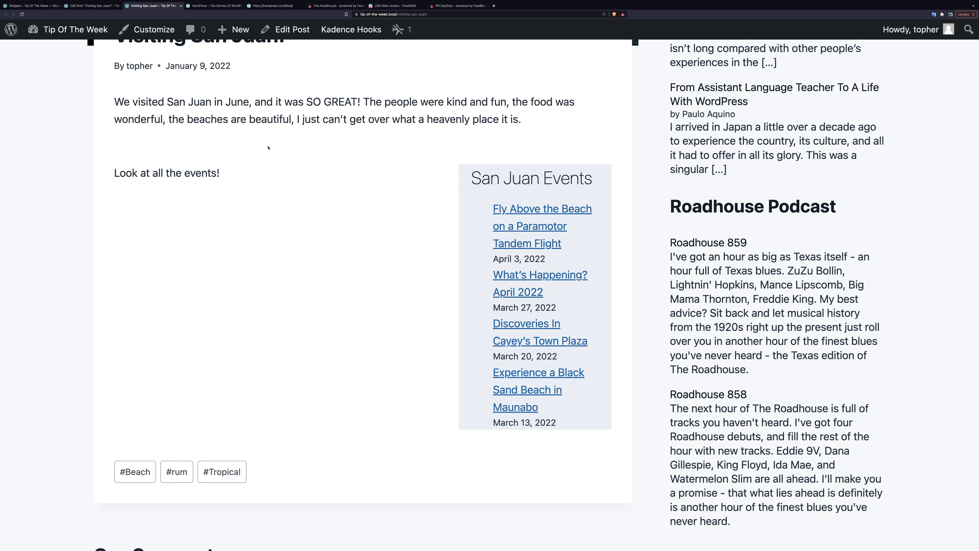
pyautogui.moveTo(561, 301)
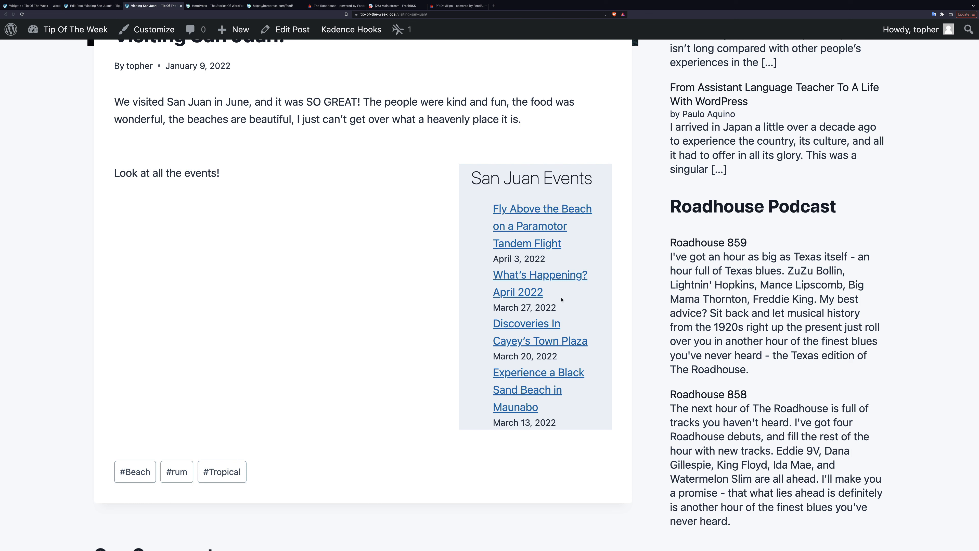
pyautogui.doubleClick(518, 259)
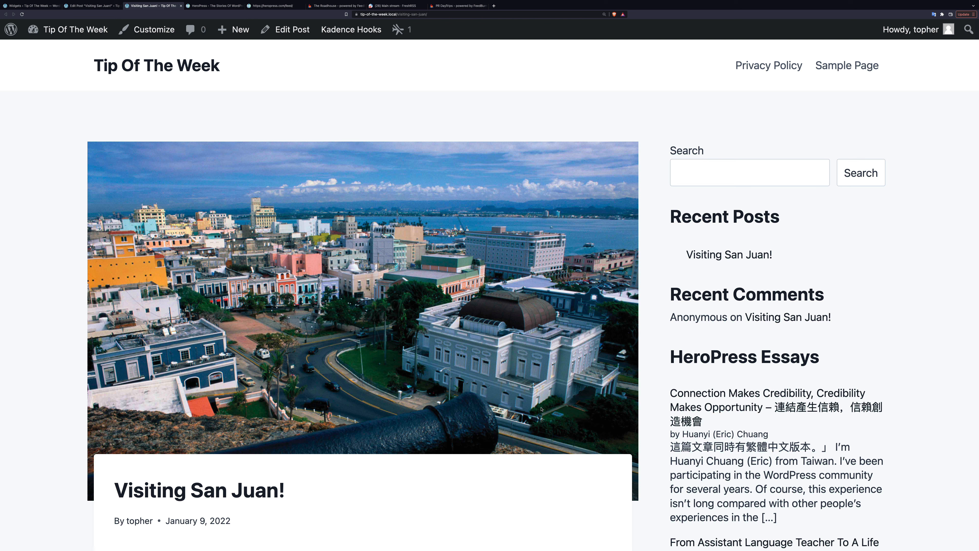
pyautogui.moveTo(517, 365)
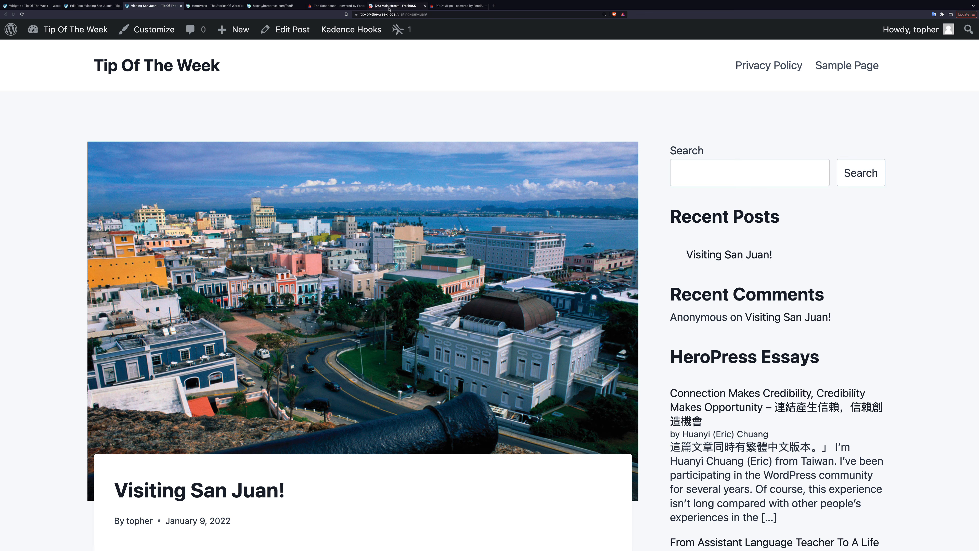
# - View FreshRSS's main stream, glance at the Feedly homepage, and return to FreshRSS
pyautogui.click(393, 6)
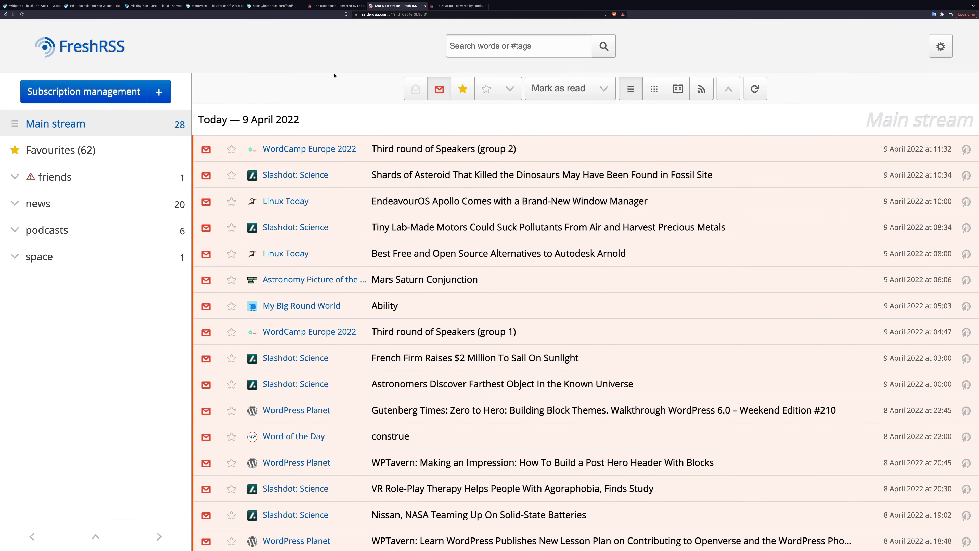
pyautogui.moveTo(204, 70)
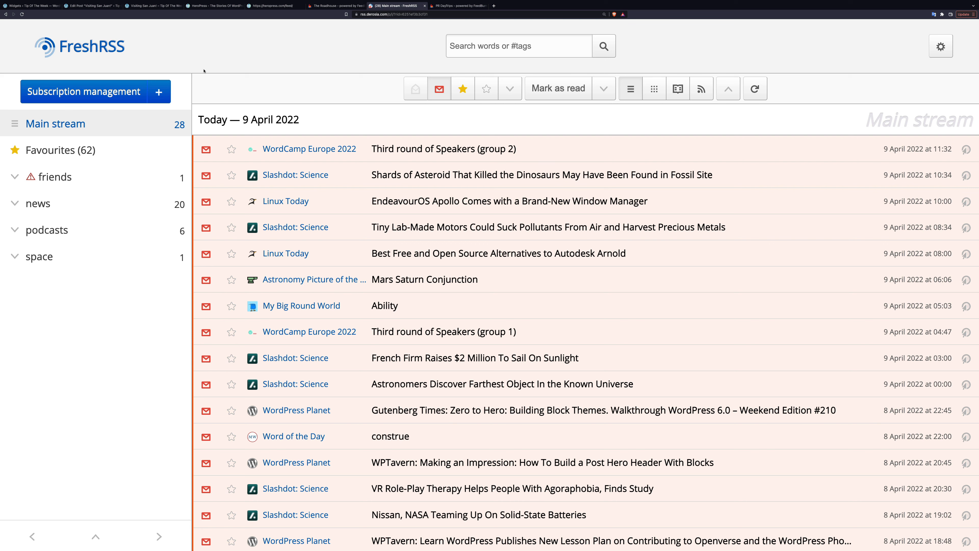
pyautogui.moveTo(176, 50)
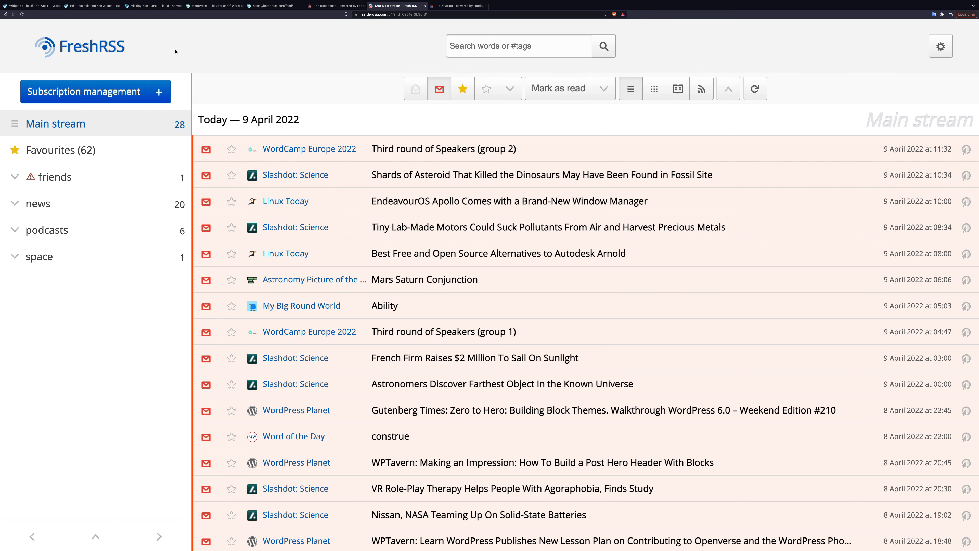
pyautogui.click(518, 6)
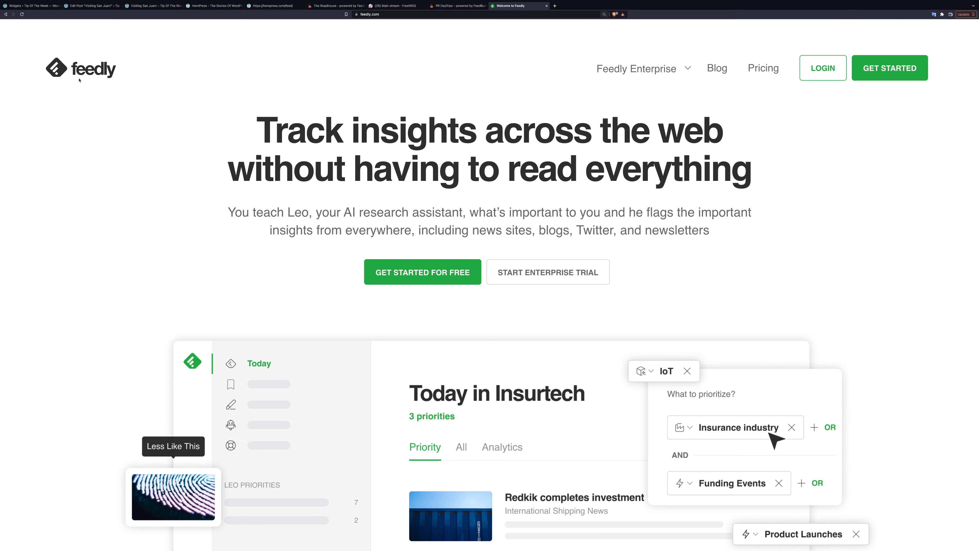
pyautogui.scroll(-3)
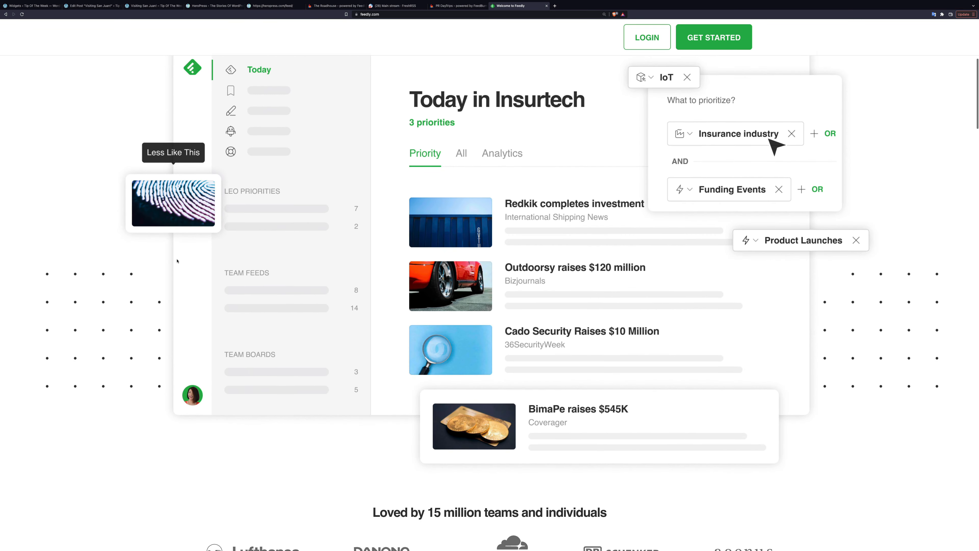
pyautogui.scroll(3)
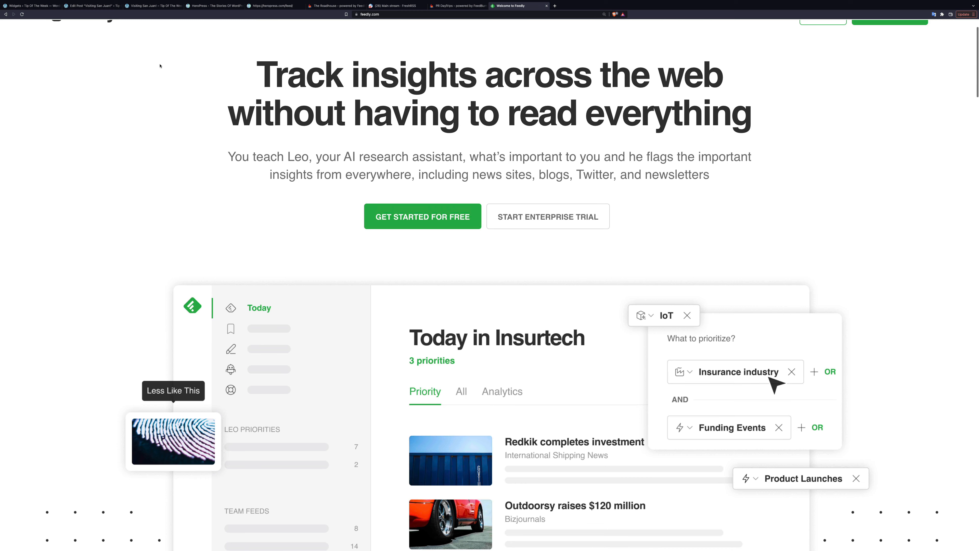
pyautogui.click(375, 6)
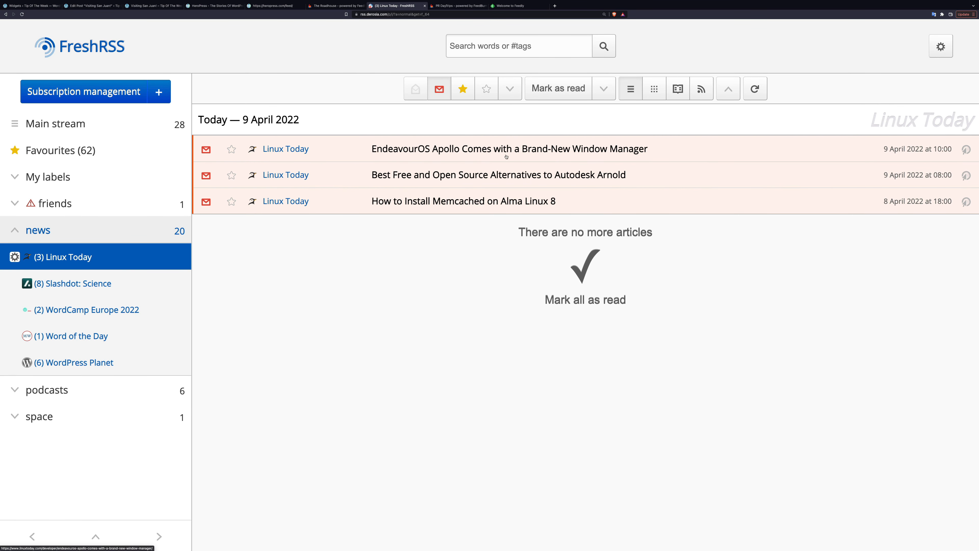
pyautogui.moveTo(504, 159)
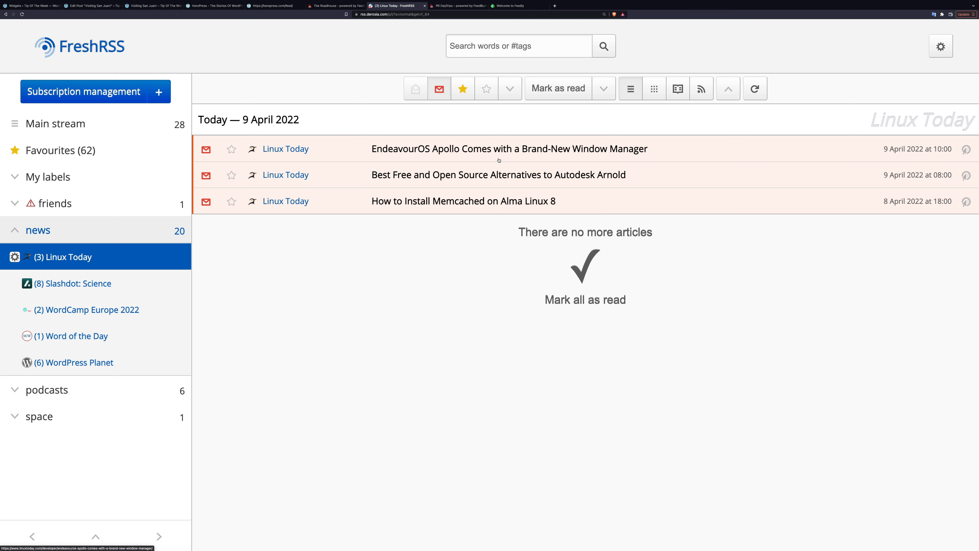
# - Browse Slashdot Science, WordCamp Europe 2022 and podcasts feeds, then open The Roadhouse FeedBurner tab
pyautogui.click(73, 283)
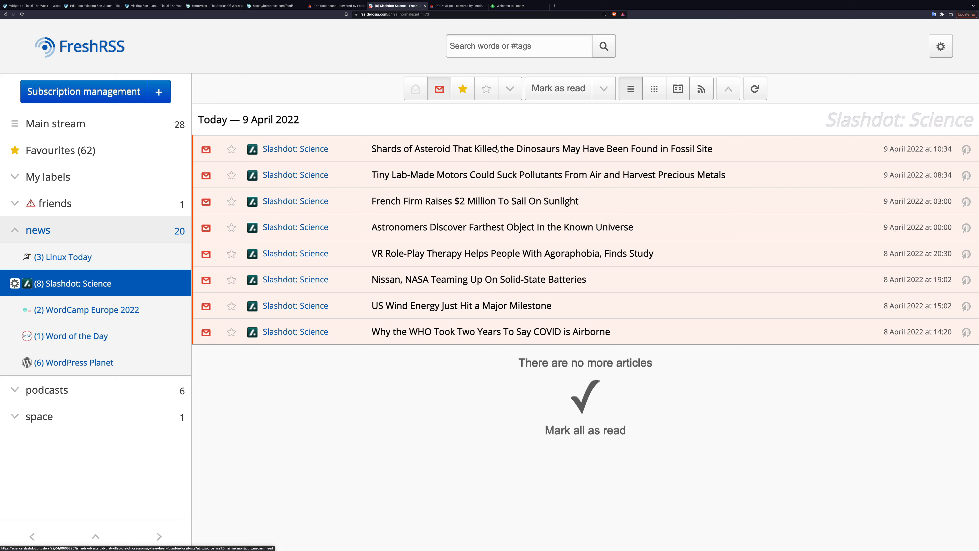
pyautogui.moveTo(586, 297)
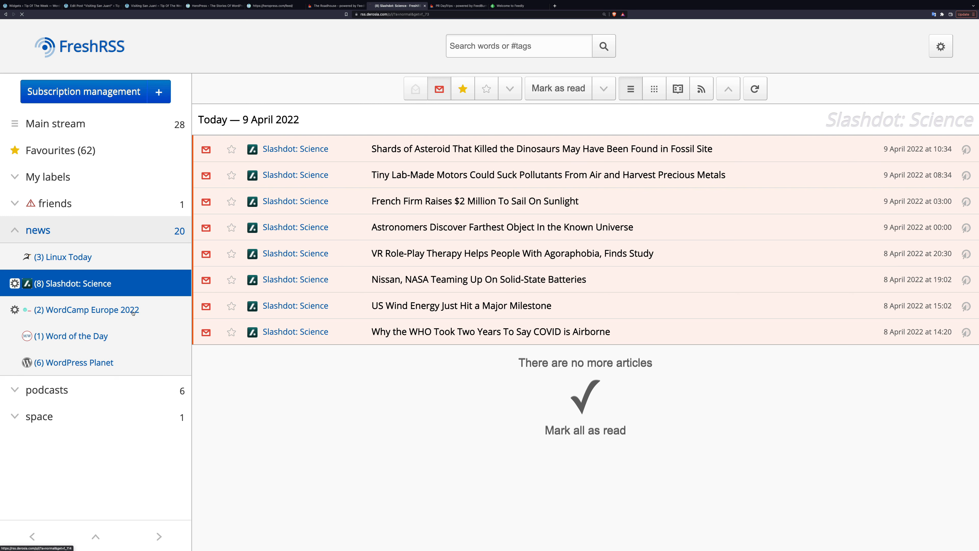
pyautogui.click(86, 309)
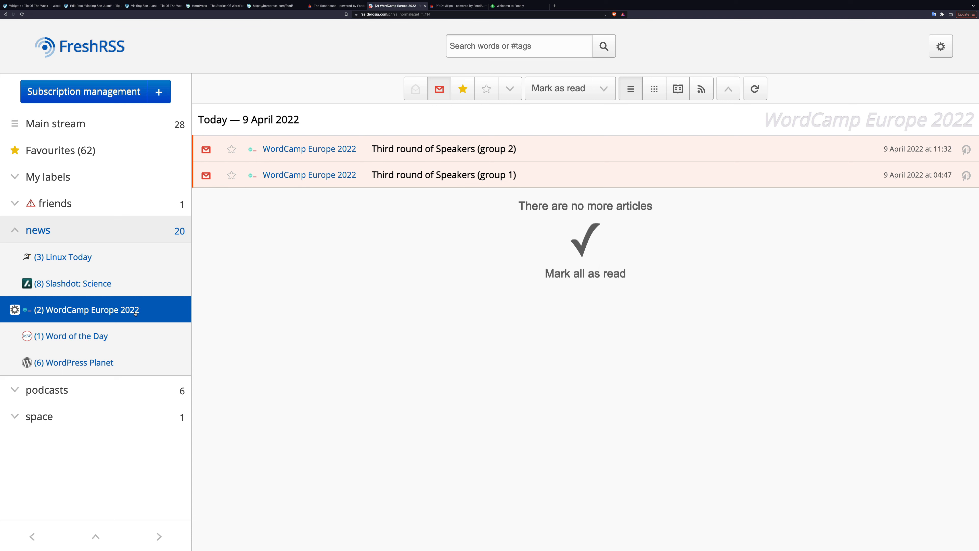
pyautogui.click(75, 335)
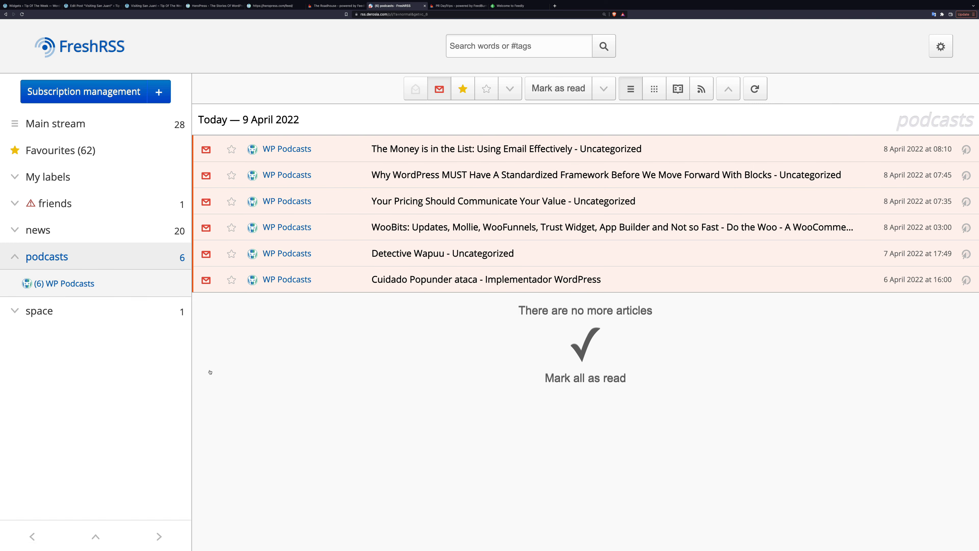
pyautogui.moveTo(468, 236)
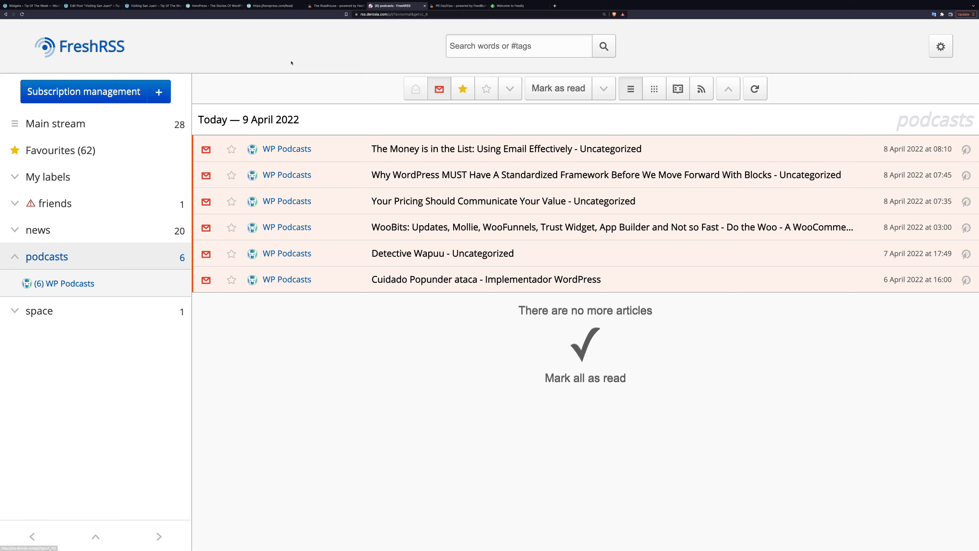
pyautogui.click(331, 5)
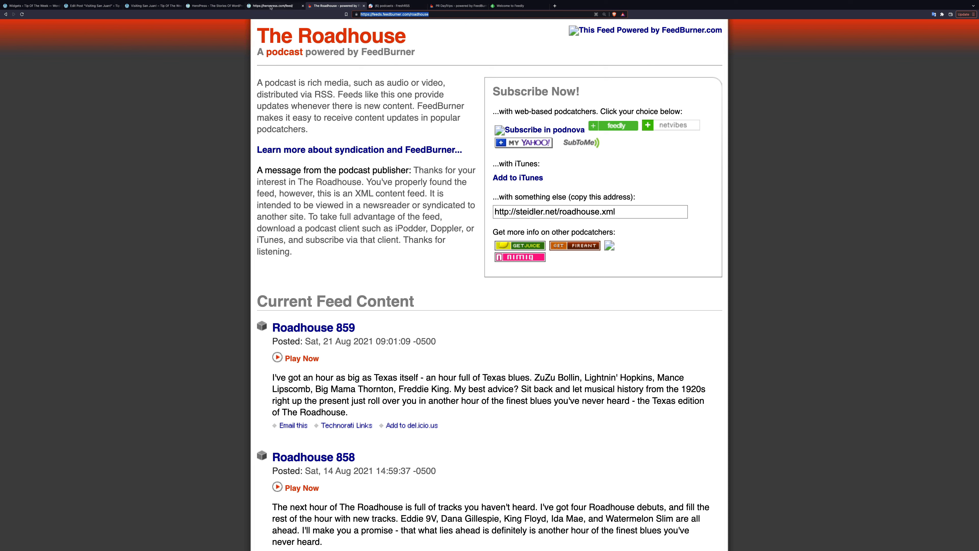
pyautogui.click(390, 6)
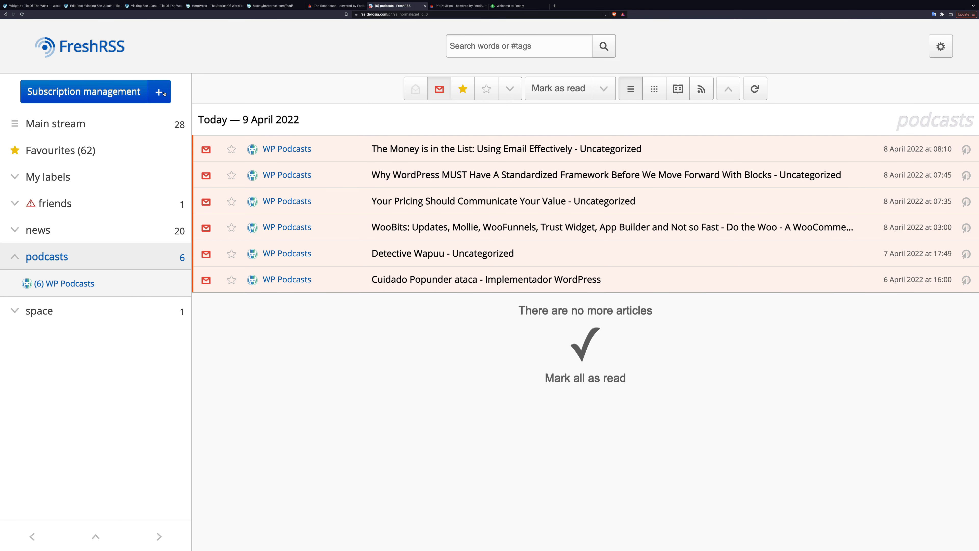
pyautogui.click(83, 92)
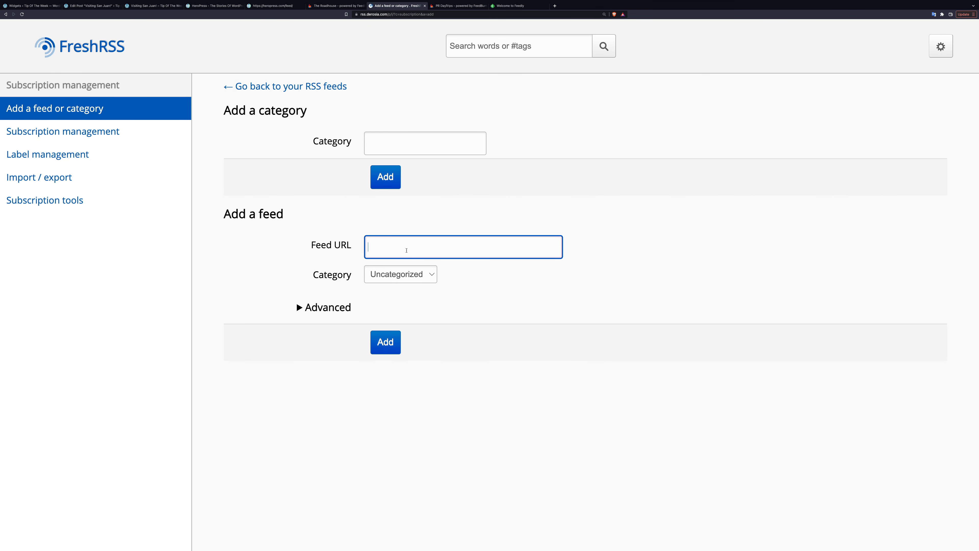
pyautogui.write('https://feeds.feedburner.com/roadhouse')
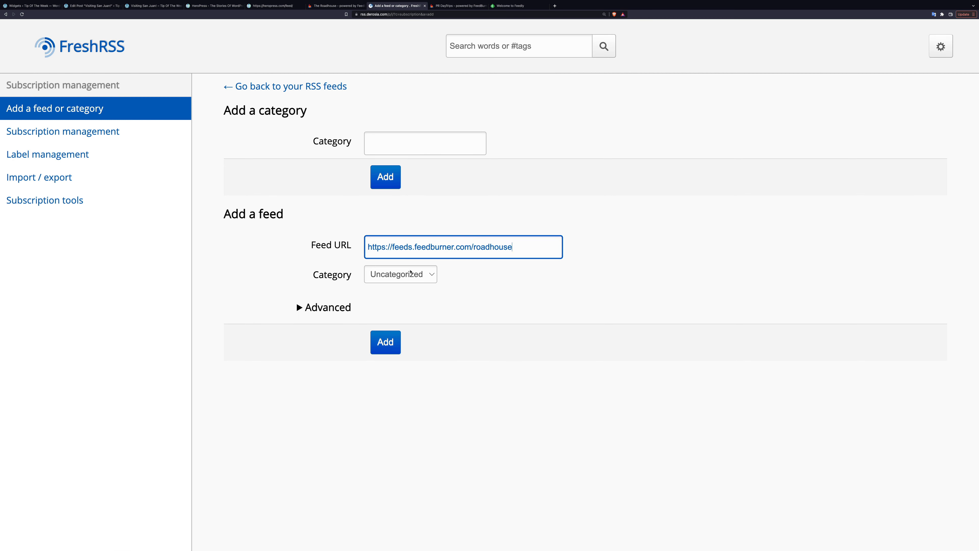
pyautogui.click(401, 274)
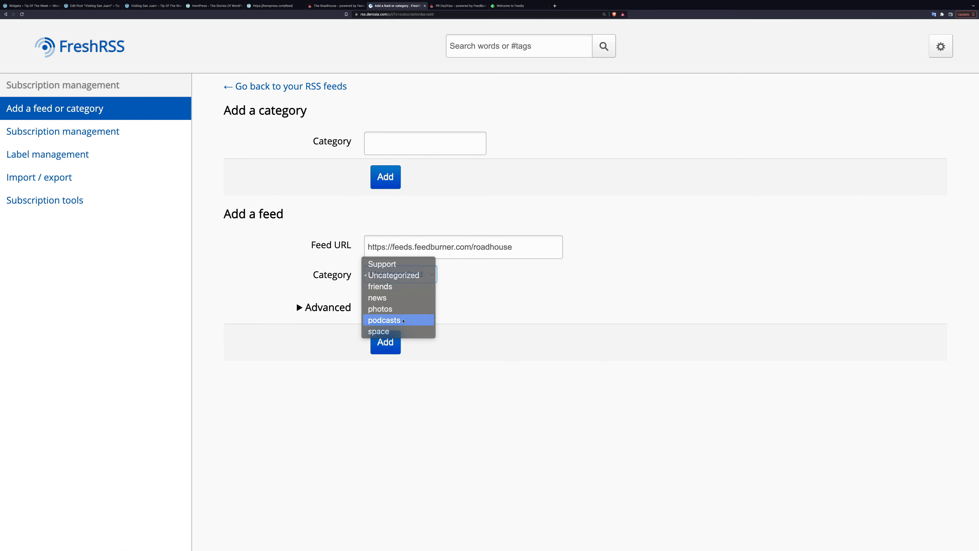
pyautogui.click(384, 319)
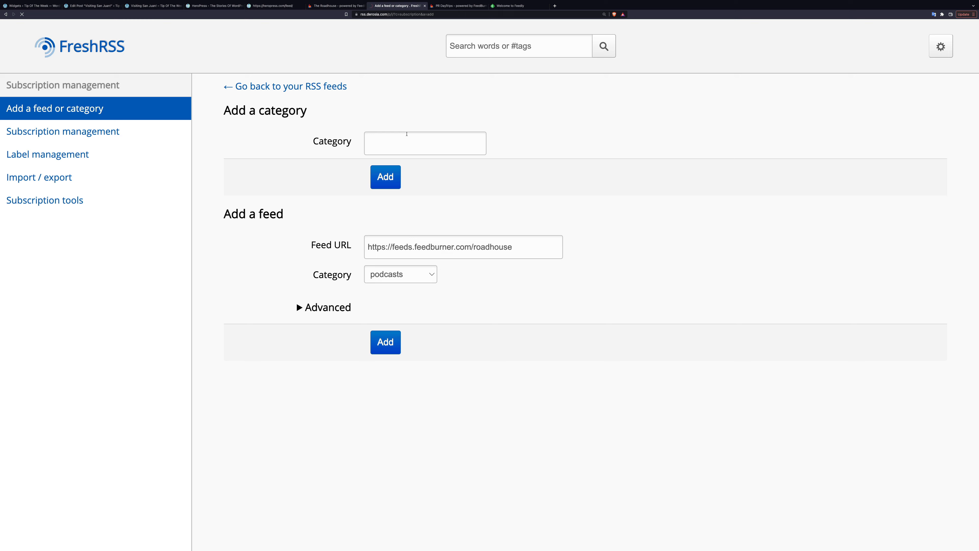
pyautogui.click(385, 342)
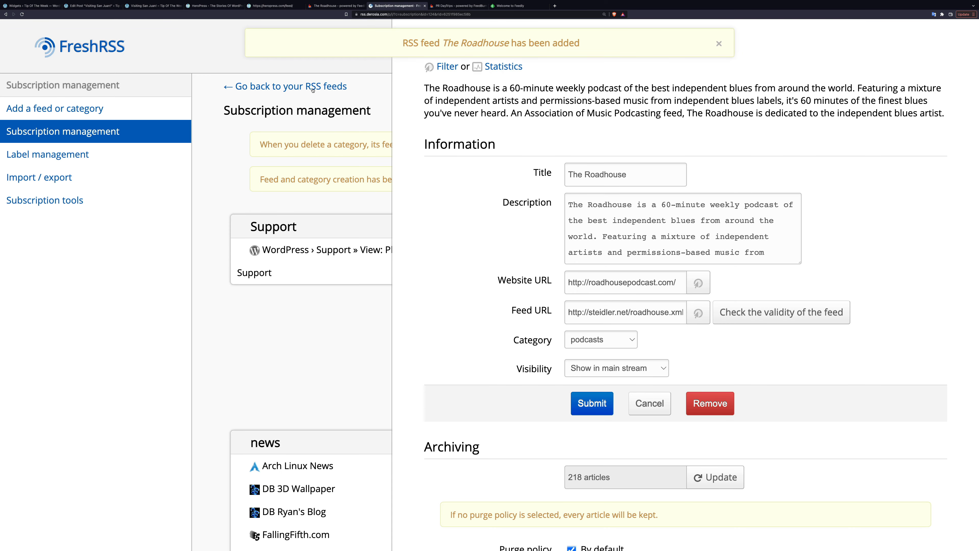
# - Close the feed's details panel and return to the main stream
pyautogui.click(284, 86)
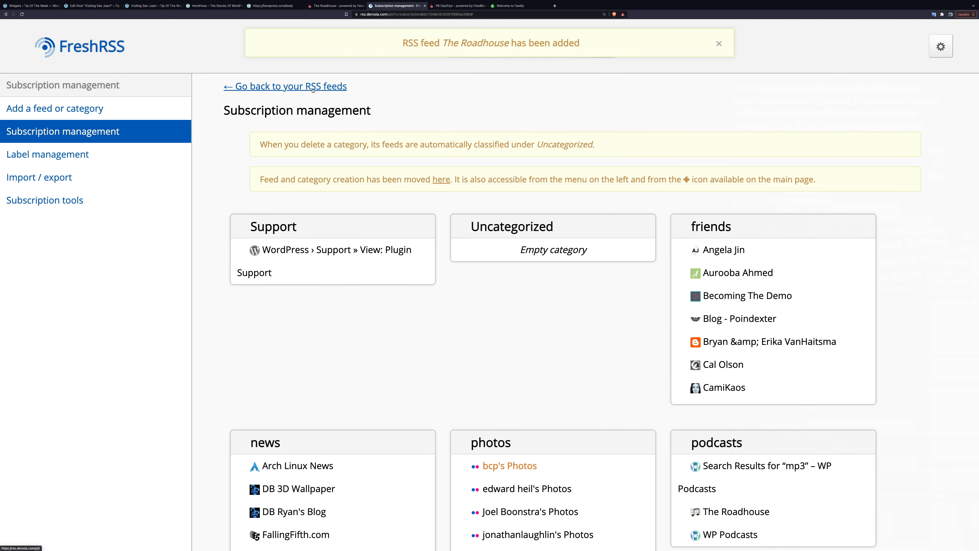
pyautogui.click(284, 86)
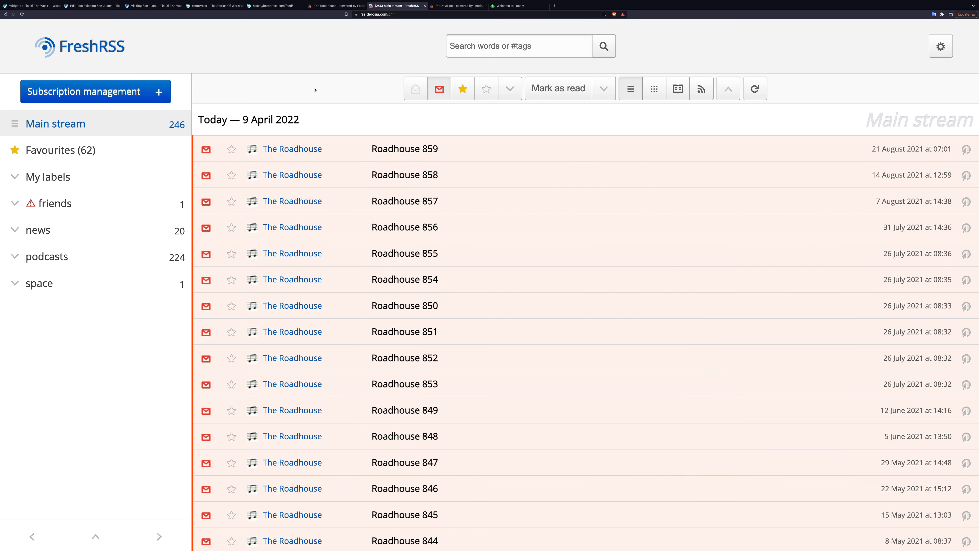
pyautogui.moveTo(495, 323)
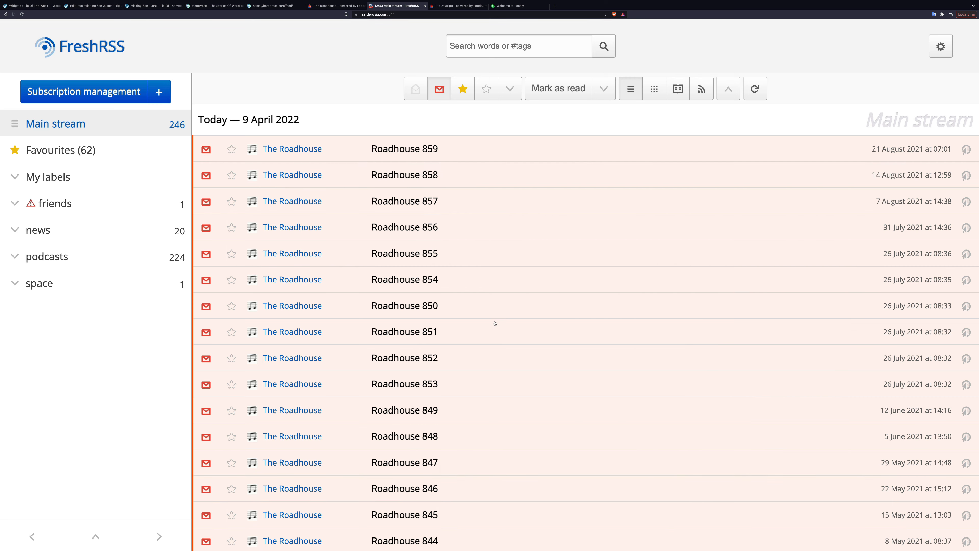
# - Play the Roadhouse 859 episode audio for a few seconds, then pause it
pyautogui.scroll(-3)
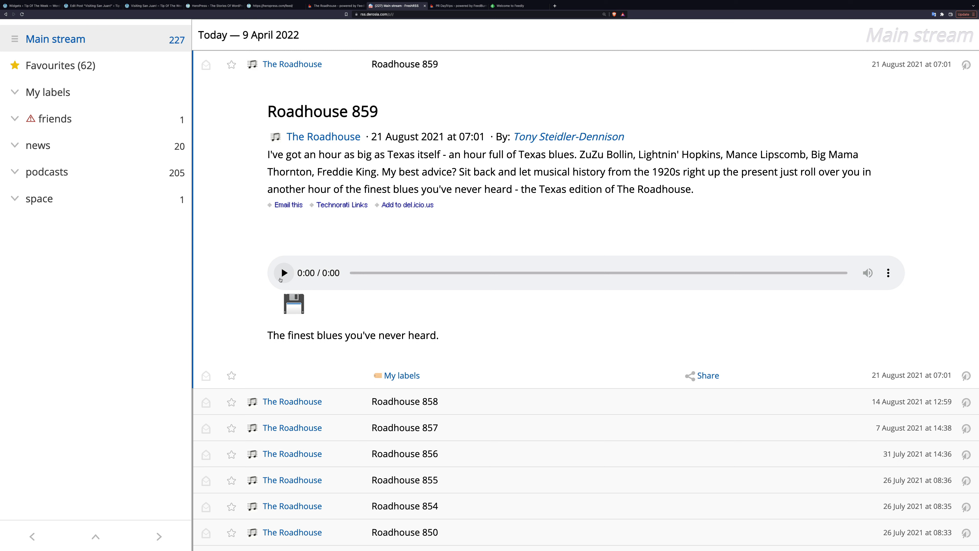
pyautogui.click(284, 273)
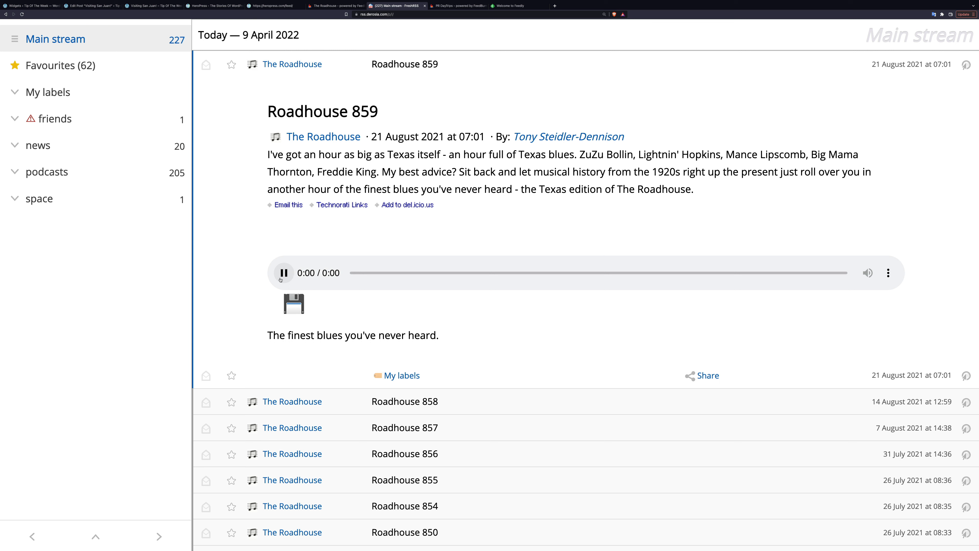
pyautogui.click(283, 273)
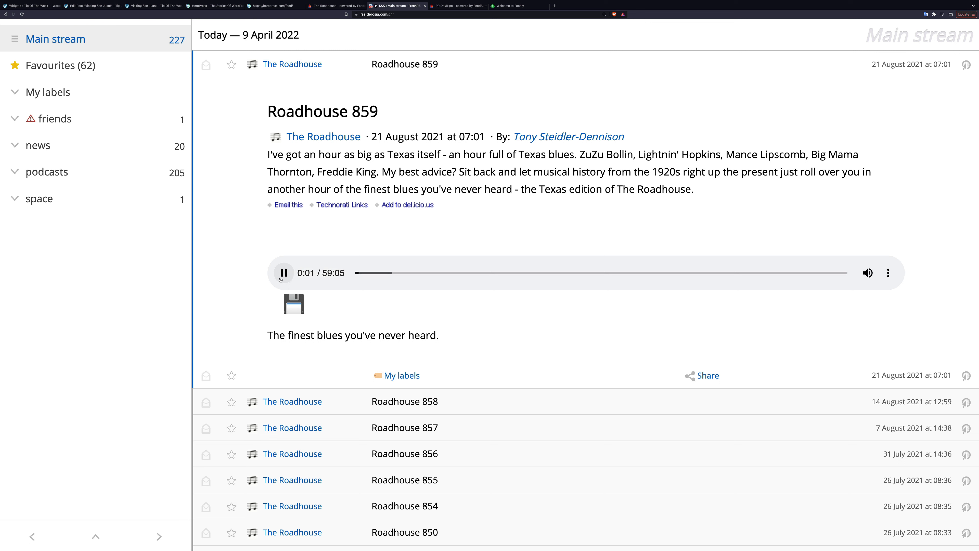
pyautogui.click(283, 273)
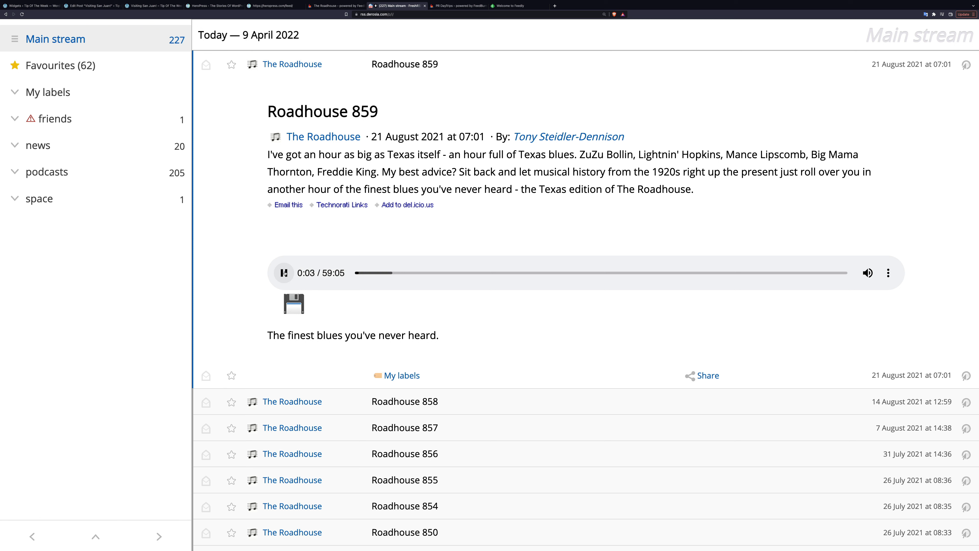
pyautogui.click(283, 273)
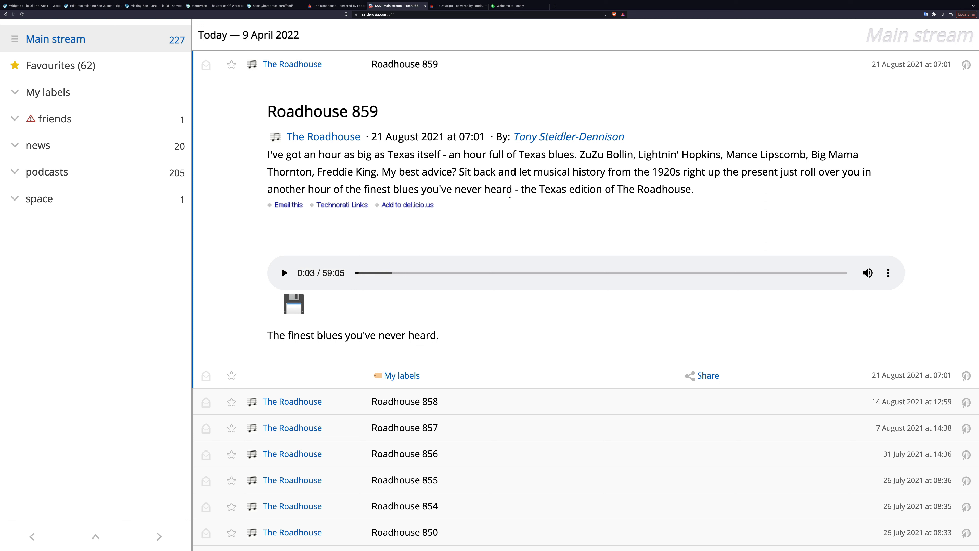
pyautogui.moveTo(496, 220)
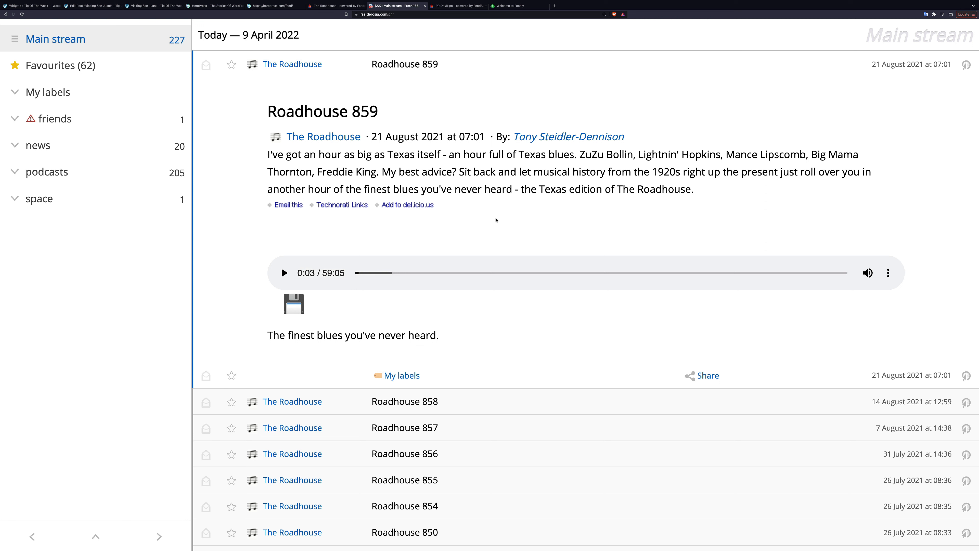
pyautogui.moveTo(413, 240)
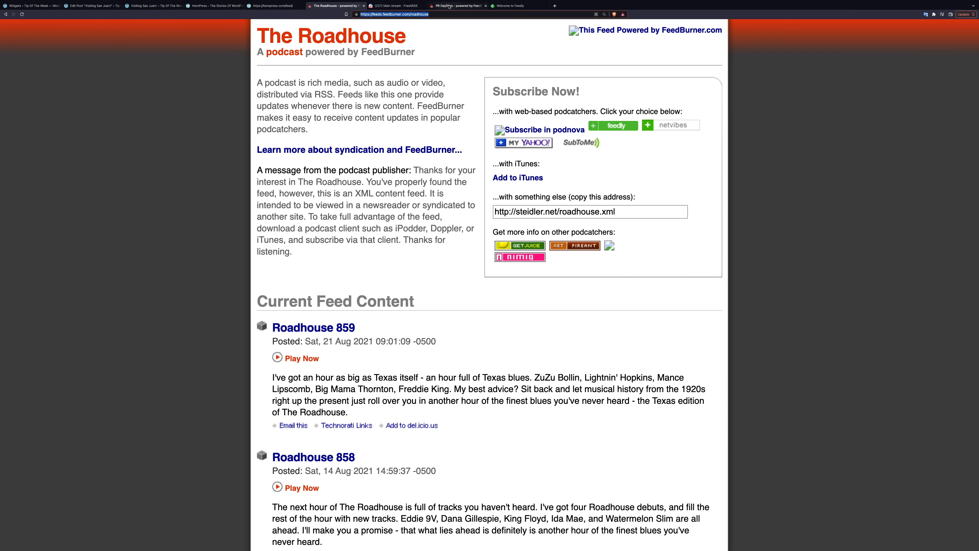
# - Glance at the PRDayTrips Calendar of Events, then return to the Visiting San Juan! post
pyautogui.click(449, 6)
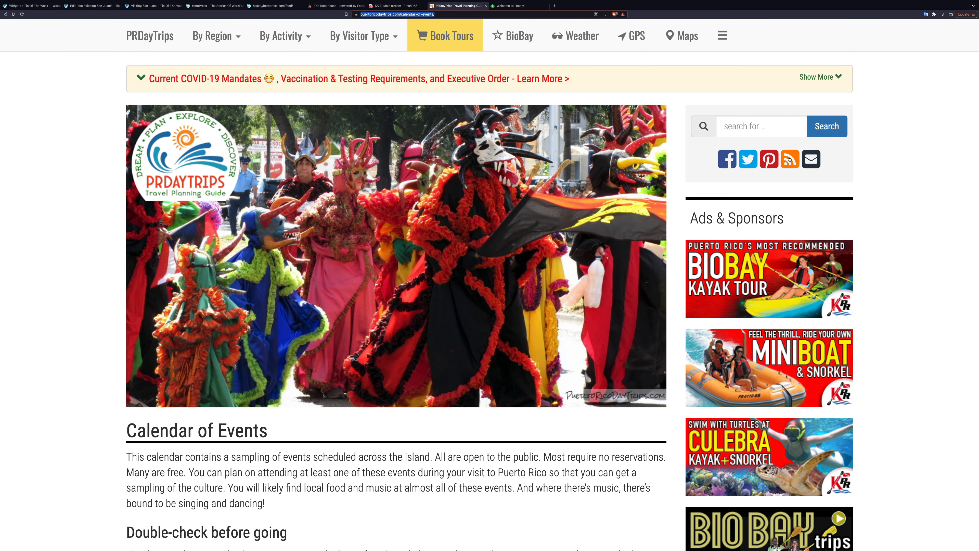
pyautogui.moveTo(790, 159)
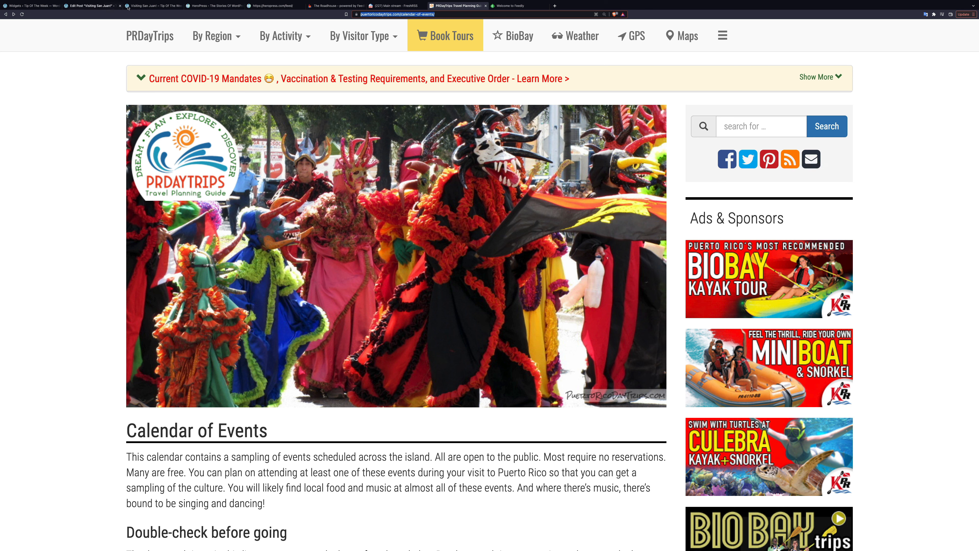
pyautogui.click(150, 6)
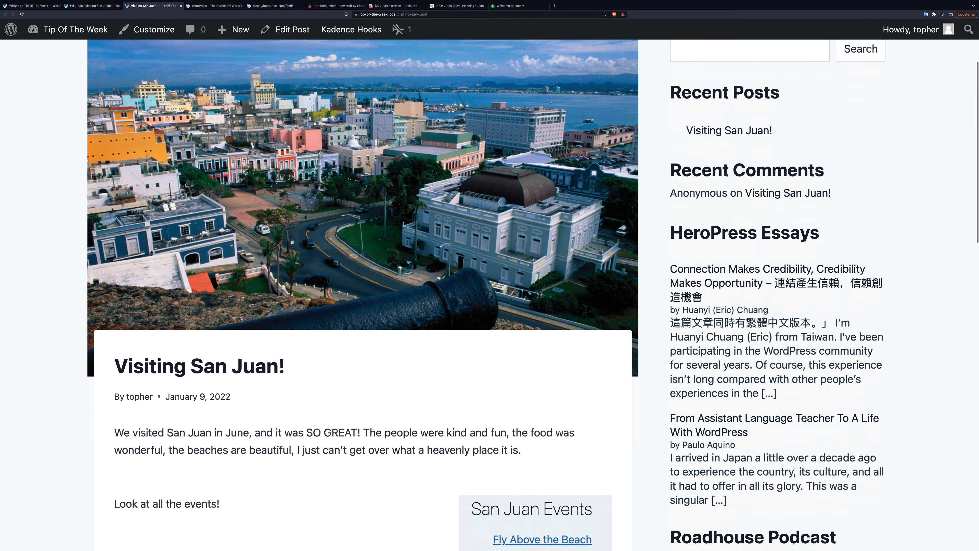
# - Scroll the San Juan post's Events box and sidebar feed, check FreshRSS, then land on Feedly's home page
pyautogui.scroll(-3)
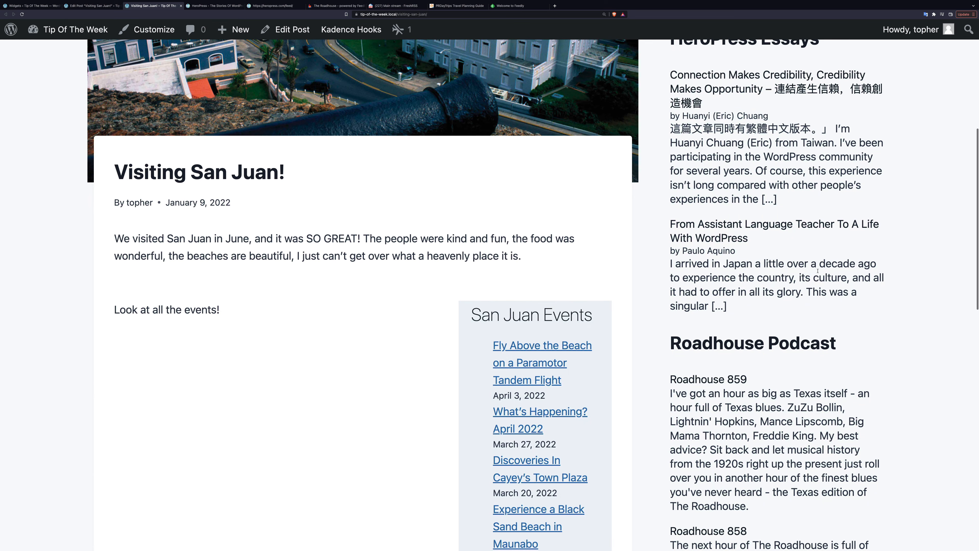
pyautogui.scroll(-3)
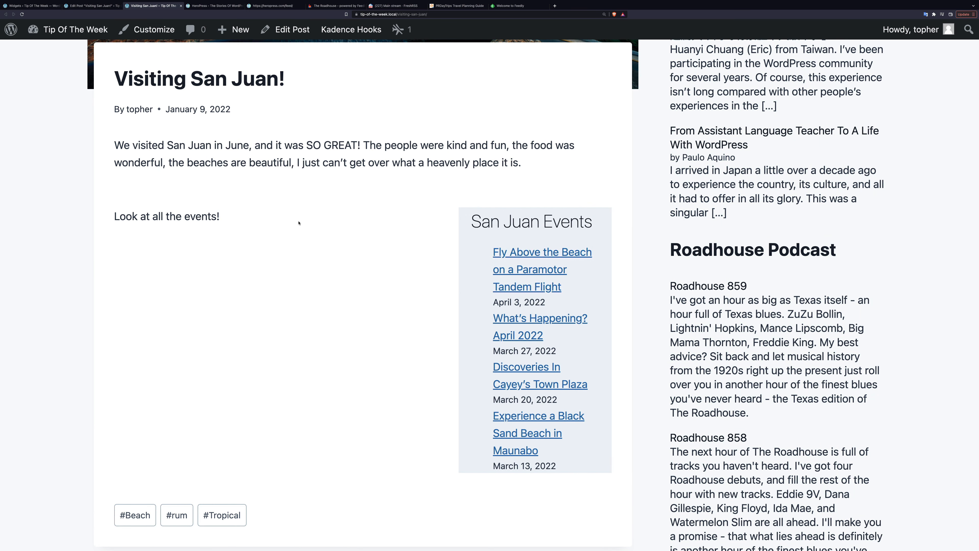
pyautogui.scroll(3)
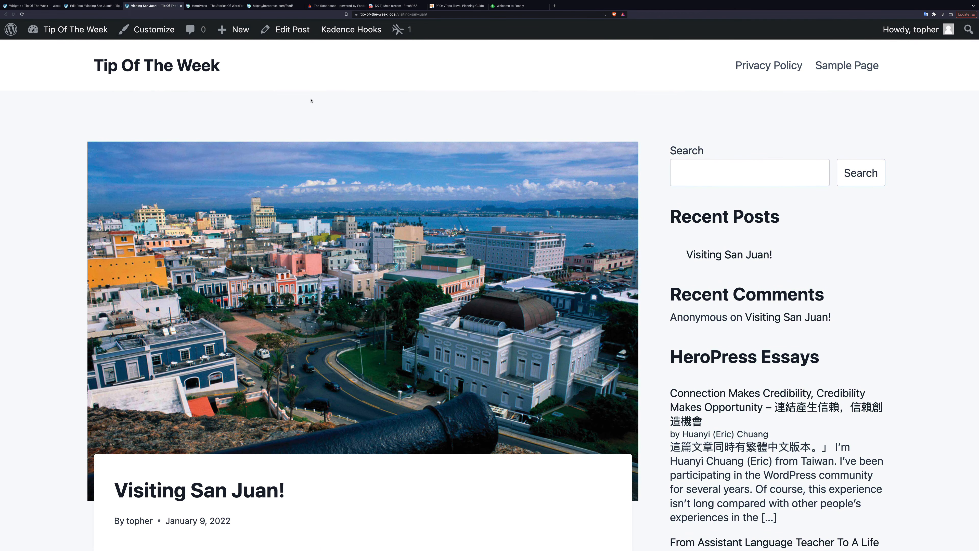
pyautogui.click(390, 5)
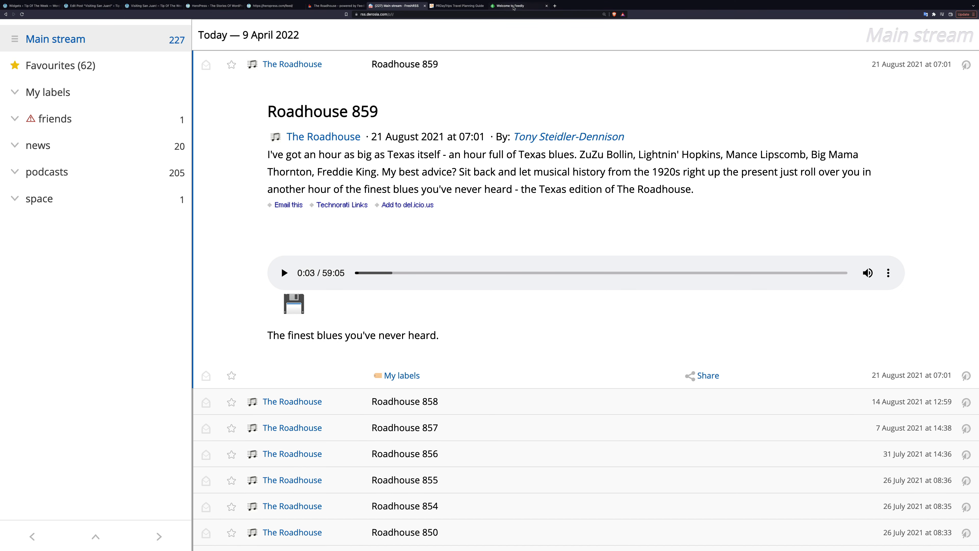
pyautogui.click(517, 6)
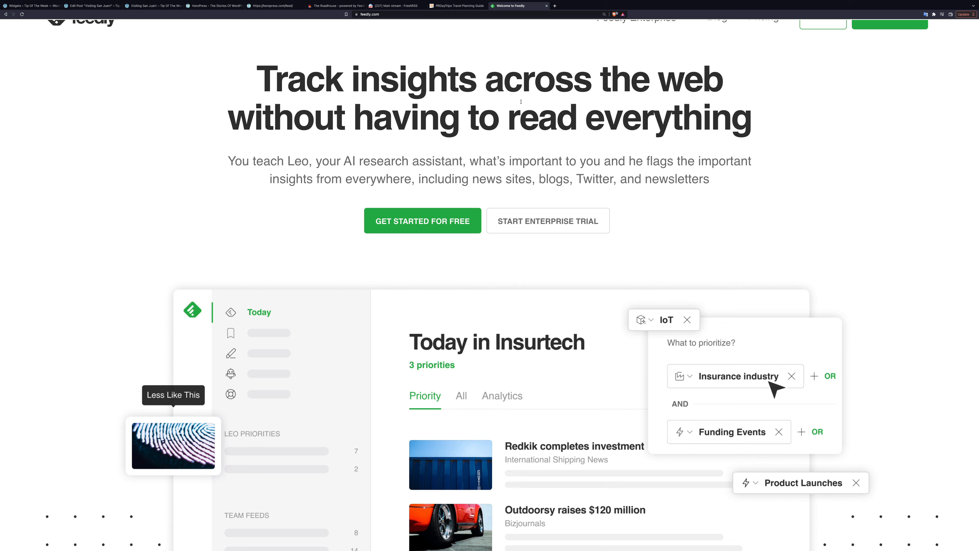